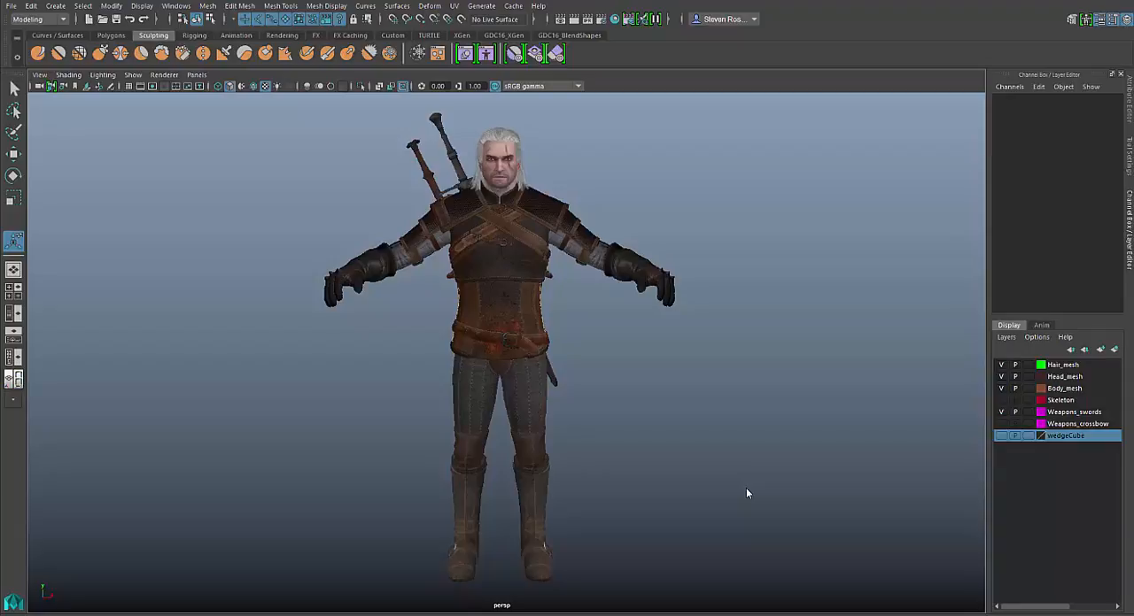
Hide the Body_mesh and Skeleton layers, show Weapons_crossbow, and orbit around the crossbow.
left_click_drag(747, 494, 614, 416)
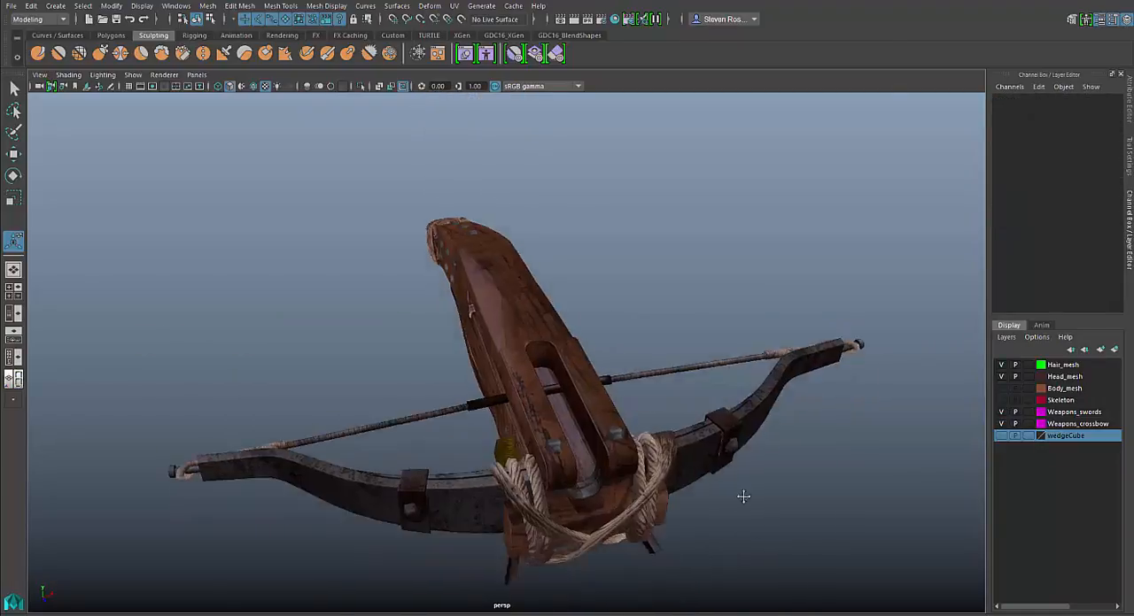
left_click_drag(742, 496, 718, 472)
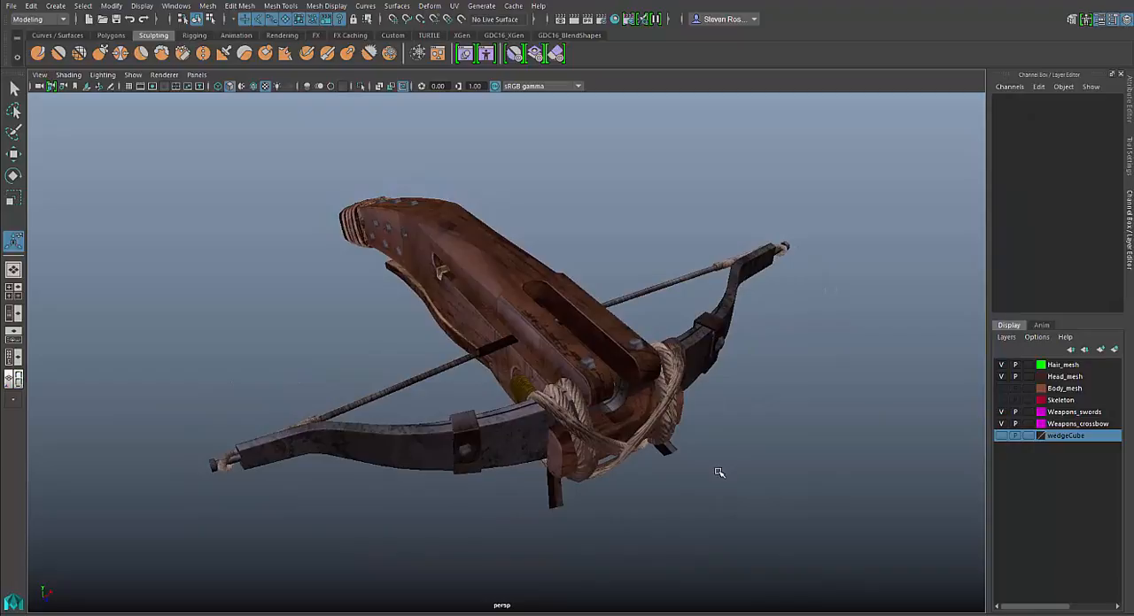
left_click(686, 335)
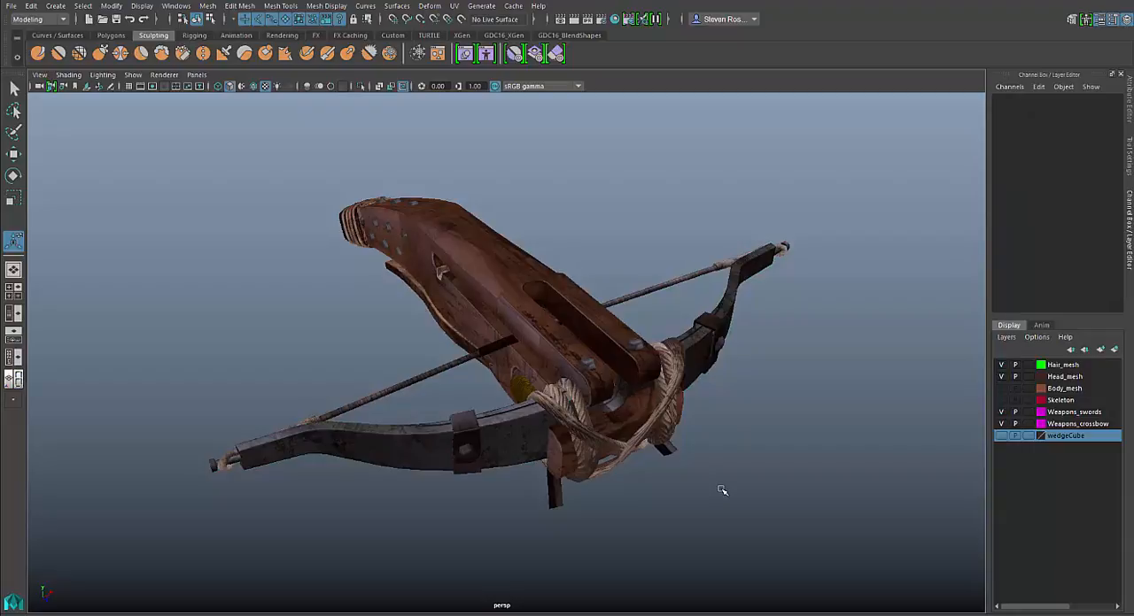
mouse_move(558, 472)
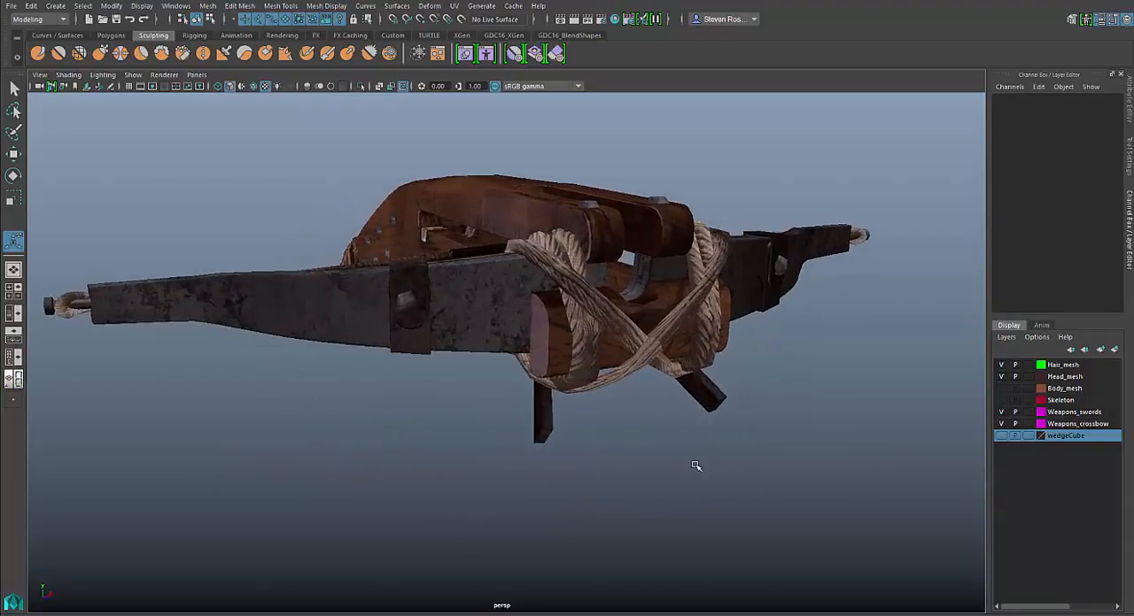
Bridge the two stirrup prong ends with a Blend curve, + directions and 10 divisions.
left_click_drag(695, 465, 602, 450)
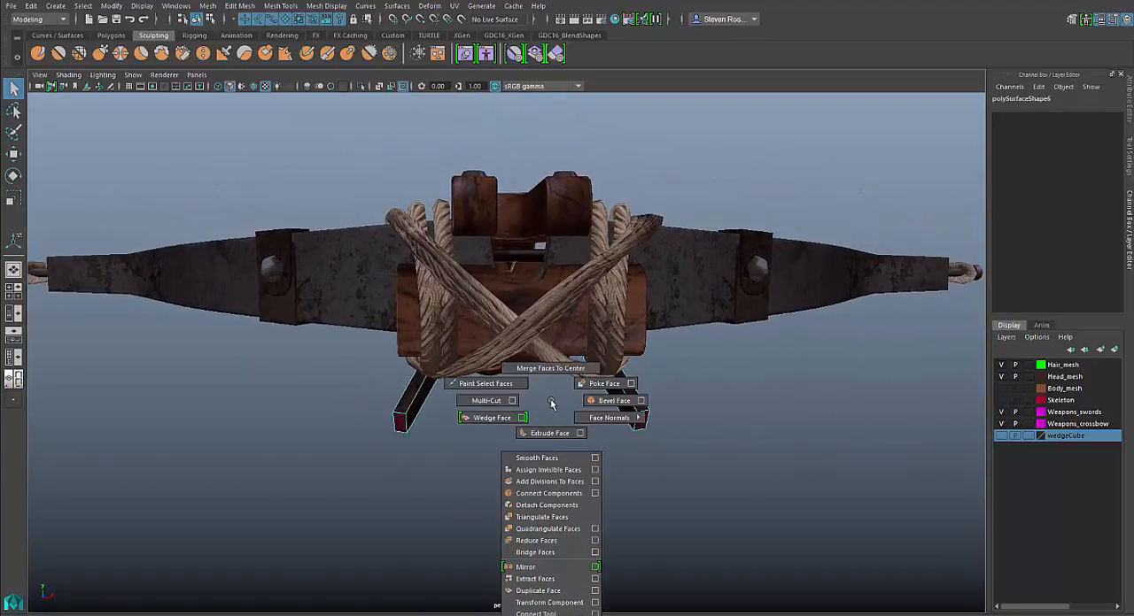
left_click(535, 552)
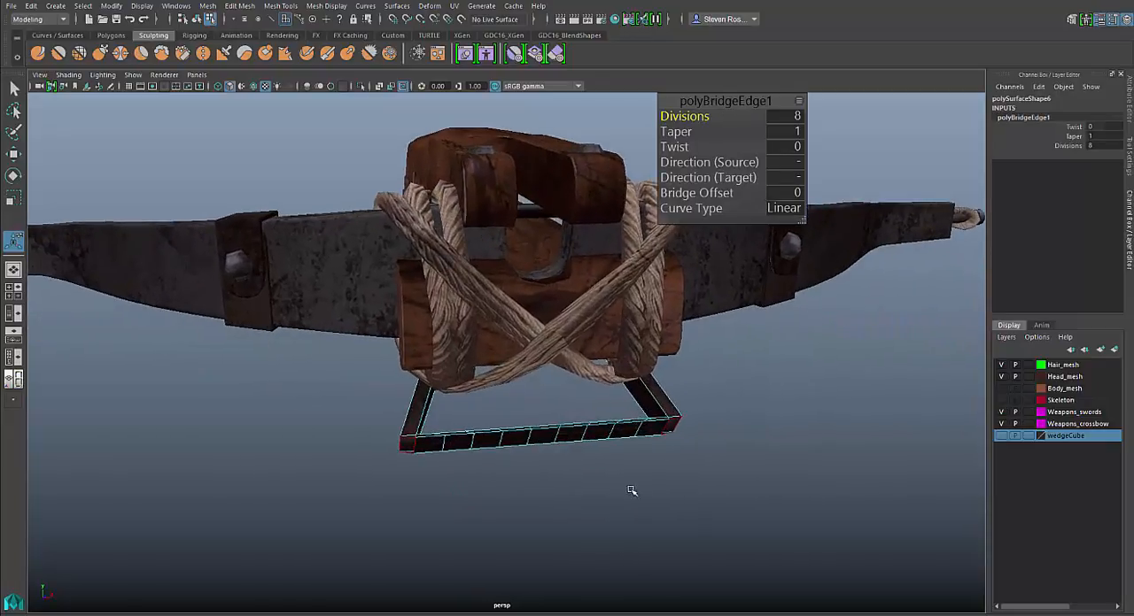
left_click(571, 434)
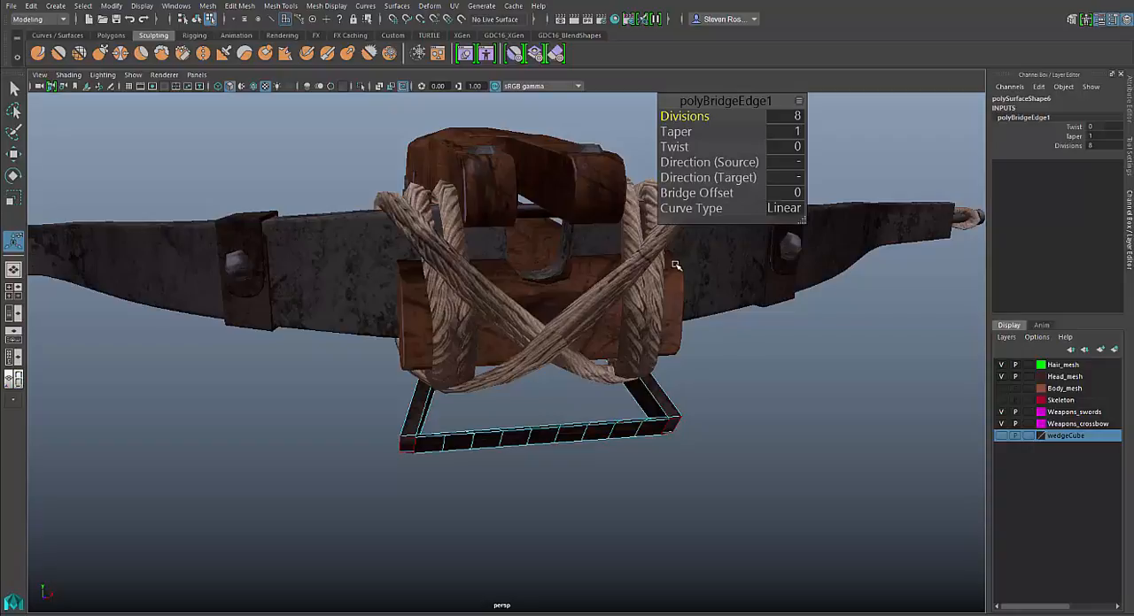
left_click(783, 207)
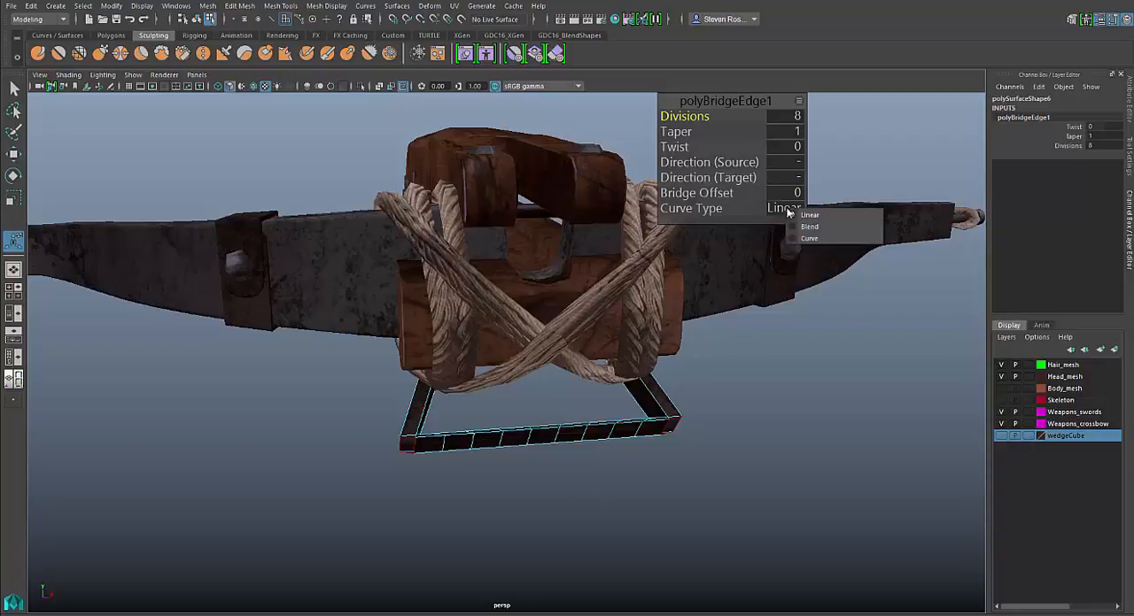
left_click(809, 227)
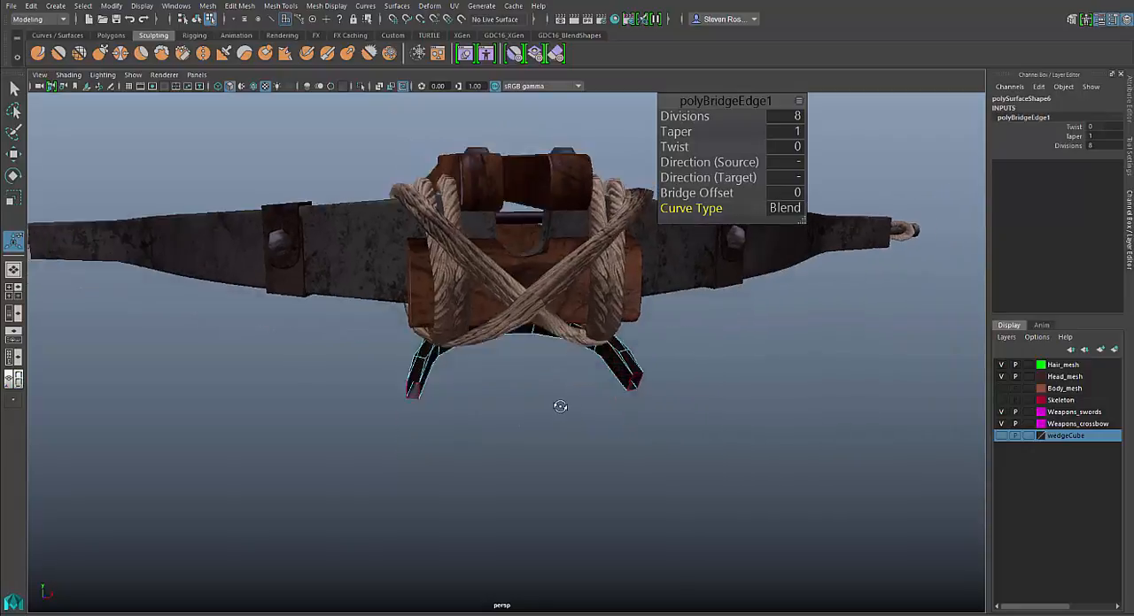
left_click_drag(560, 407, 607, 431)
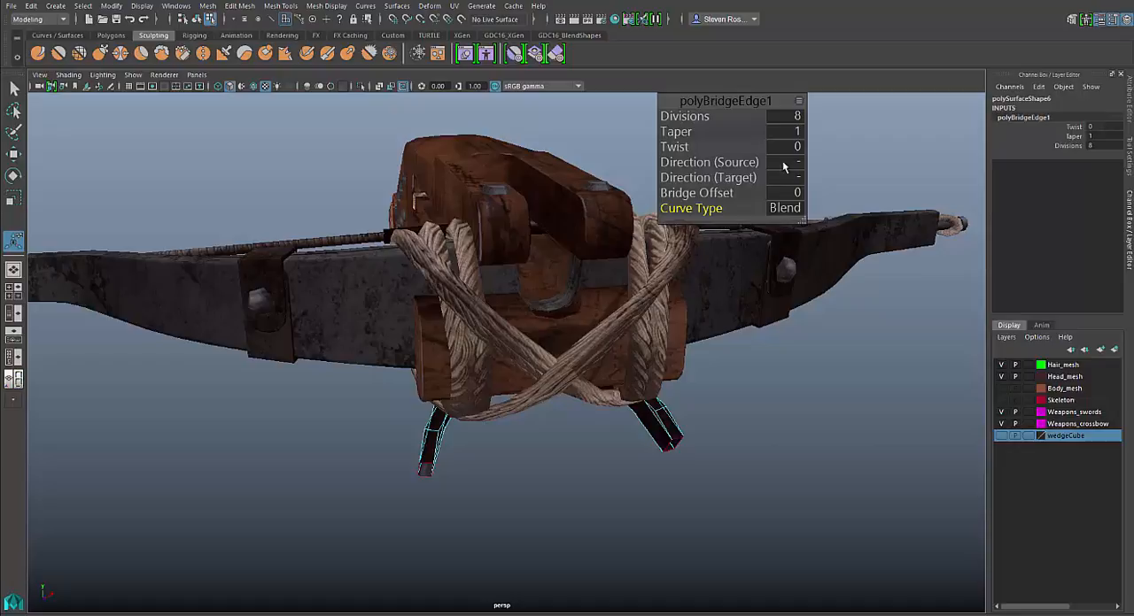
mouse_move(794, 169)
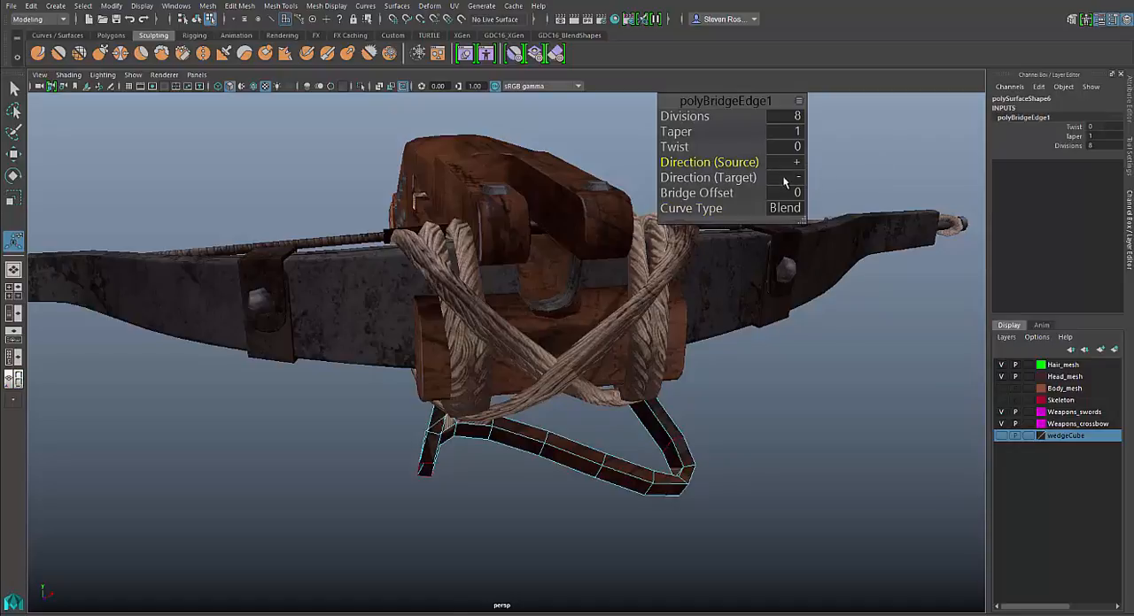
left_click(797, 178)
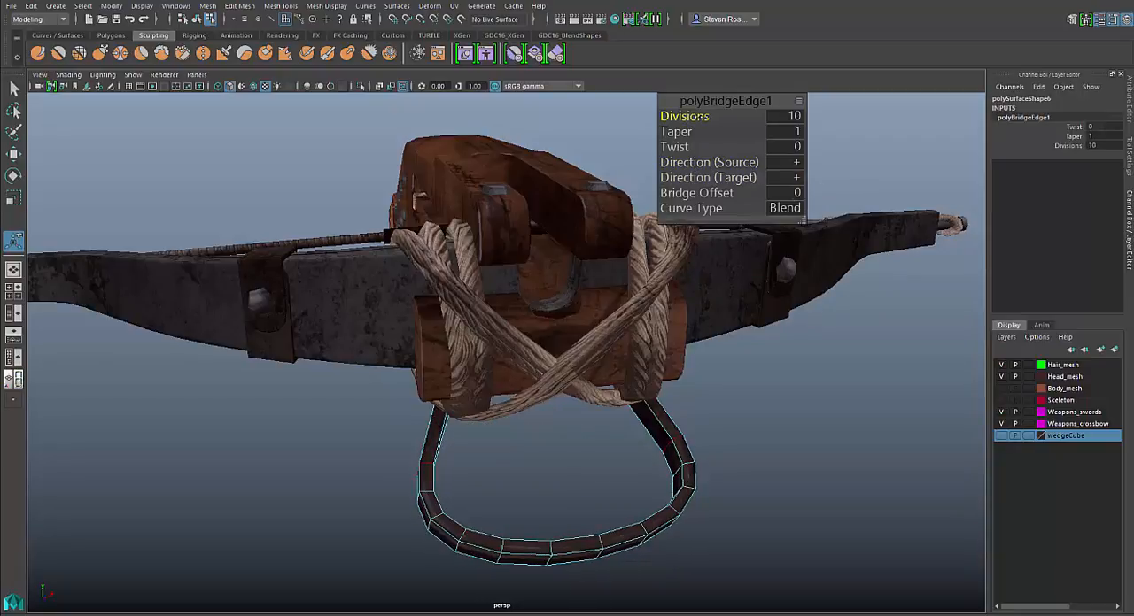
left_click_drag(793, 116, 780, 116)
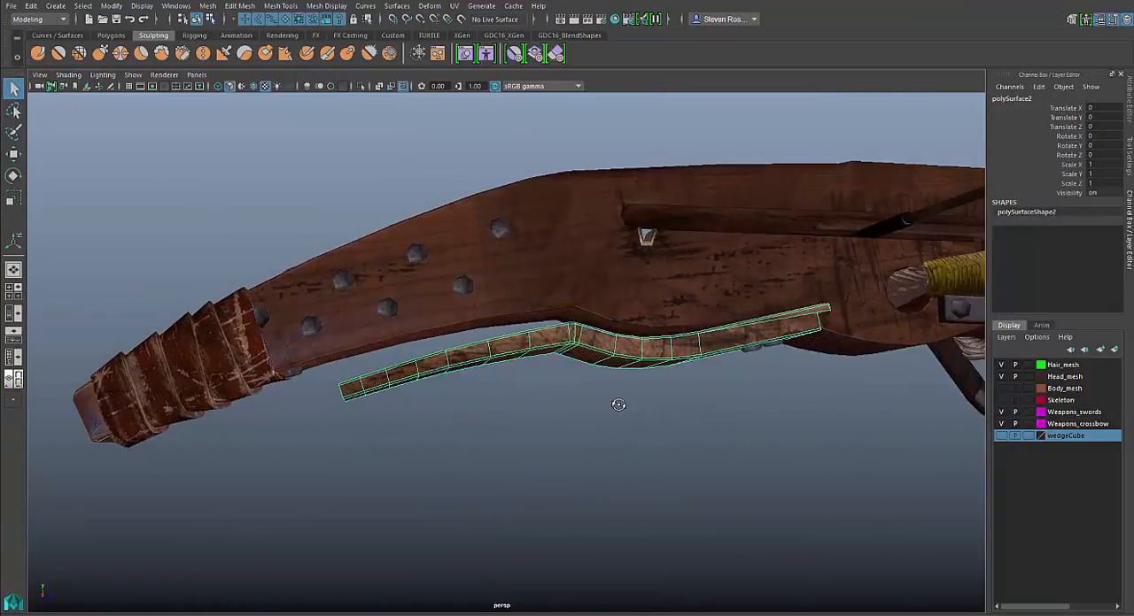
Select the strip's end face and turn on the wedgeCube layer visibility.
left_click_drag(619, 405, 455, 384)
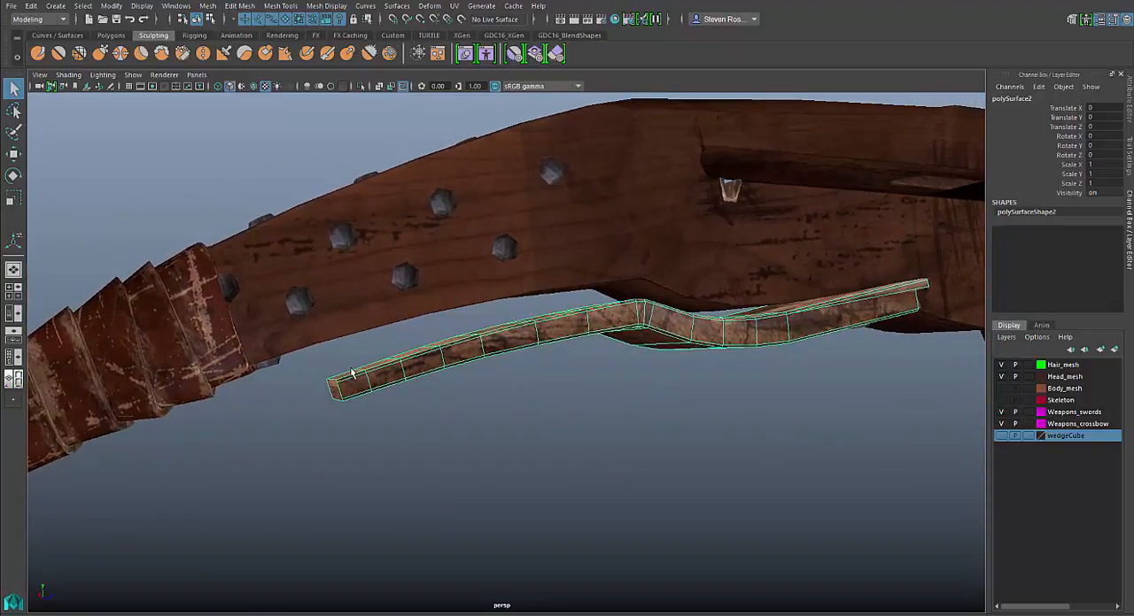
mouse_move(789, 326)
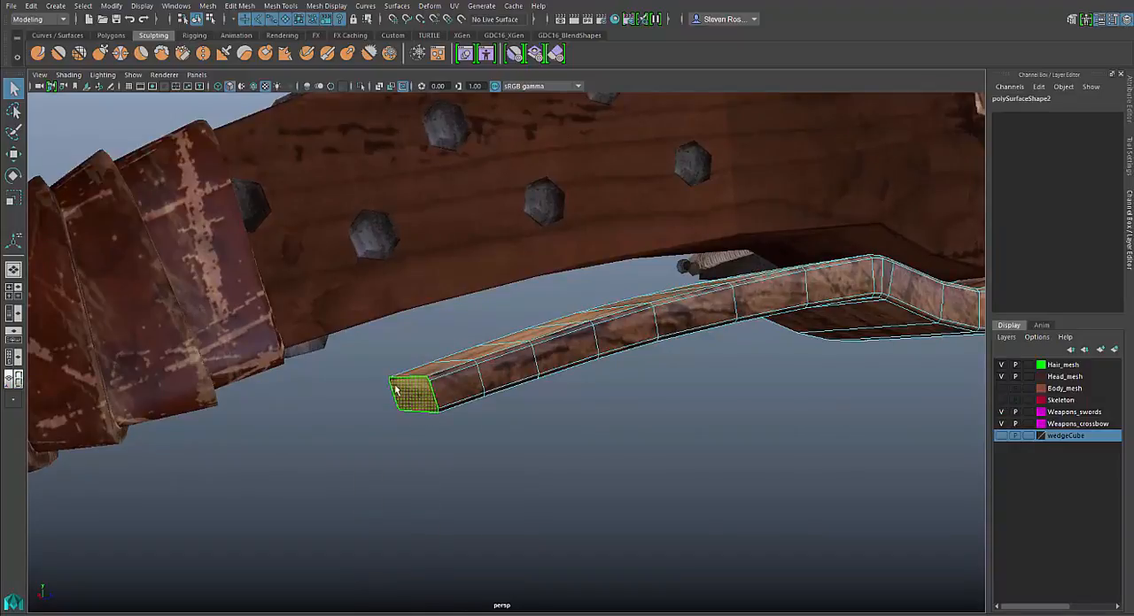
right_click(416, 394)
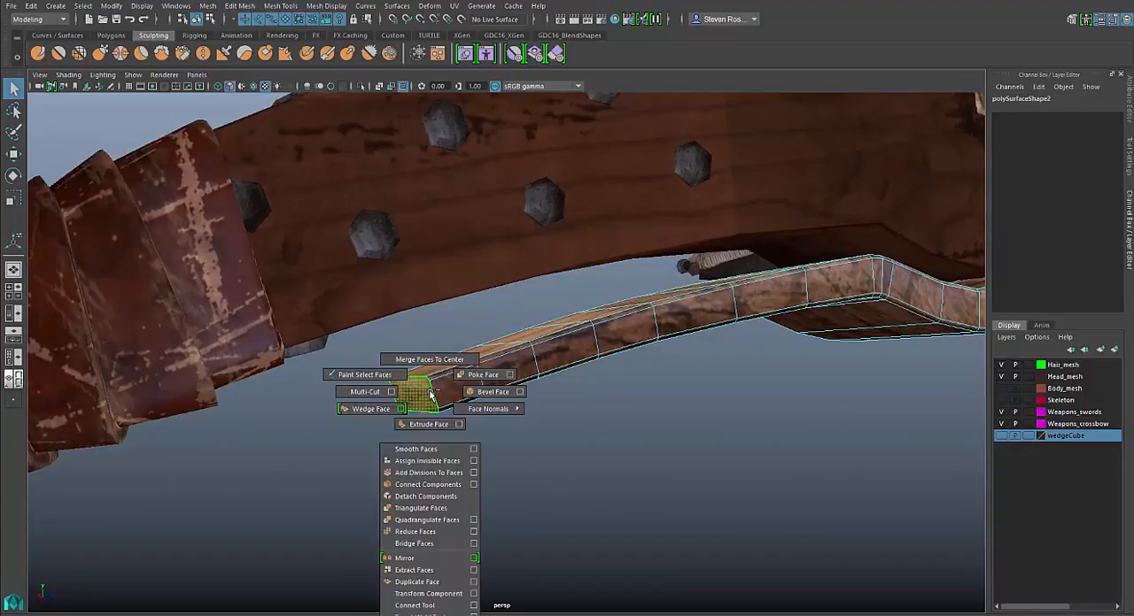
left_click(370, 408)
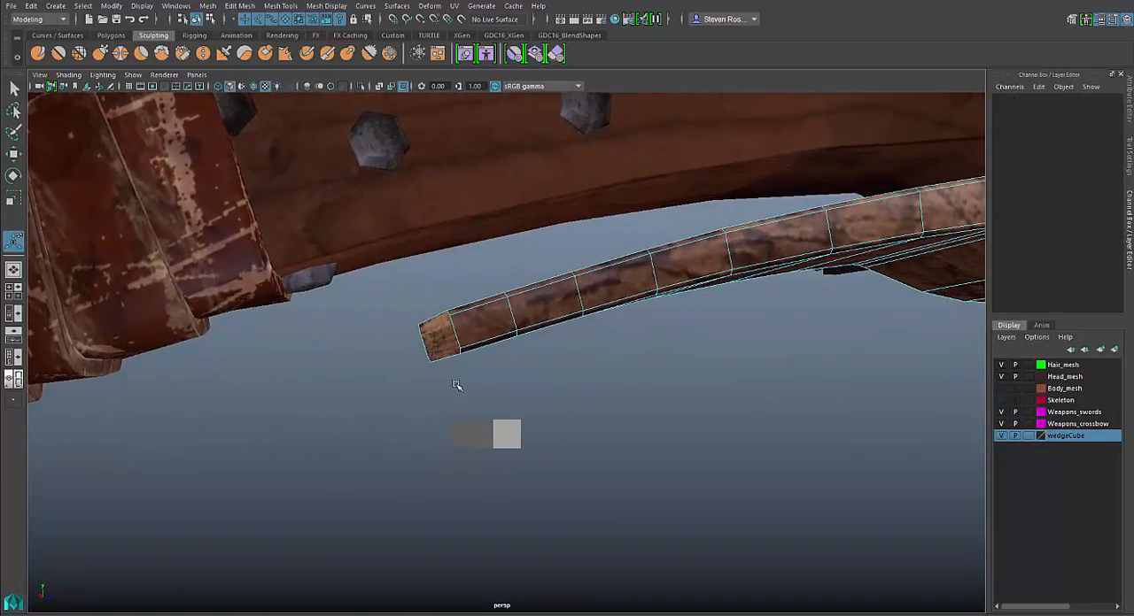
Wedge the strip's end face around the helper cube edge at -75 degrees, 3 divisions.
left_click(468, 434)
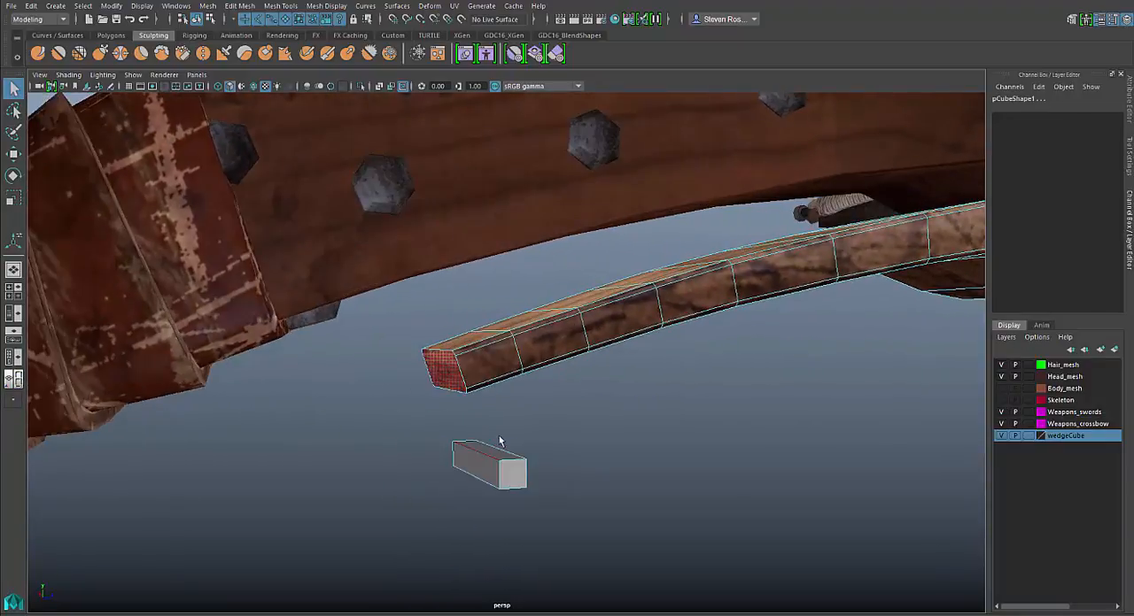
left_click(482, 470)
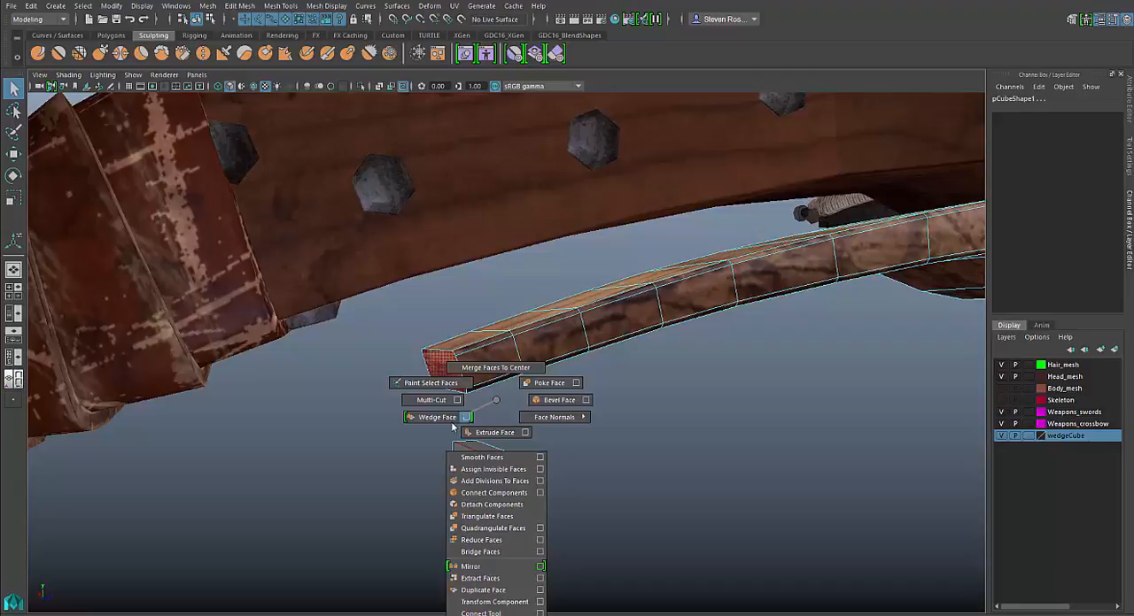
left_click(436, 416)
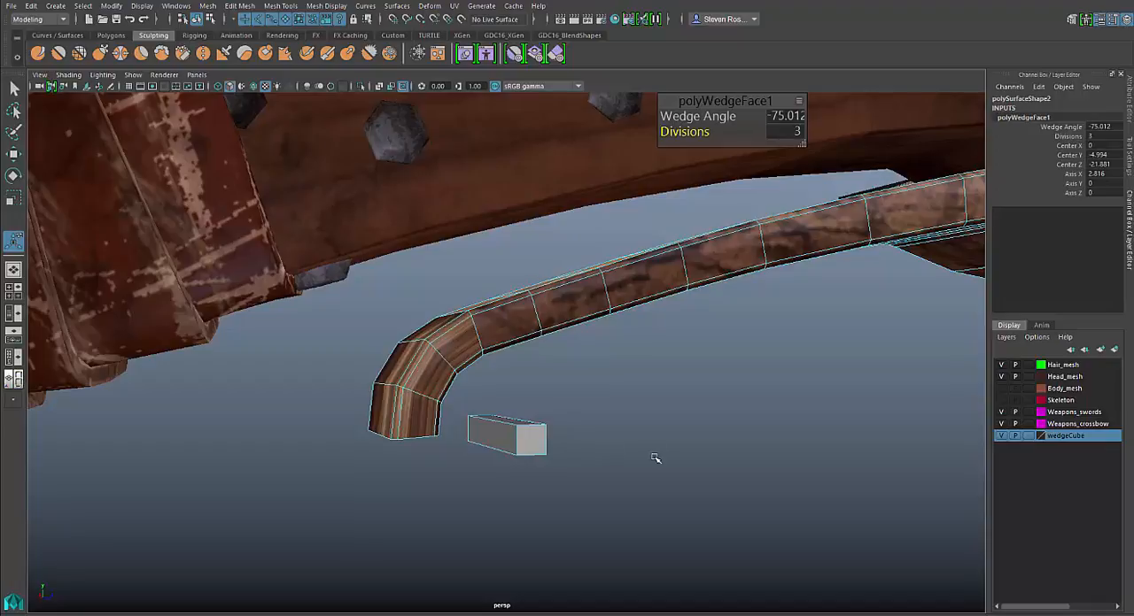
mouse_move(682, 453)
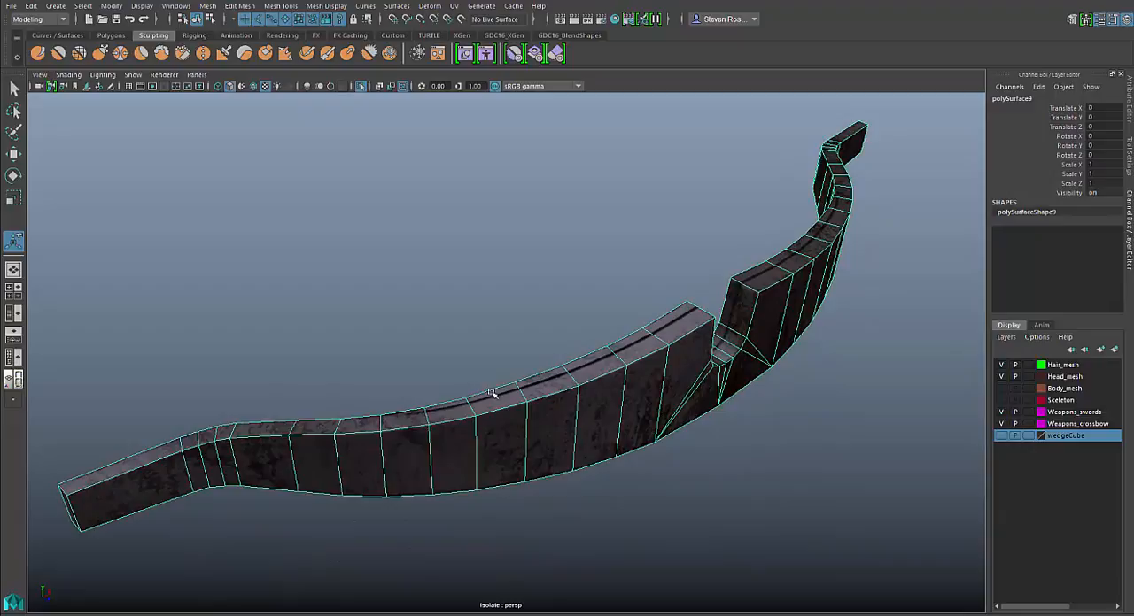
mouse_move(780, 465)
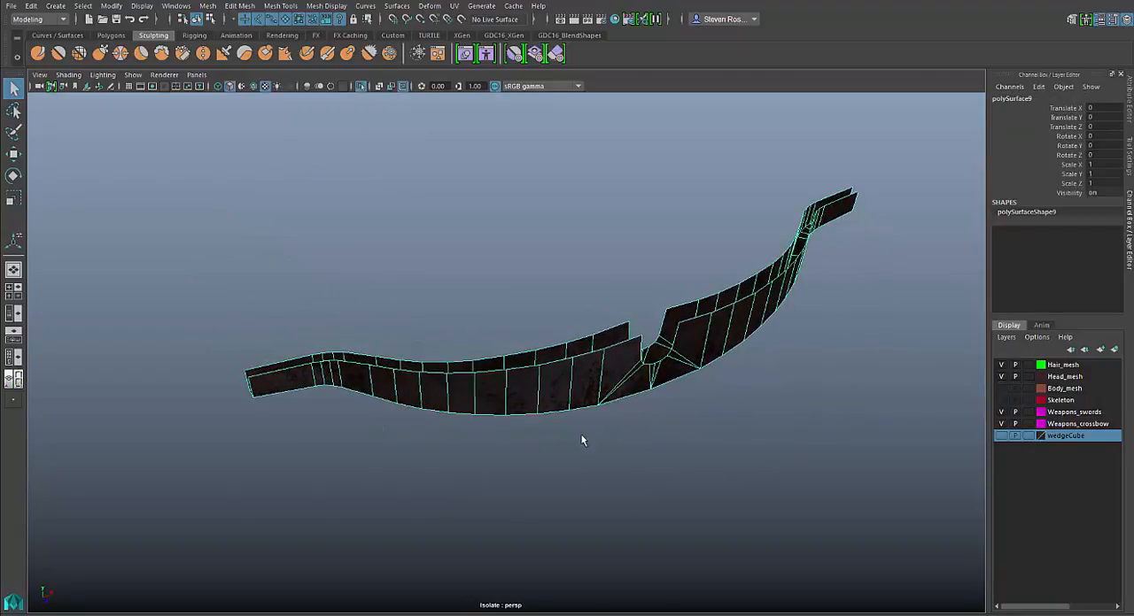
Extrude the limb faces with a thickness of -0.25.
right_click(549, 372)
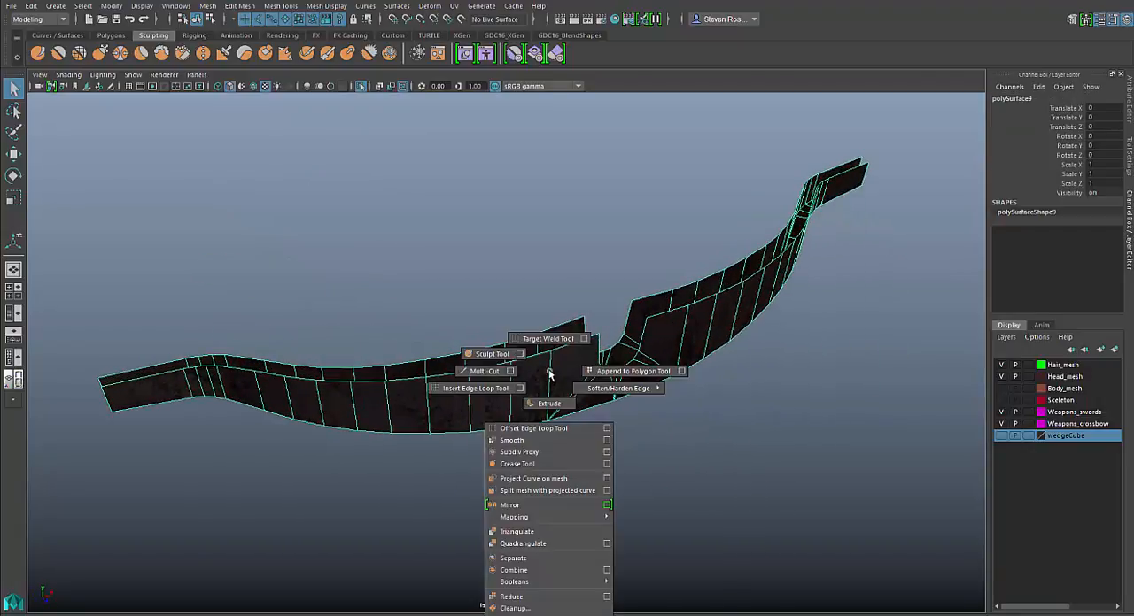
mouse_move(549, 404)
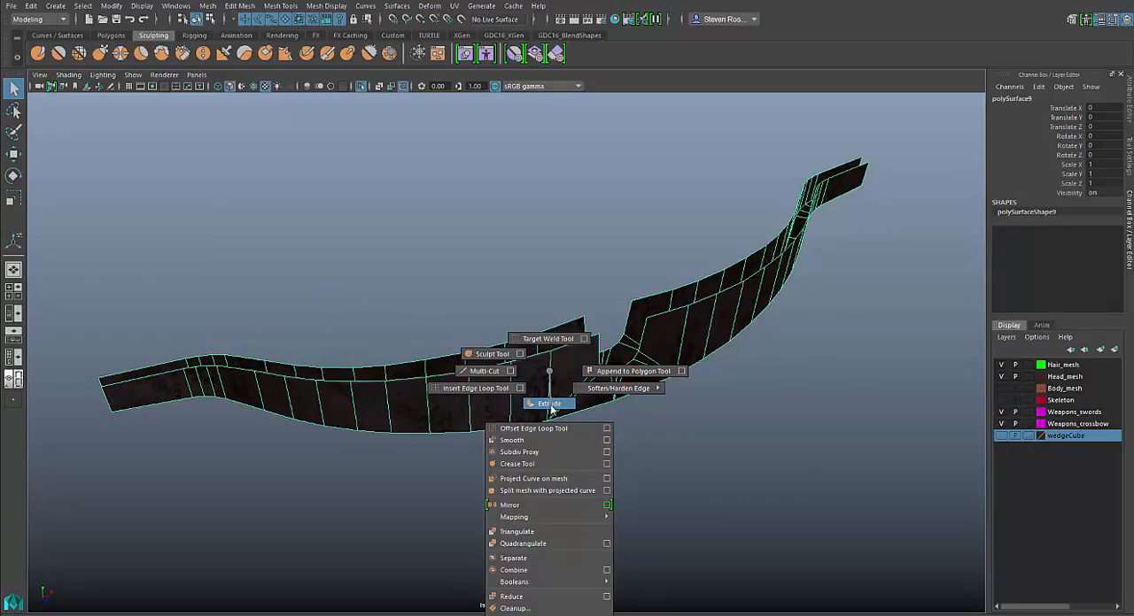
left_click(548, 404)
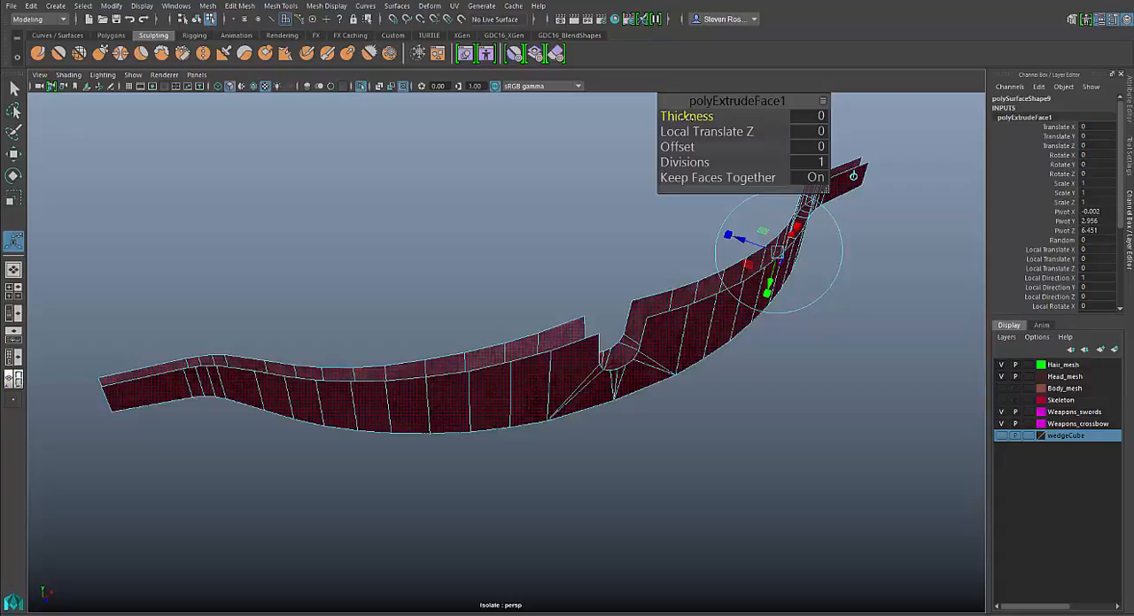
type("0.5")
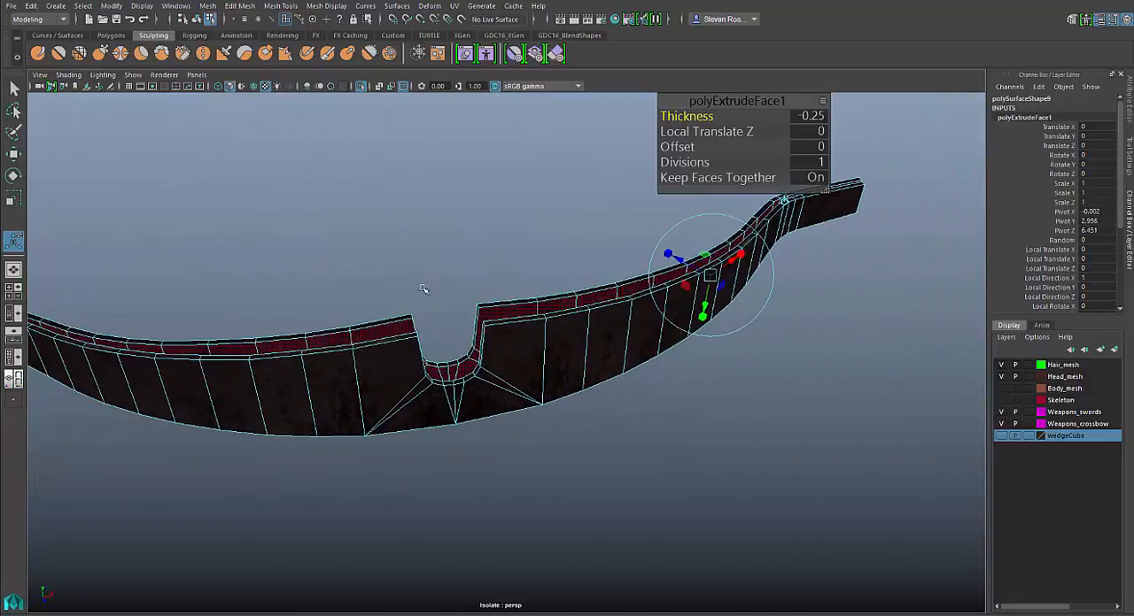
left_click_drag(423, 290, 520, 390)
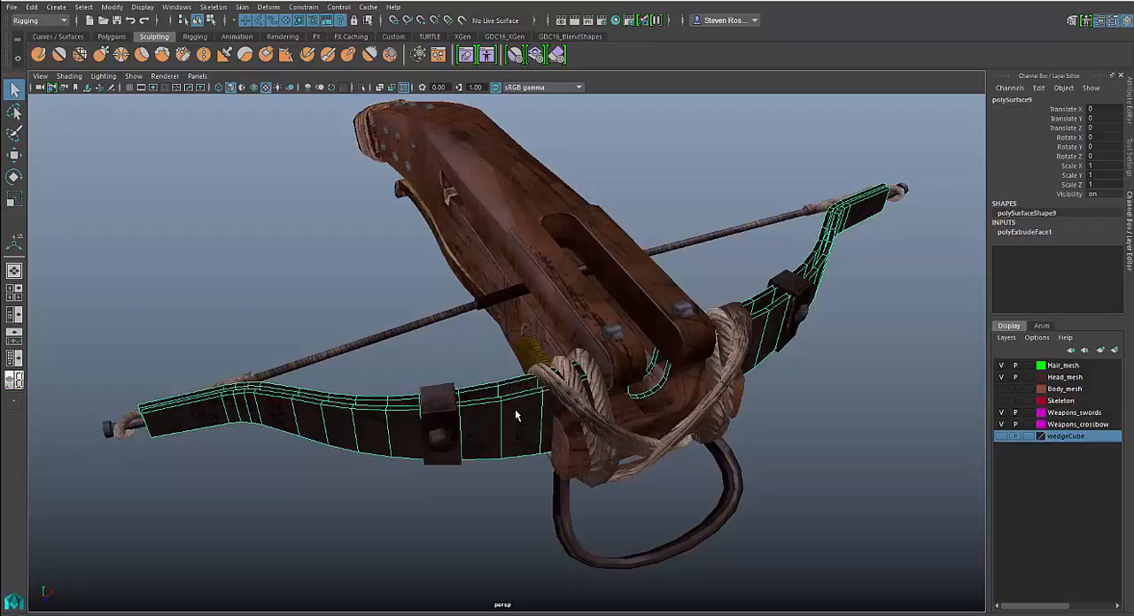
Select the notched wooden block and isolate it with View Selected.
left_click(487, 434)
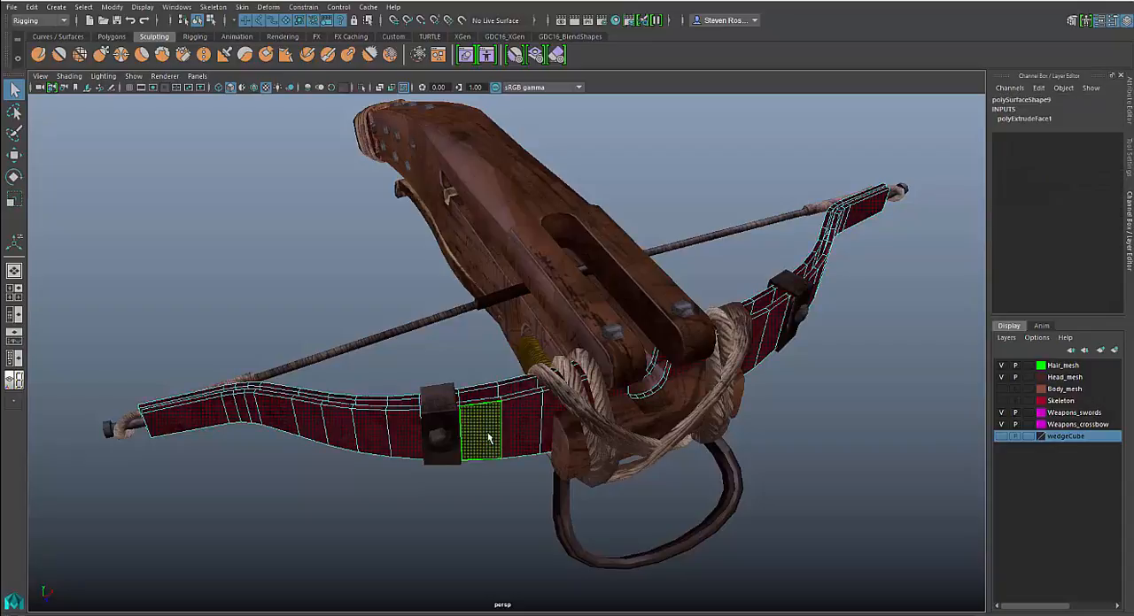
right_click(487, 438)
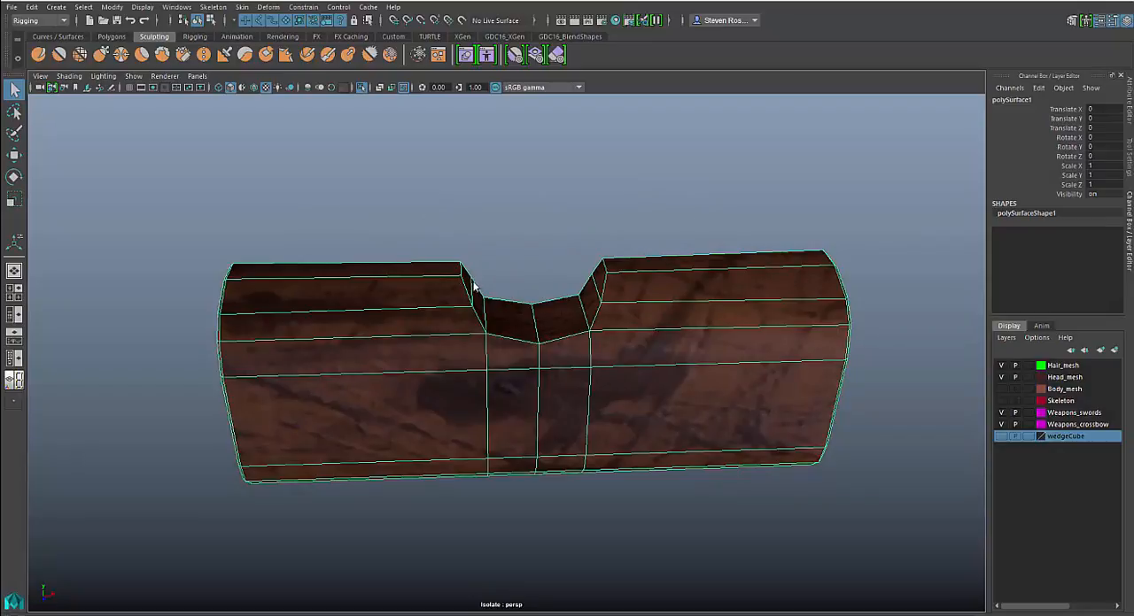
Bevel the notch edges with 0.7 fraction, 2 segments, chamfer on, mitered along Hard Edge.
left_click(597, 283)
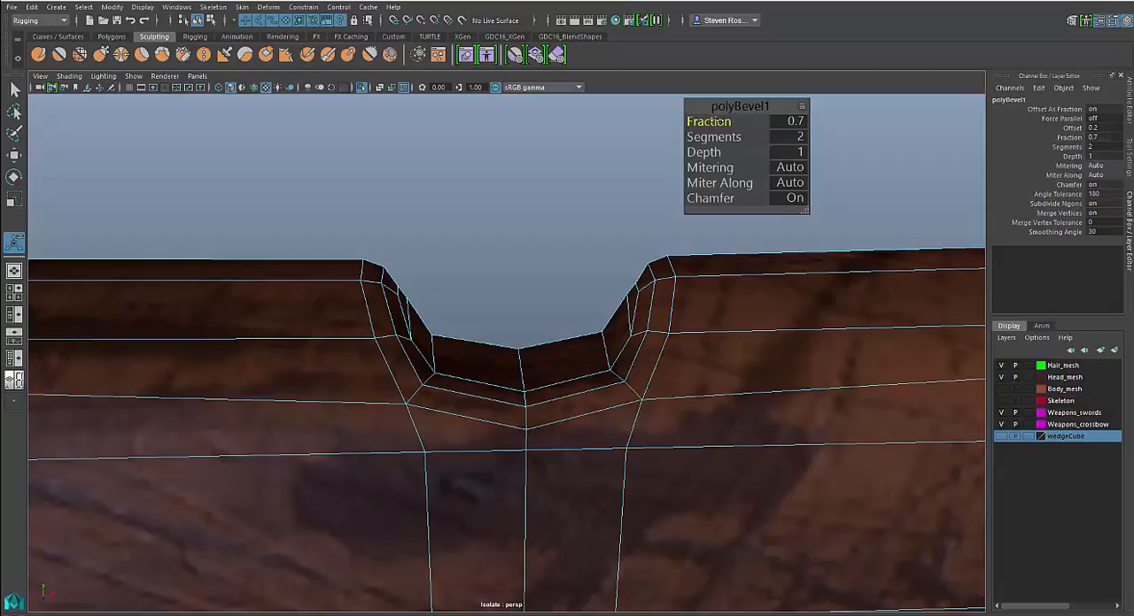
left_click(580, 434)
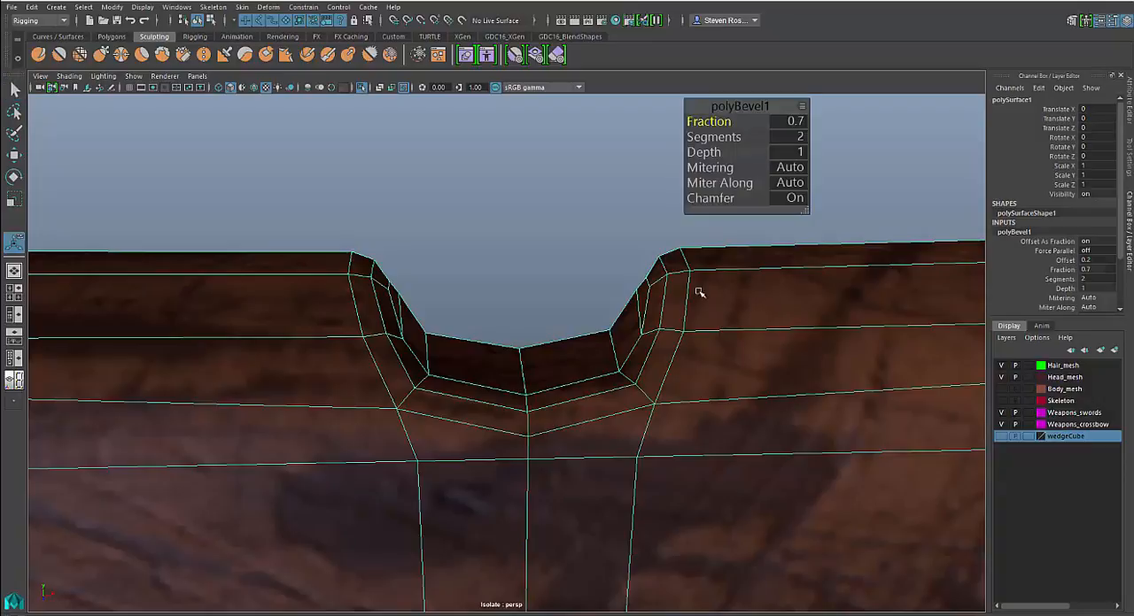
left_click(786, 182)
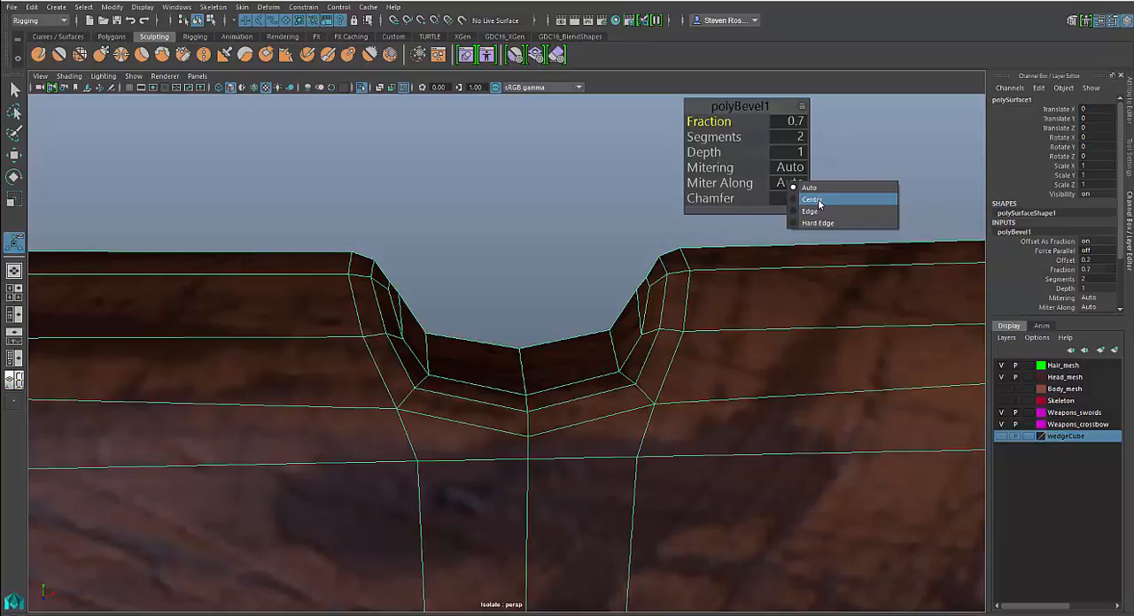
left_click(812, 199)
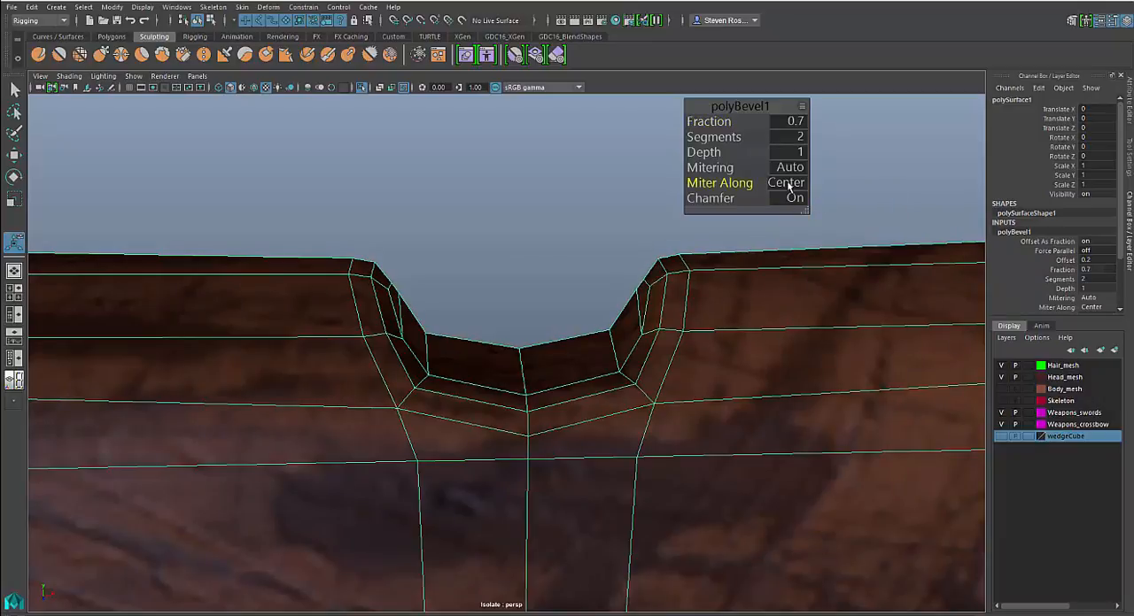
left_click(785, 182)
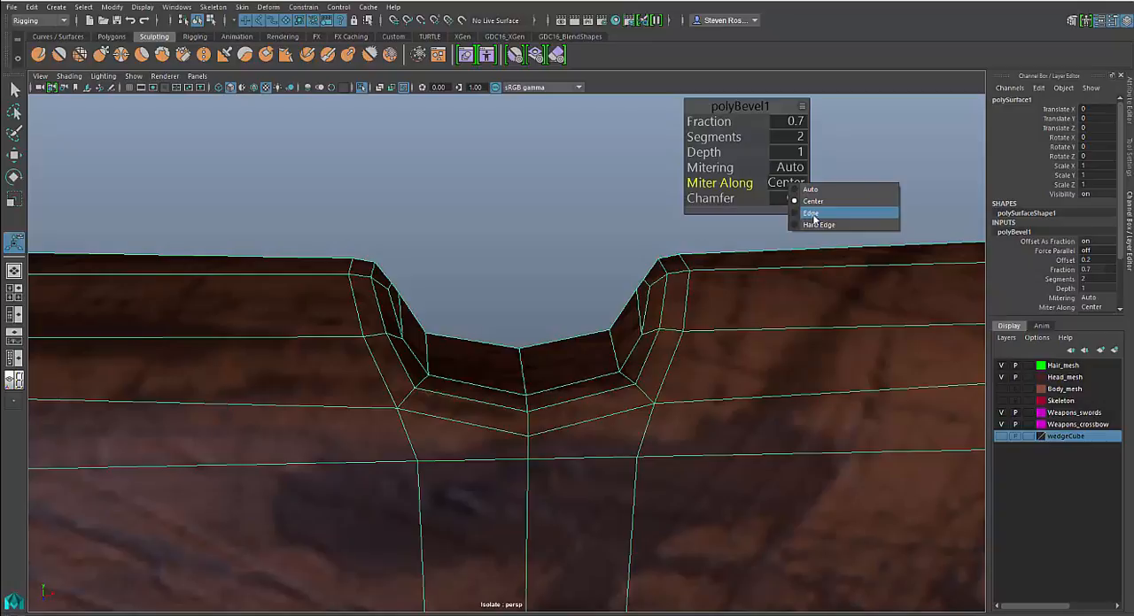
left_click(811, 213)
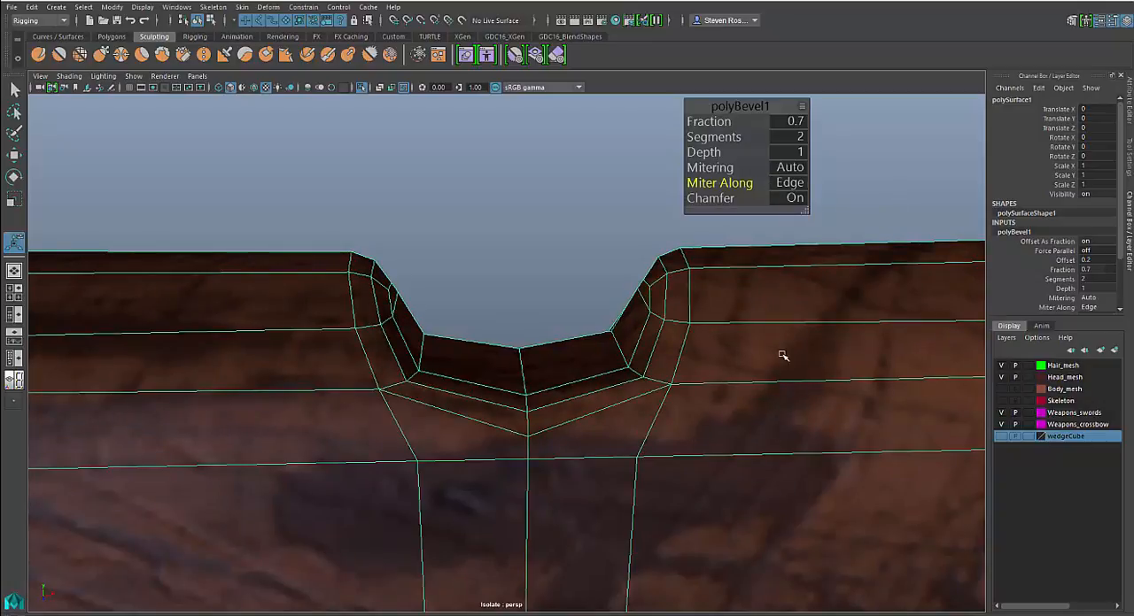
left_click(789, 183)
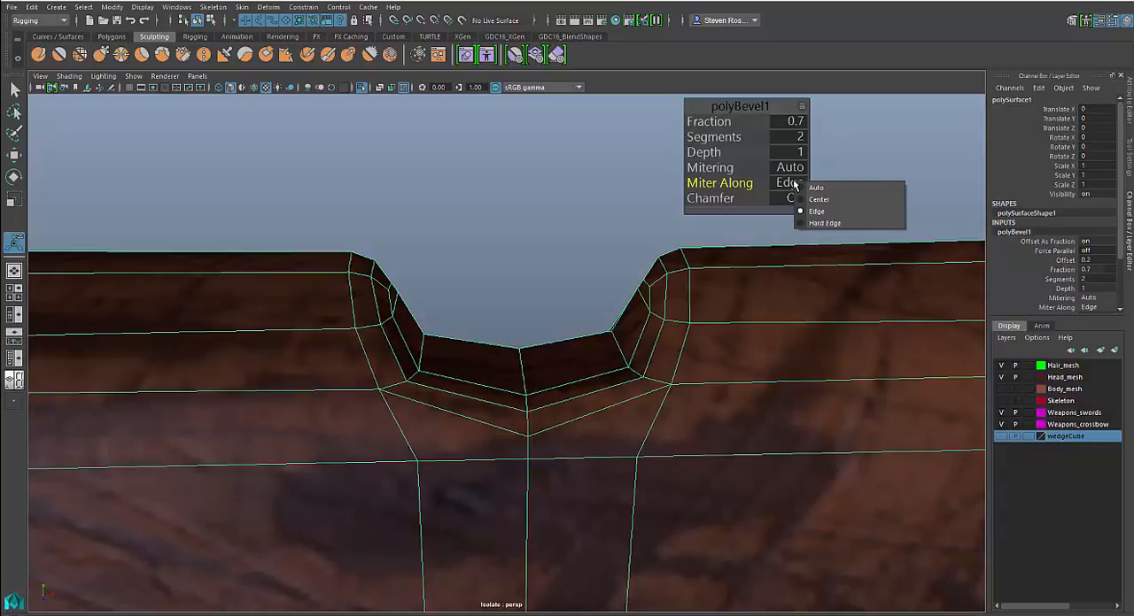
mouse_move(824, 224)
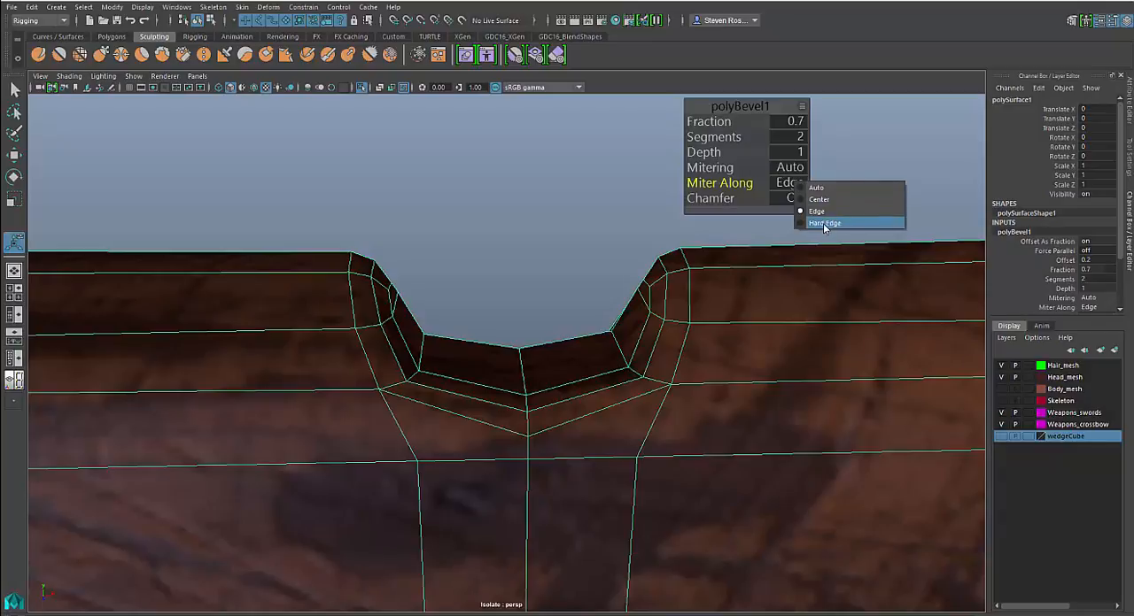
left_click(824, 224)
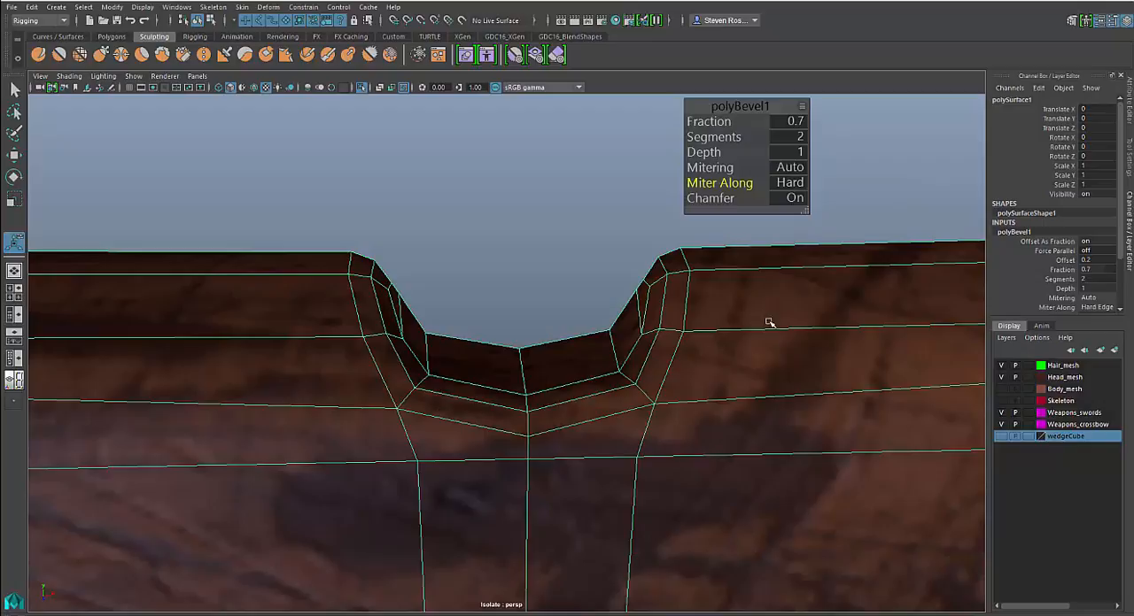
mouse_move(798, 184)
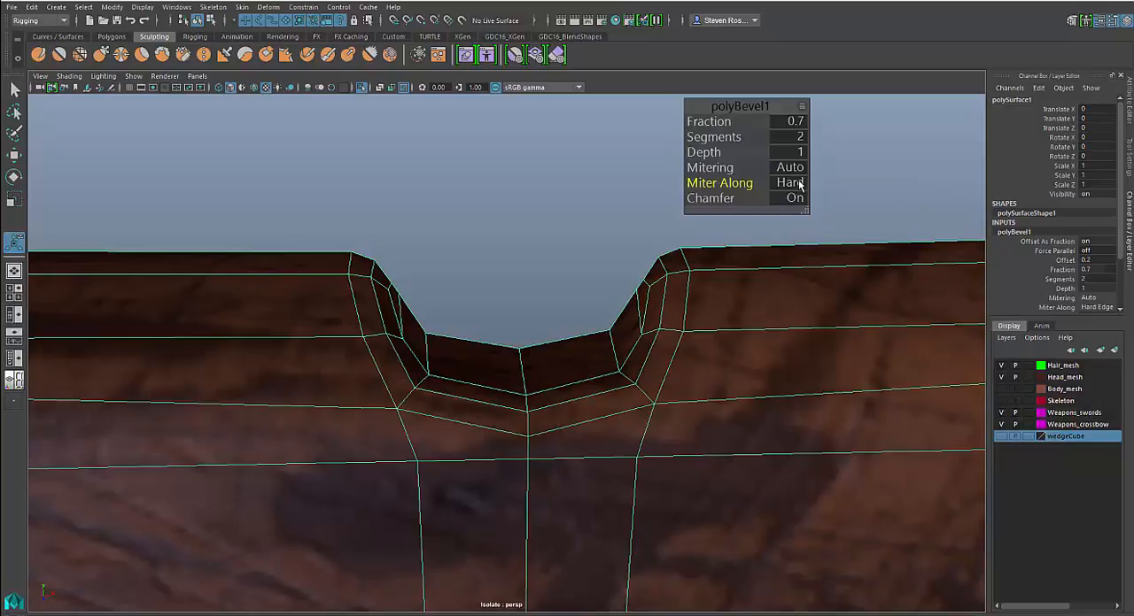
left_click(786, 182)
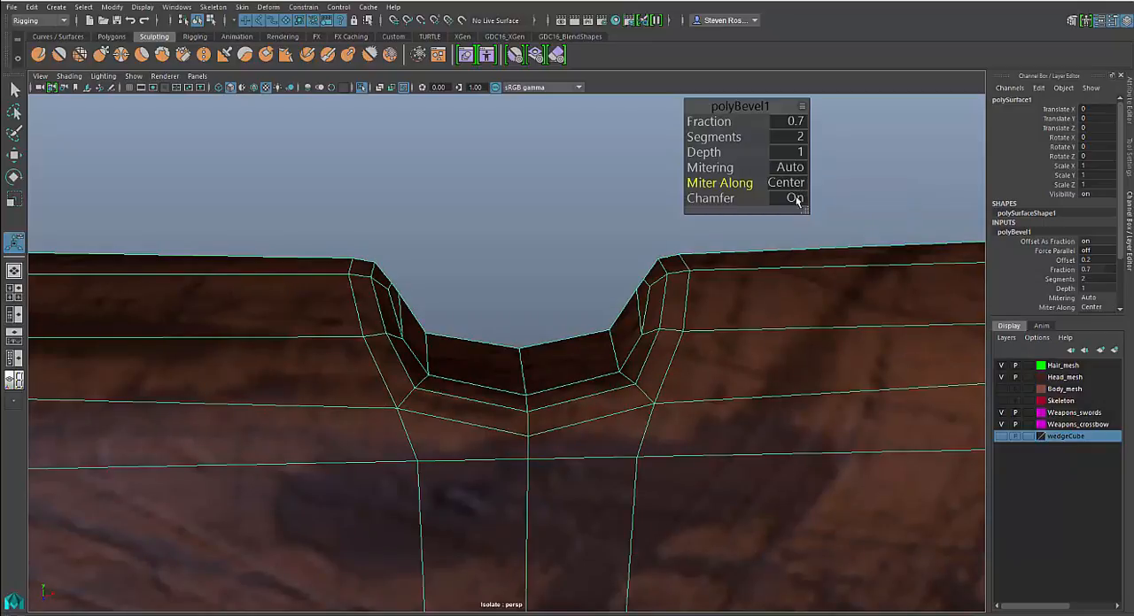
left_click(787, 183)
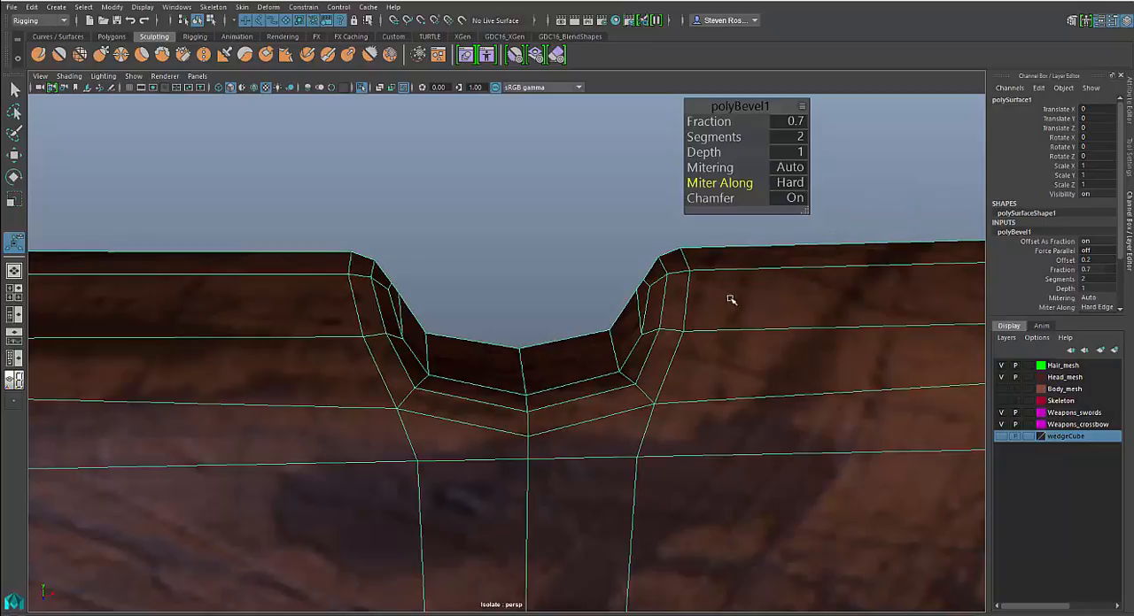
mouse_move(726, 264)
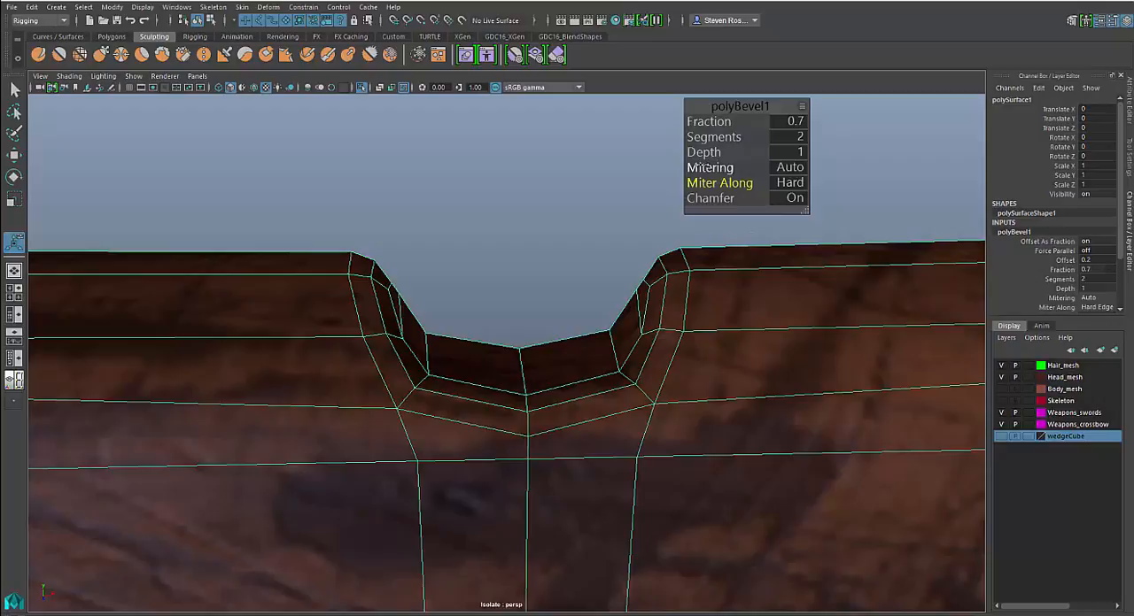
Try Patch, Radial and None mitering on the notch bevel, settling on Uniform.
left_click(786, 167)
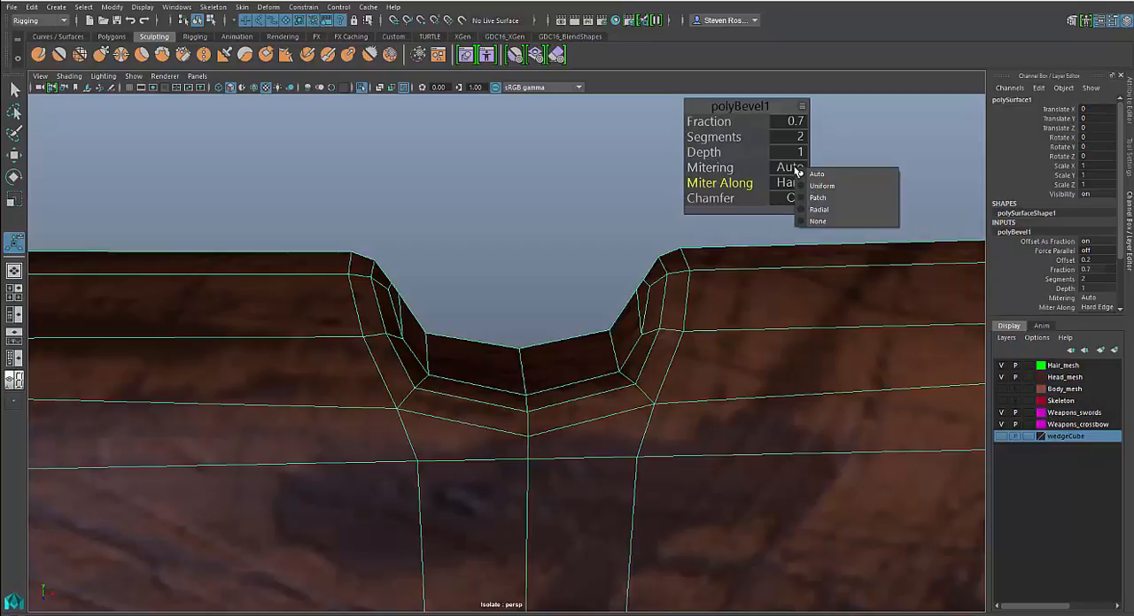
left_click(821, 185)
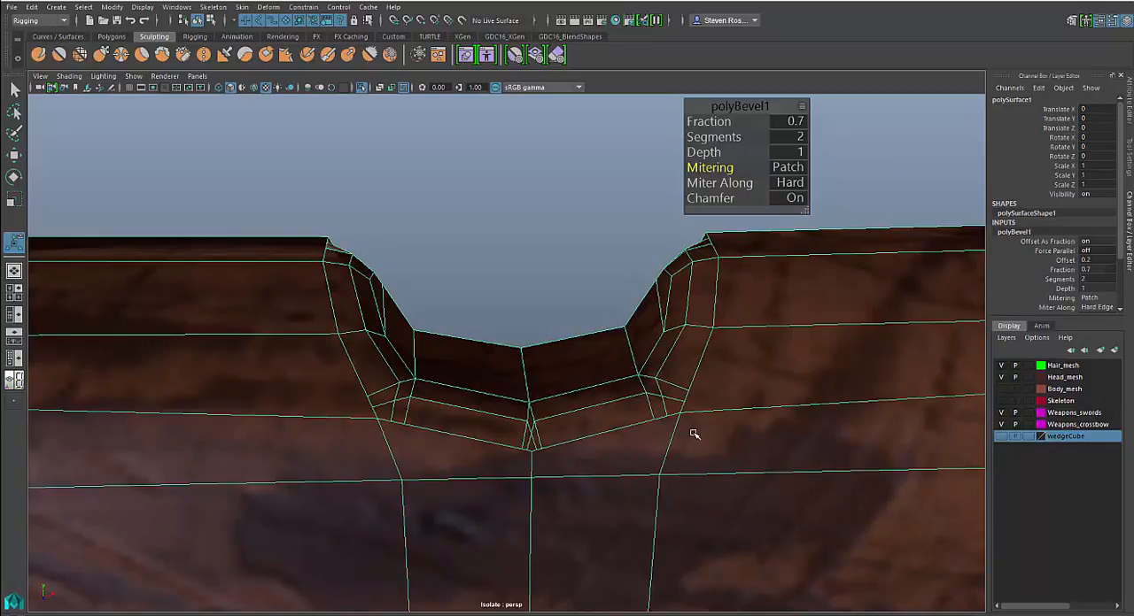
mouse_move(682, 455)
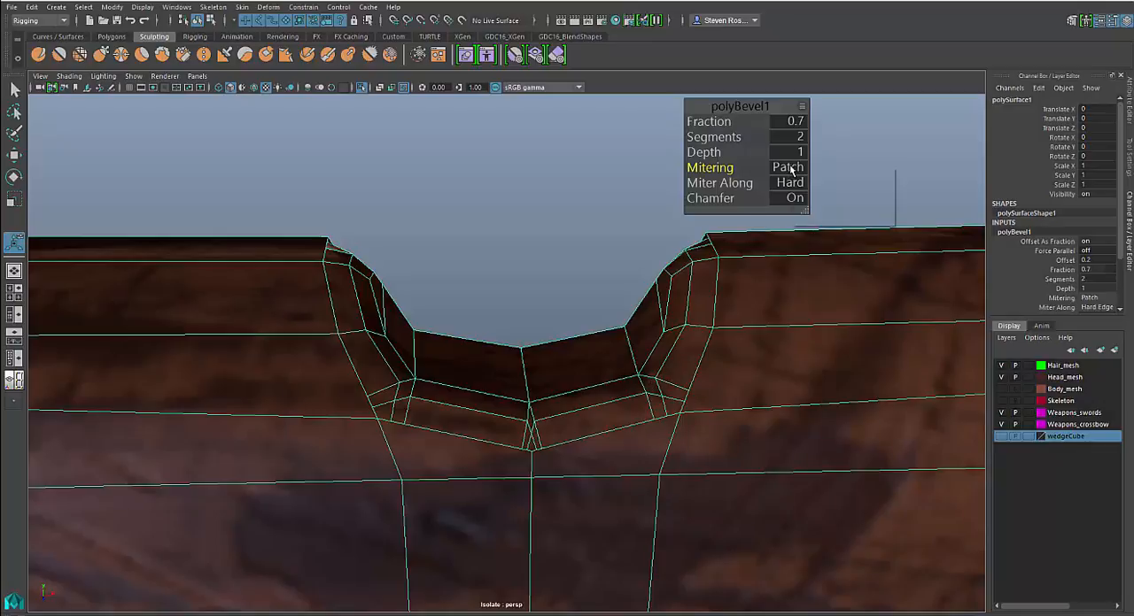
left_click(787, 167)
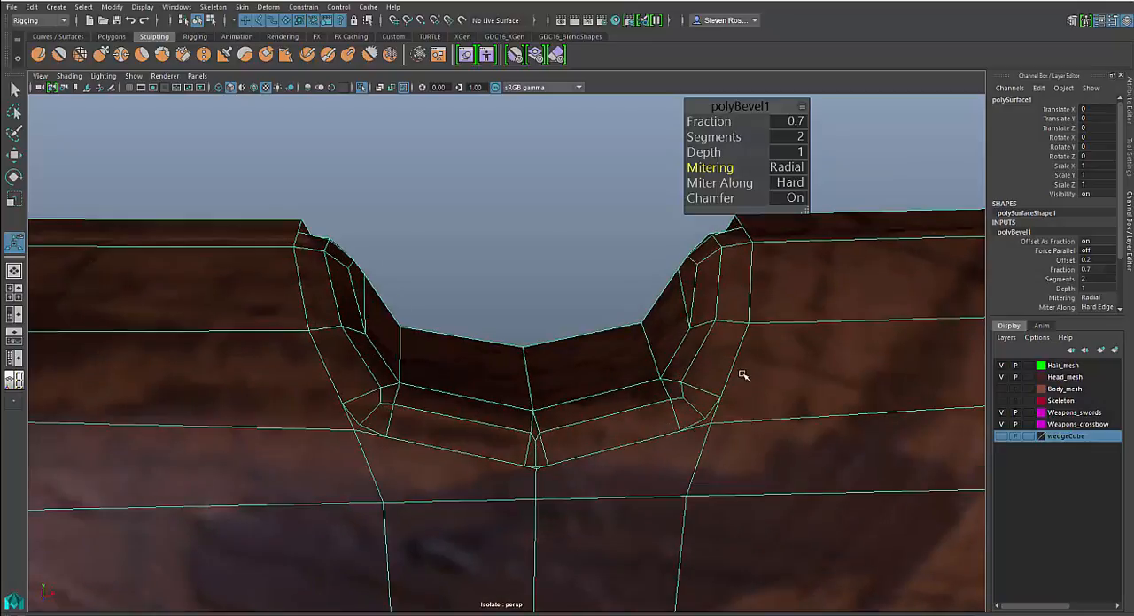
left_click(786, 168)
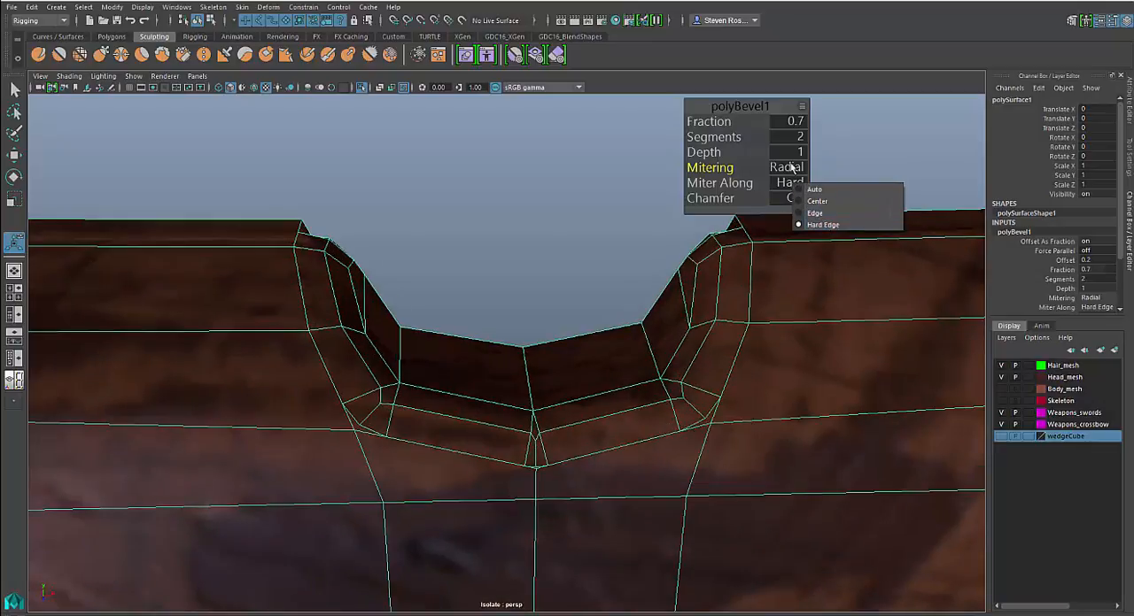
left_click(833, 190)
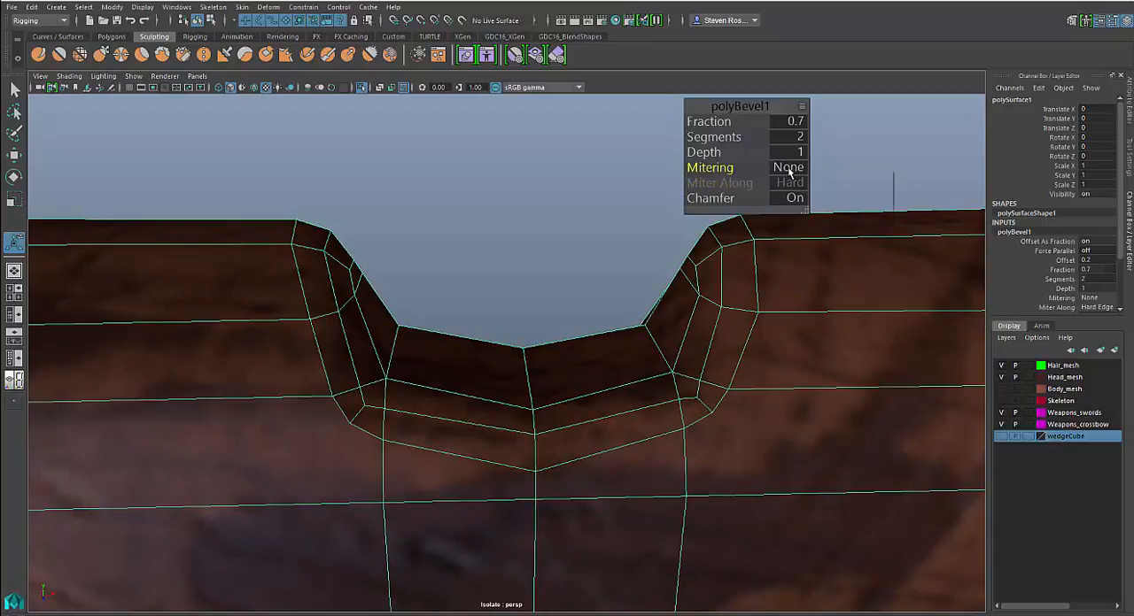
left_click(787, 168)
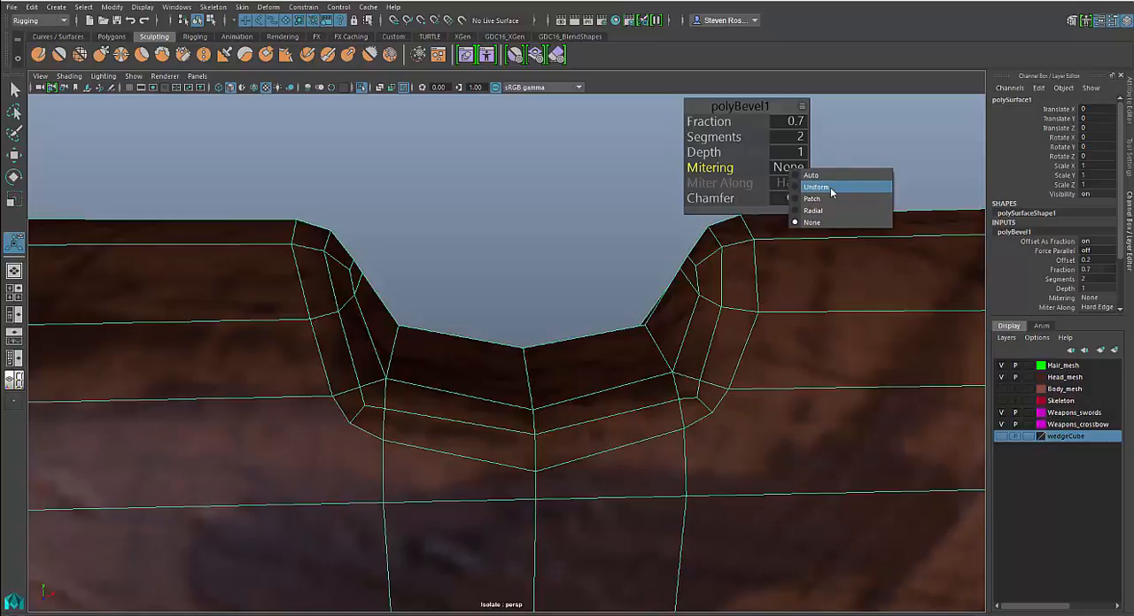
left_click(816, 187)
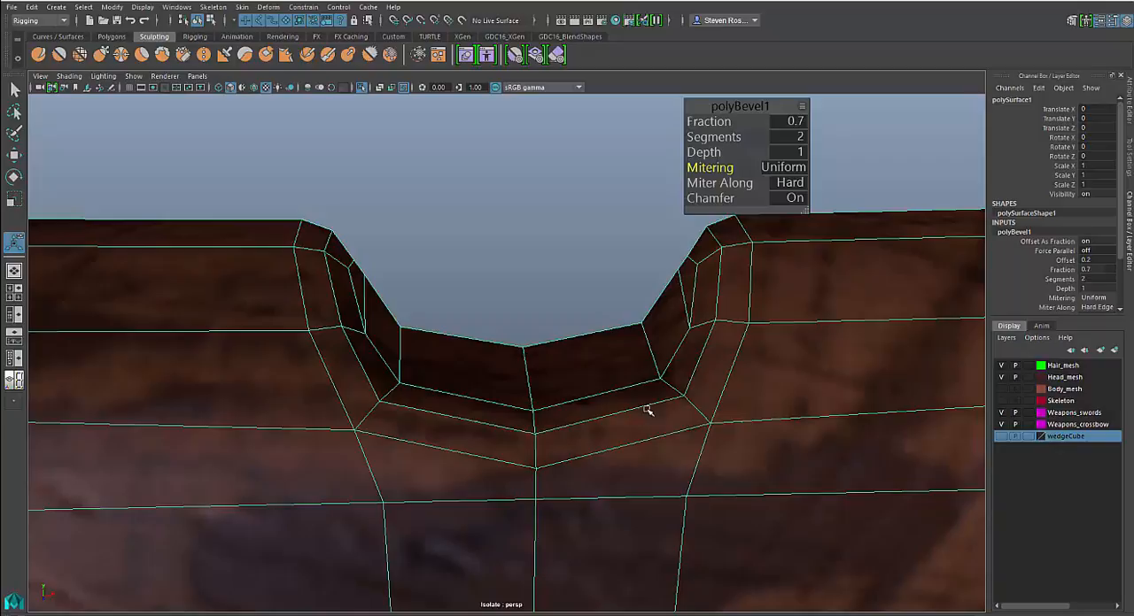
mouse_move(693, 452)
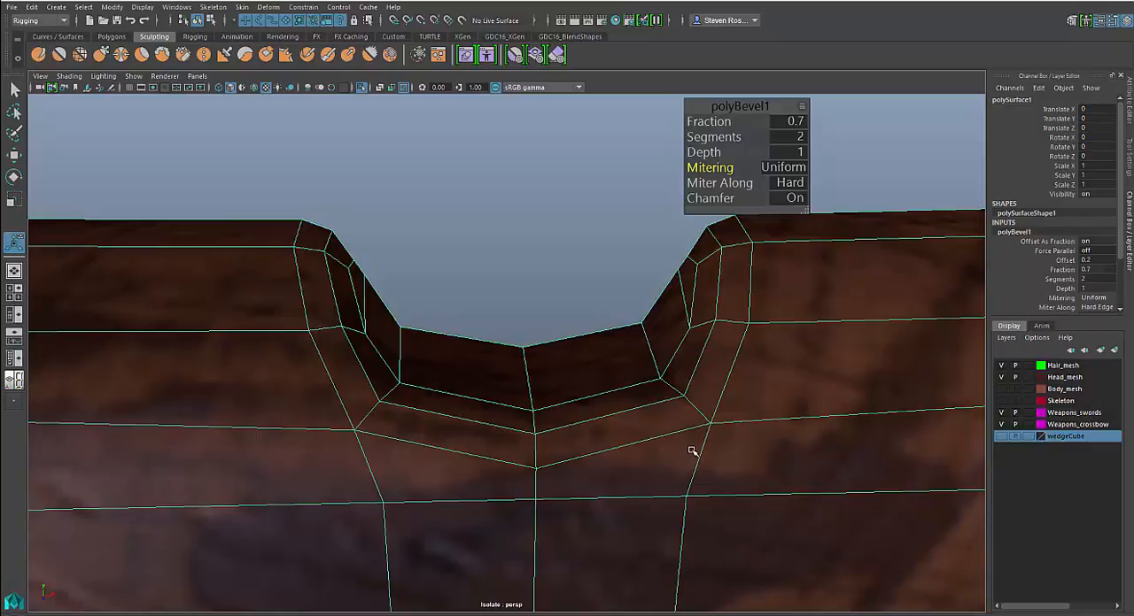
mouse_move(697, 355)
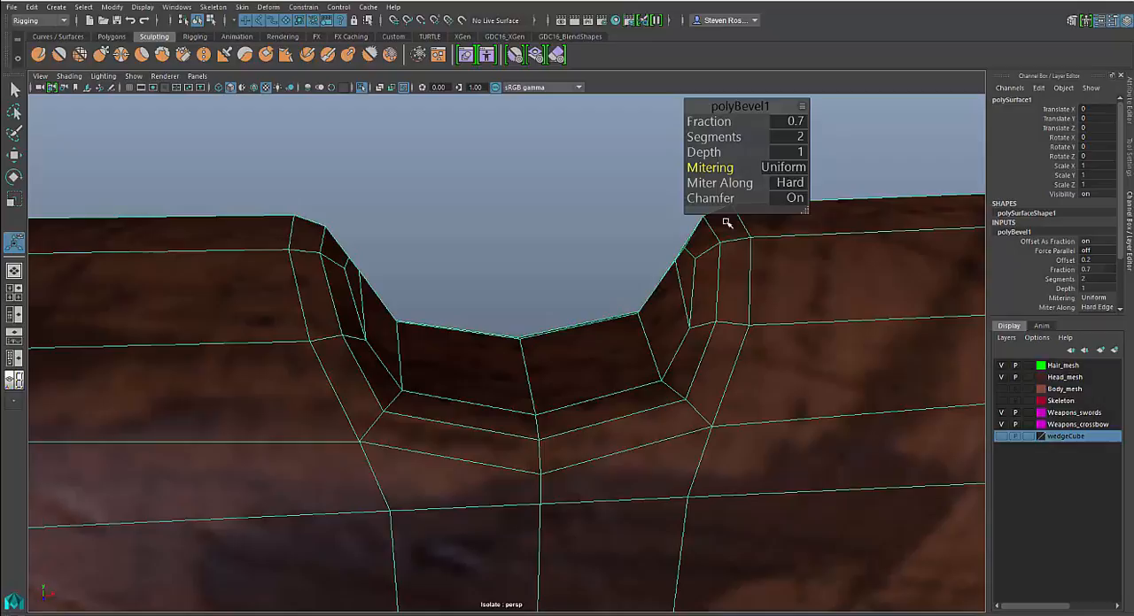
Add Force Parallel to the bevel's in-view editor and turn it on.
right_click(744, 106)
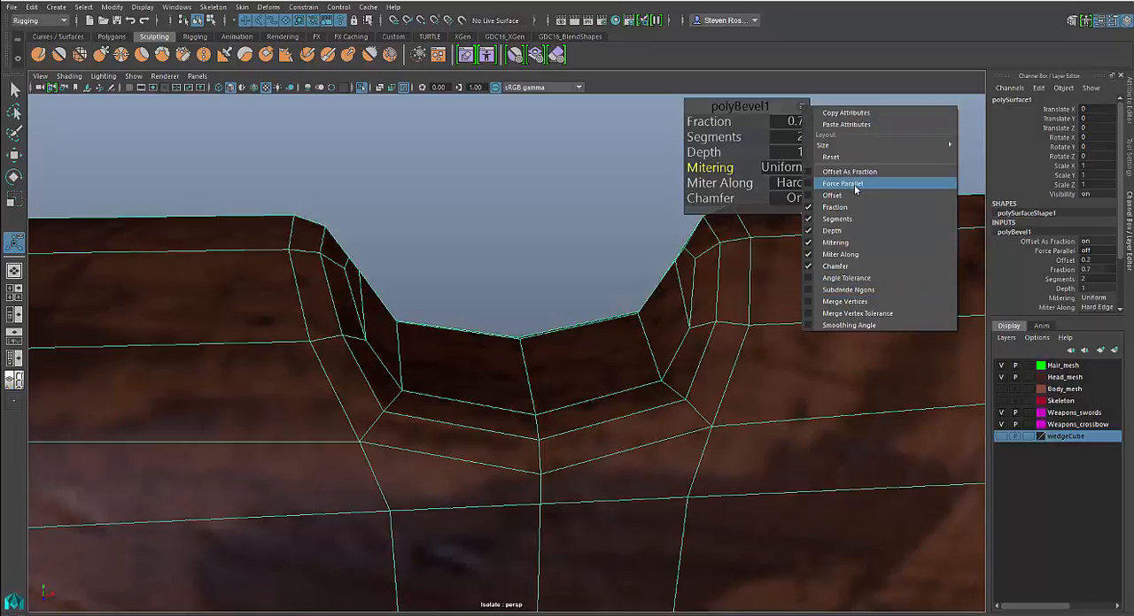
left_click(842, 183)
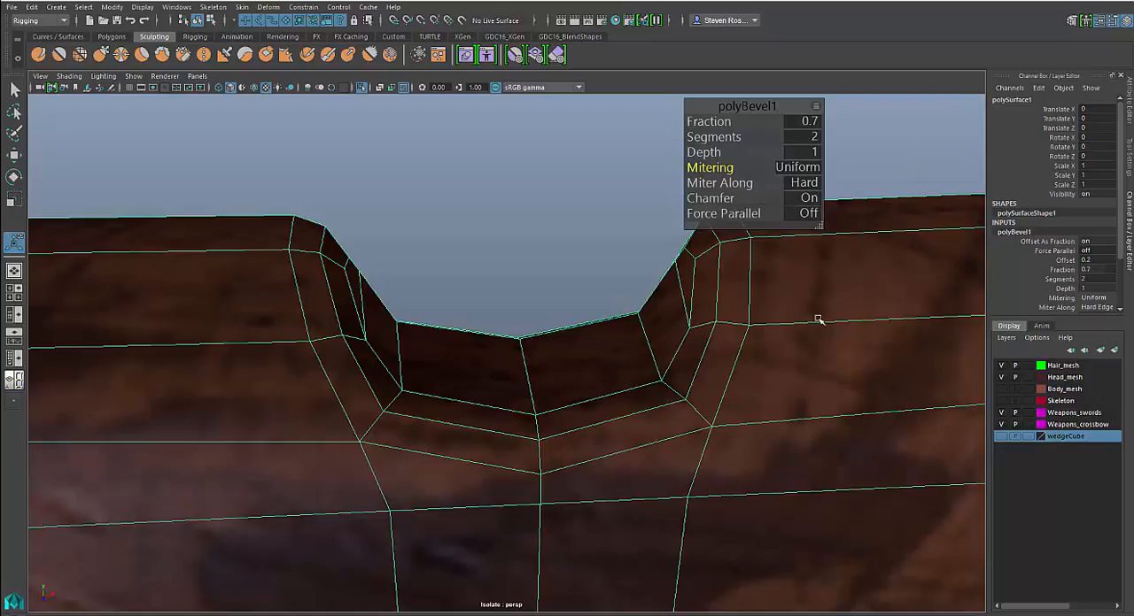
left_click(807, 212)
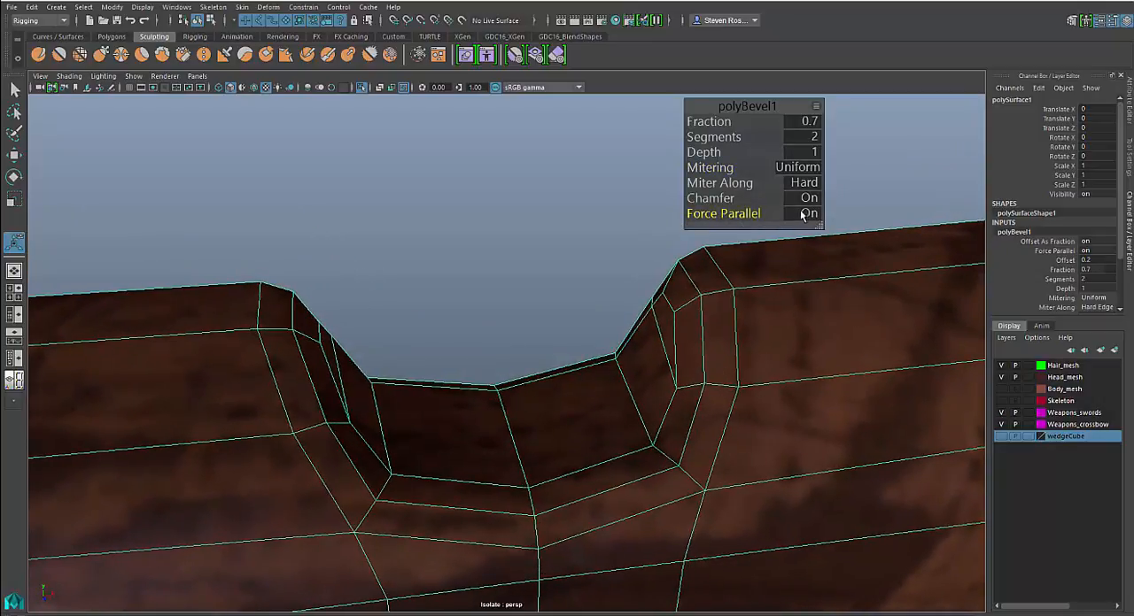
left_click(806, 213)
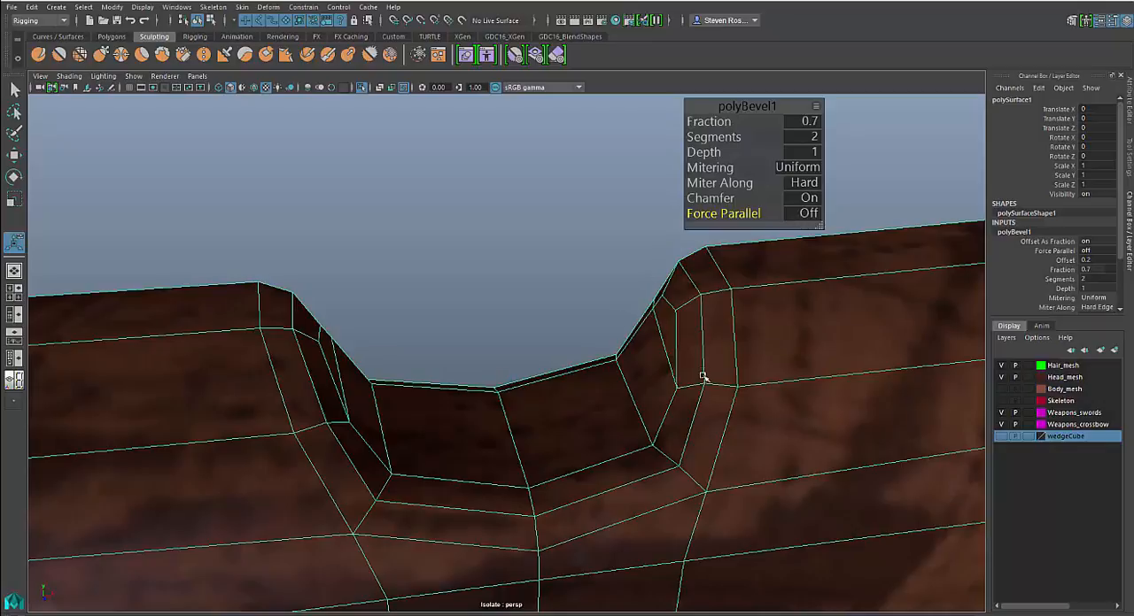
mouse_move(700, 376)
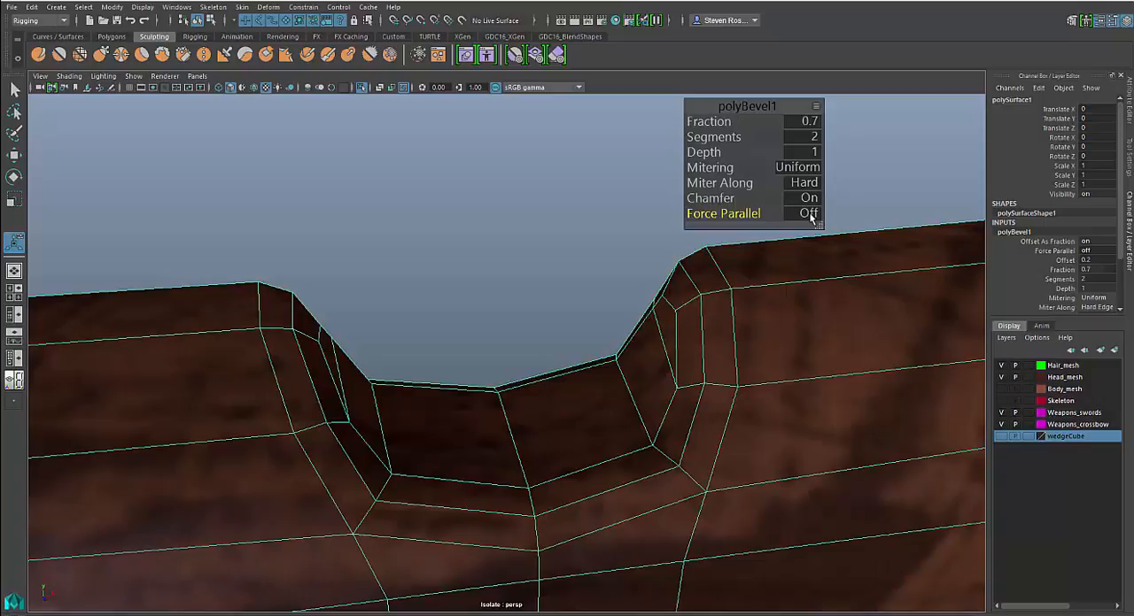
left_click(807, 213)
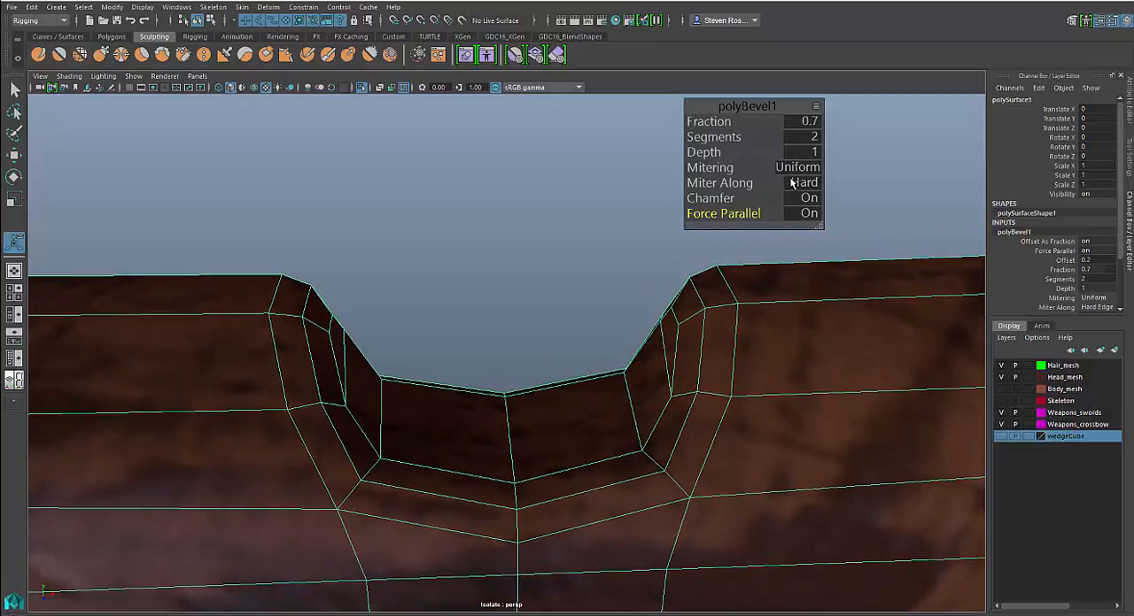
Set the bevel to miter along Edge with a 0.5 fraction.
left_click(802, 183)
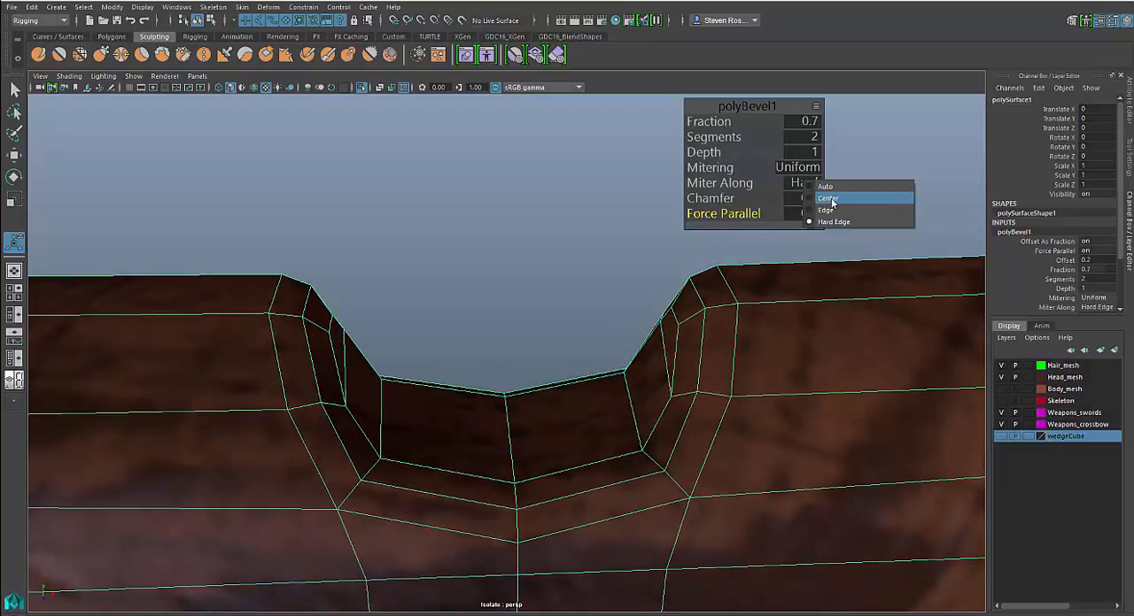
left_click(825, 198)
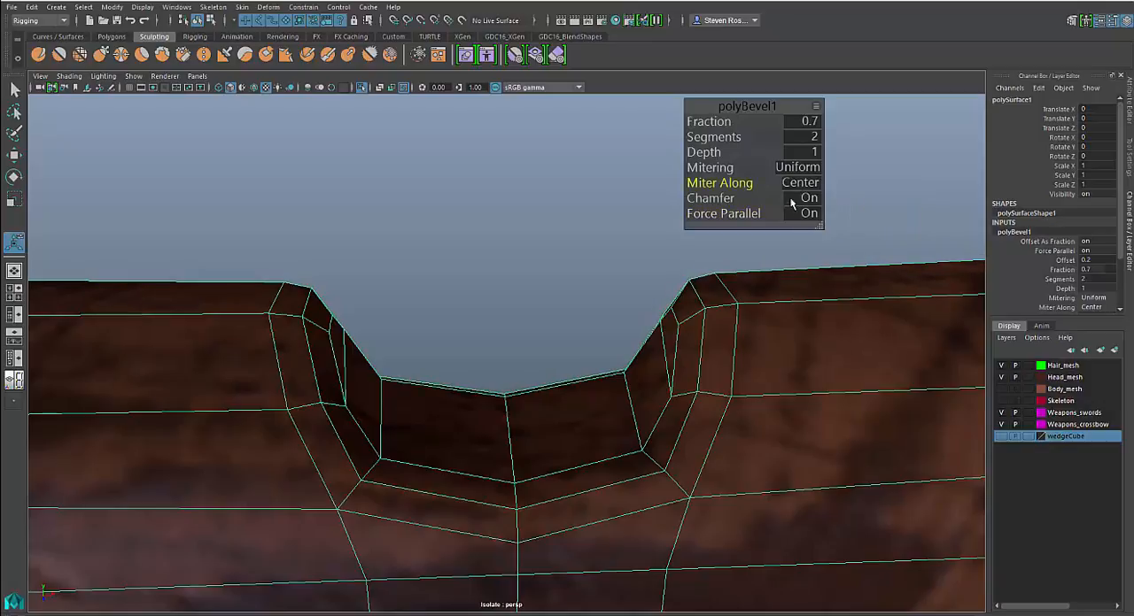
left_click(802, 182)
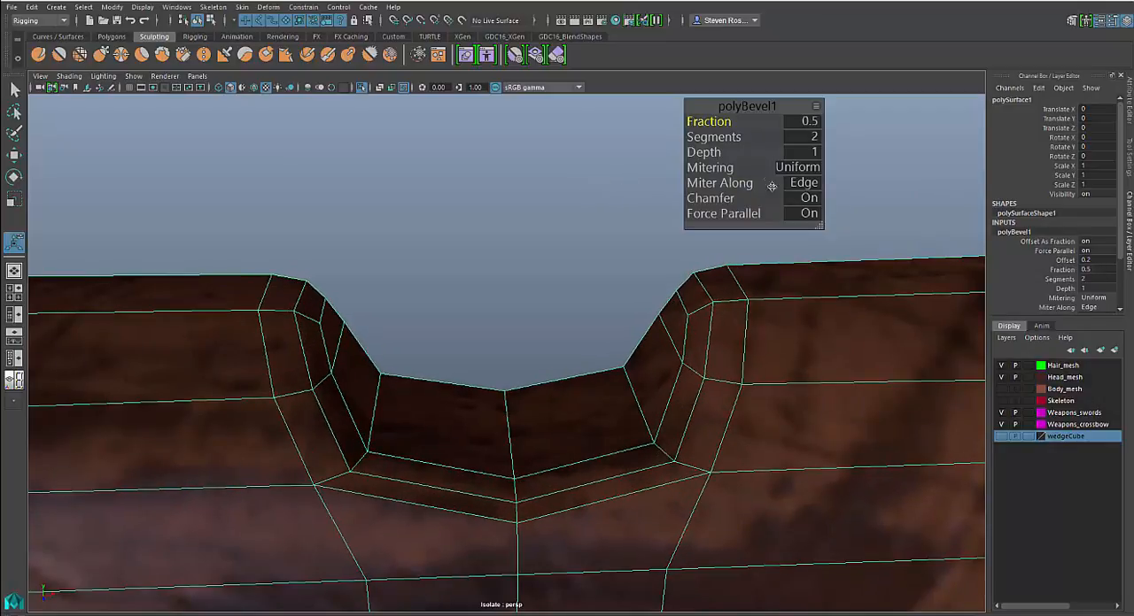
Switch the notch bevel's Miter Along to Hard Edge and use 4 segments.
left_click(803, 182)
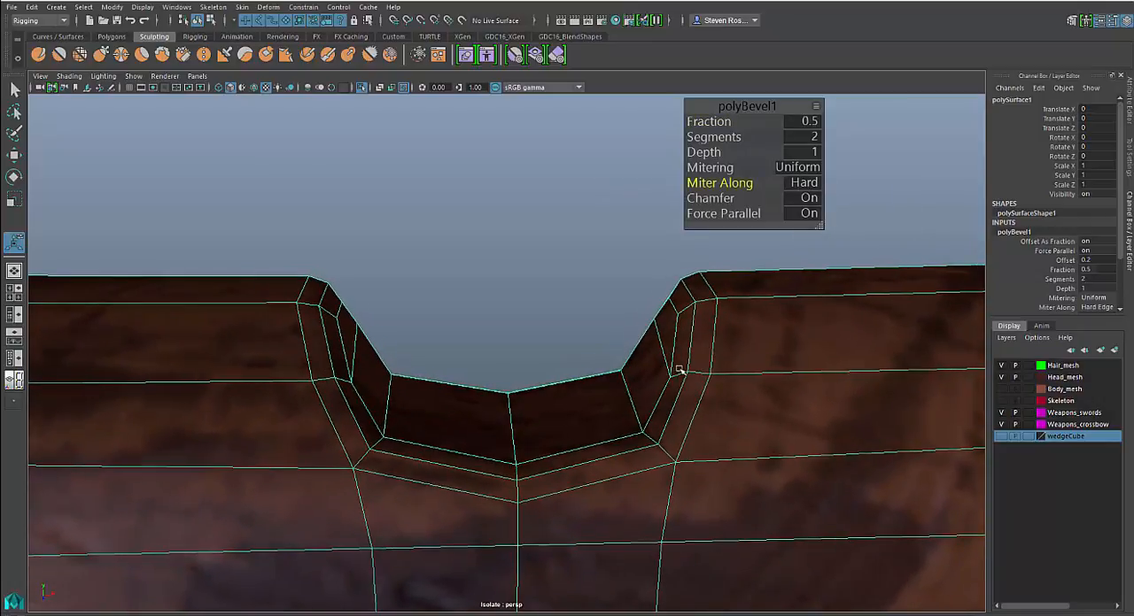
mouse_move(689, 365)
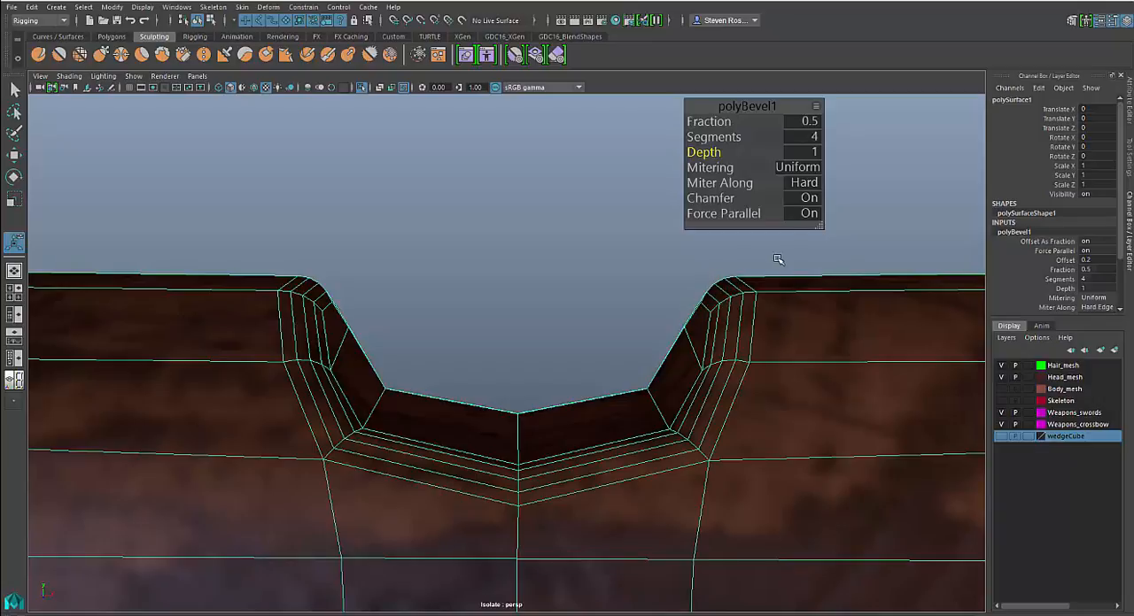
In the polyBevel1 editor, set Miter Along to Edge and turn Chamfer back on.
left_click(807, 197)
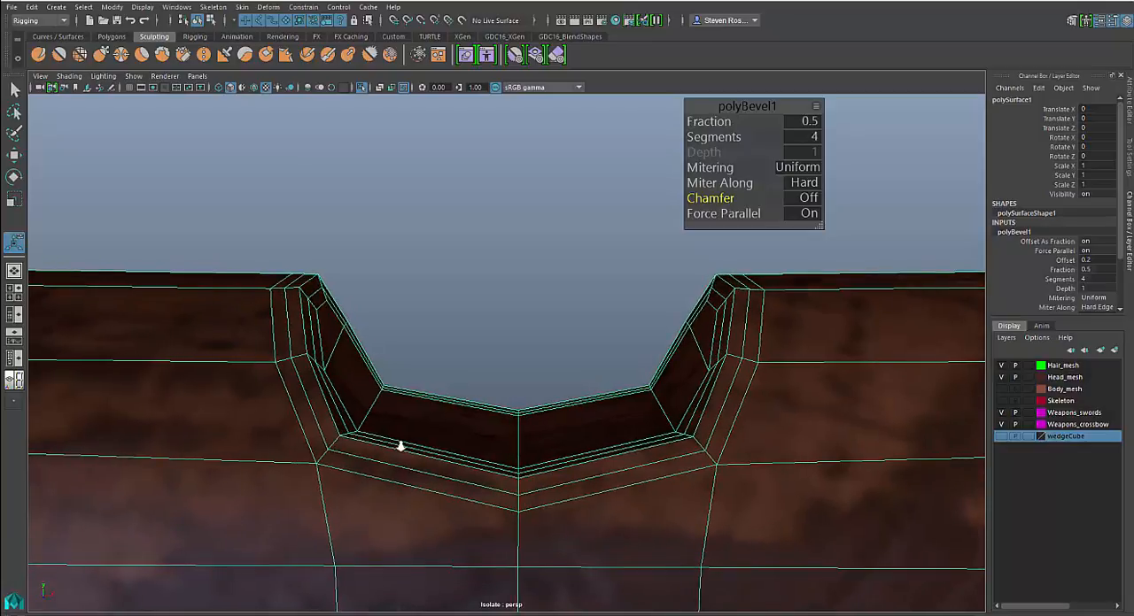
left_click(806, 197)
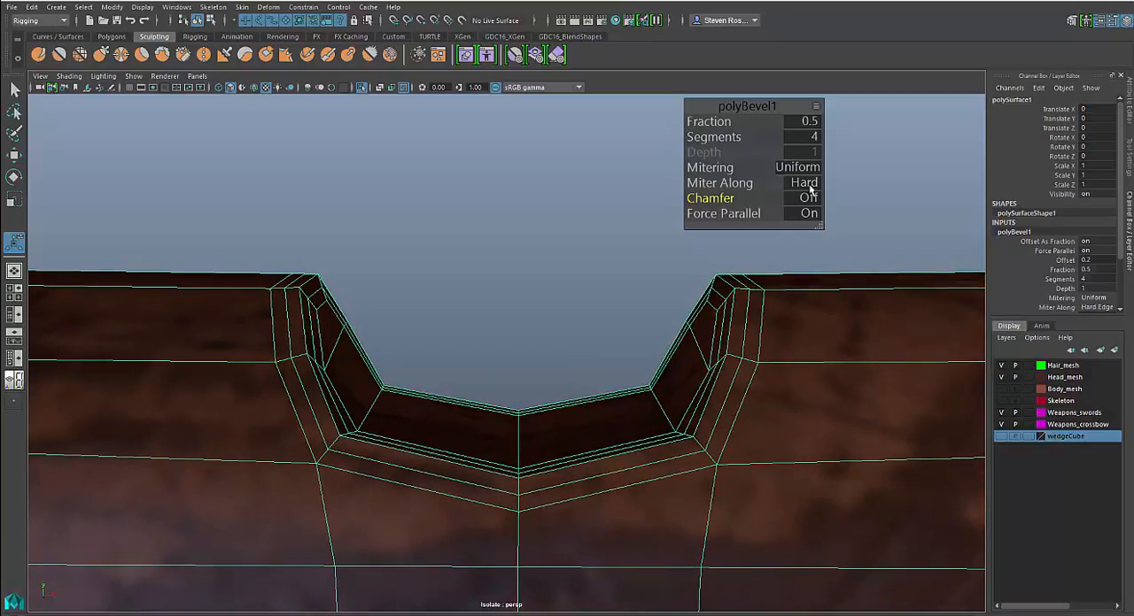
left_click(803, 183)
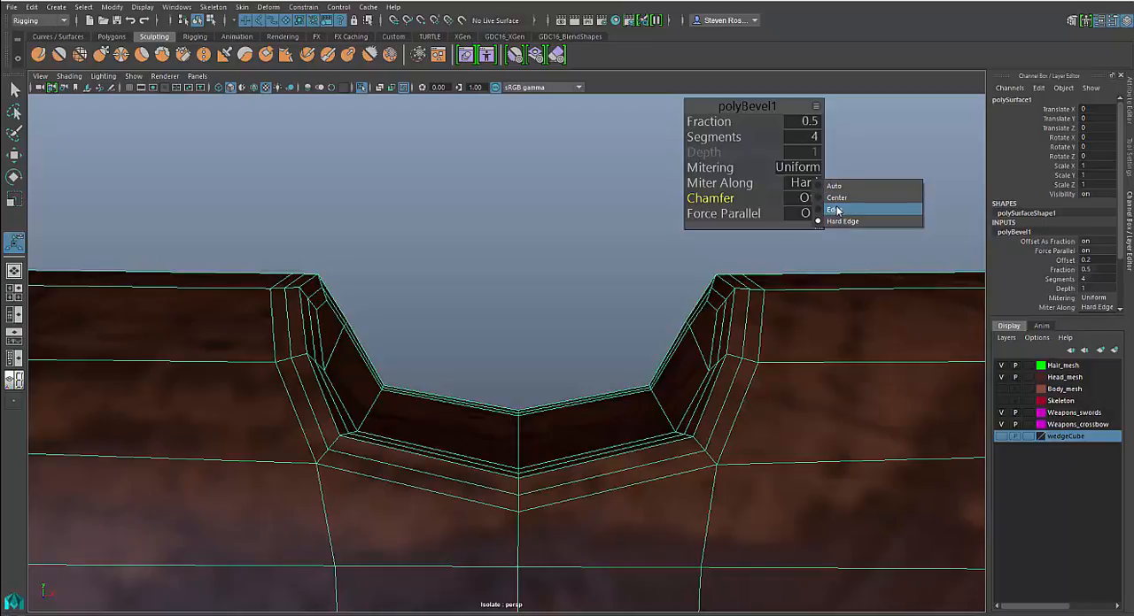
left_click(835, 210)
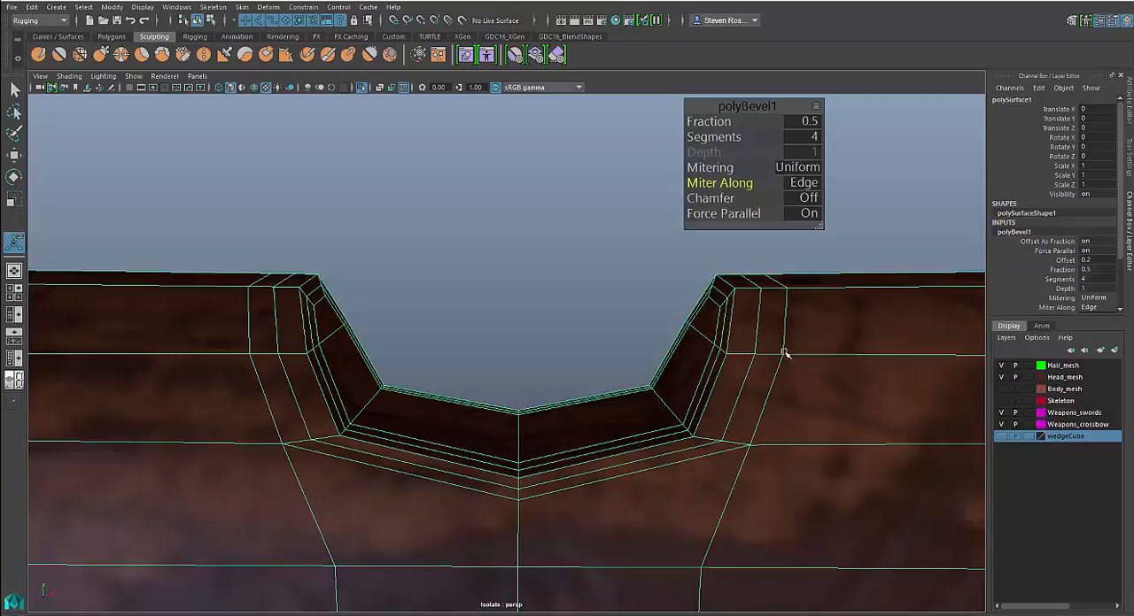
mouse_move(781, 354)
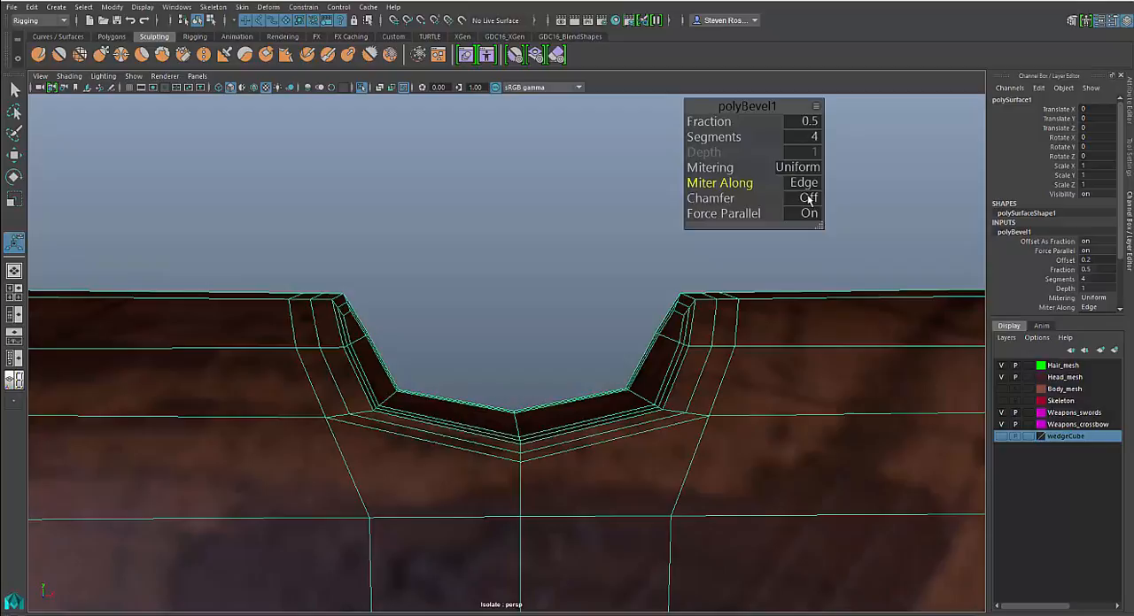
left_click(807, 198)
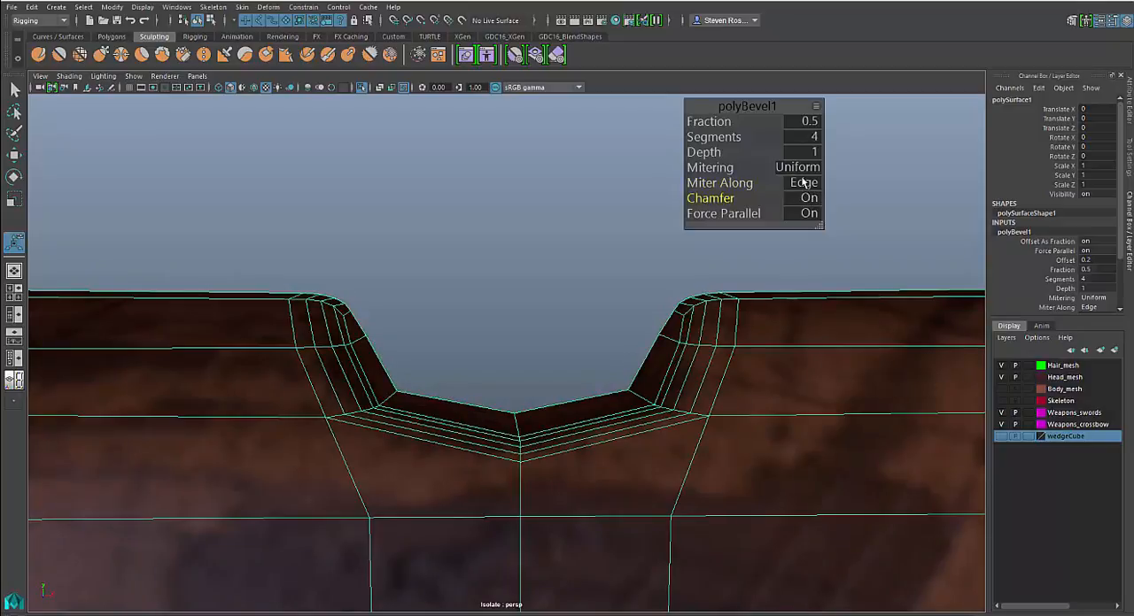
left_click(803, 183)
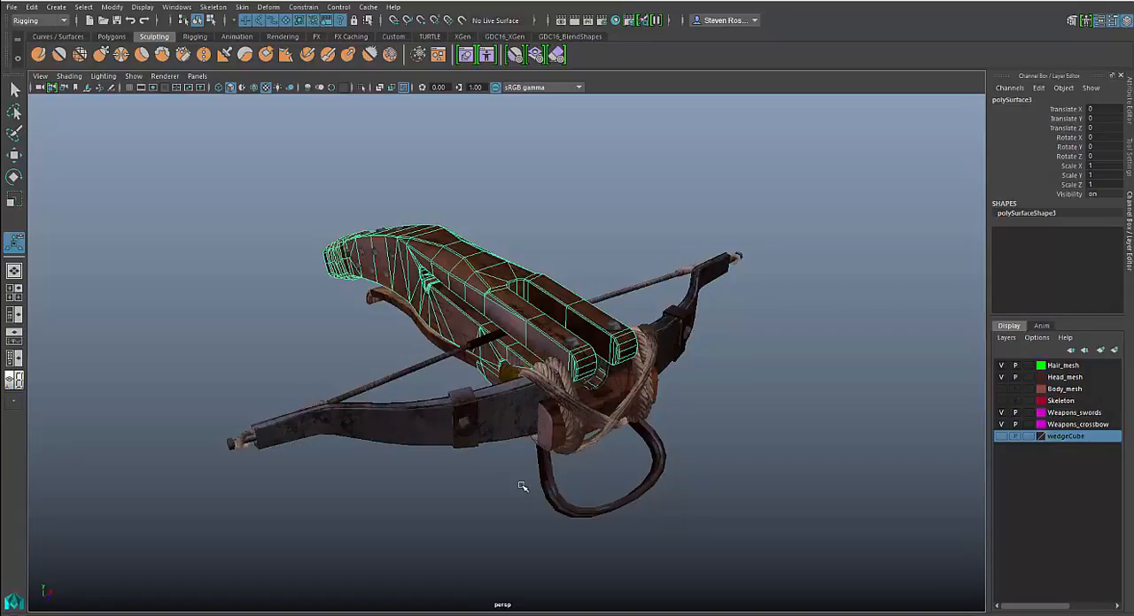
Combine all the marquee-selected crossbow parts with Pivot Position set to Last object.
left_click_drag(522, 485, 728, 521)
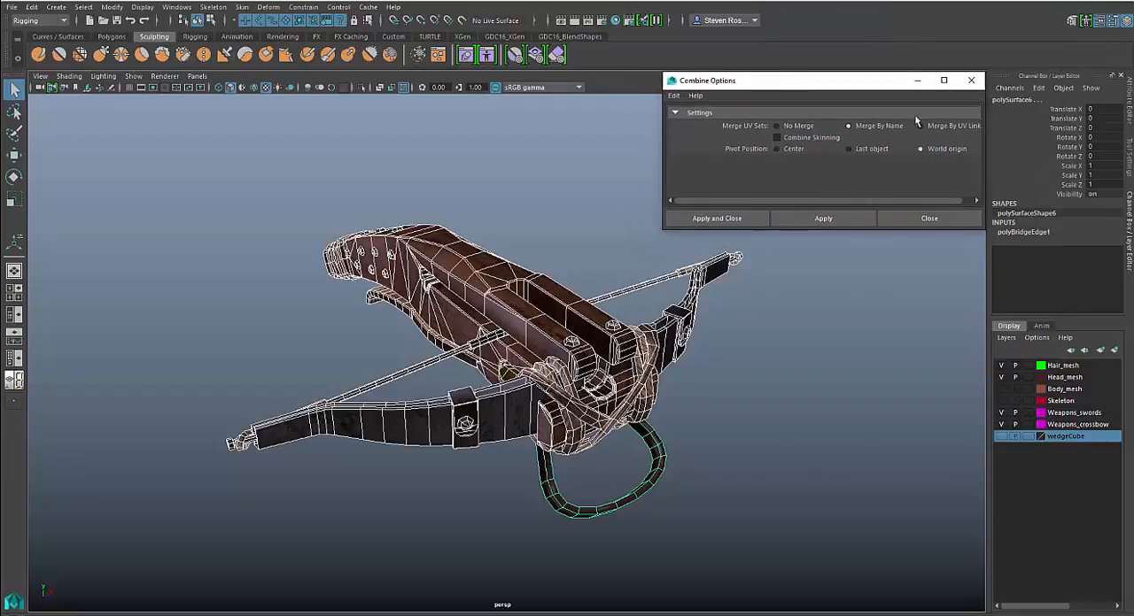
left_click(822, 218)
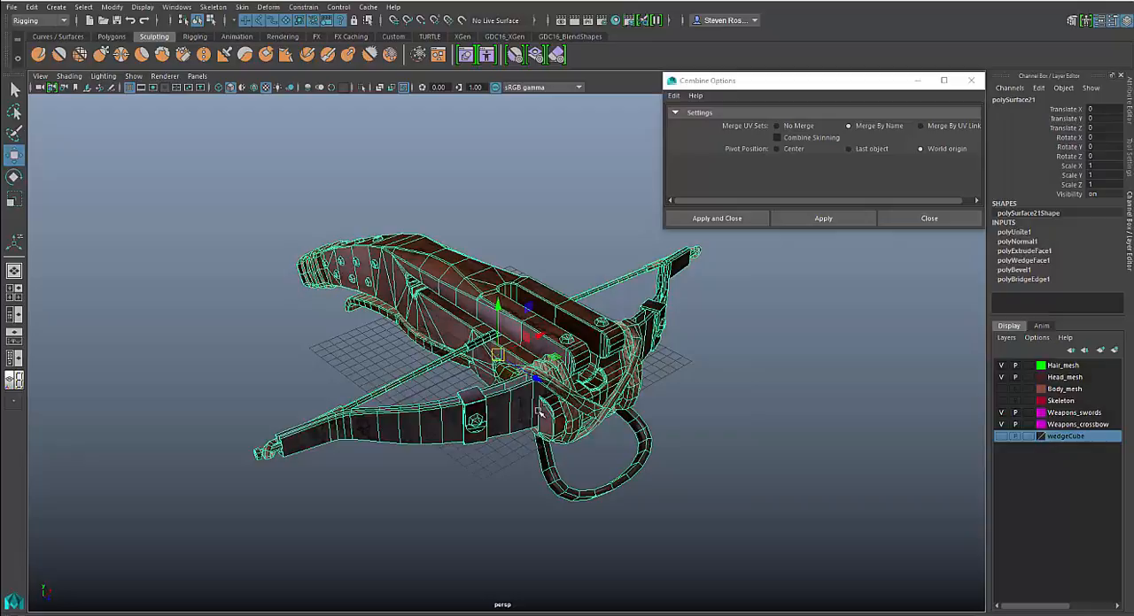
left_click(822, 218)
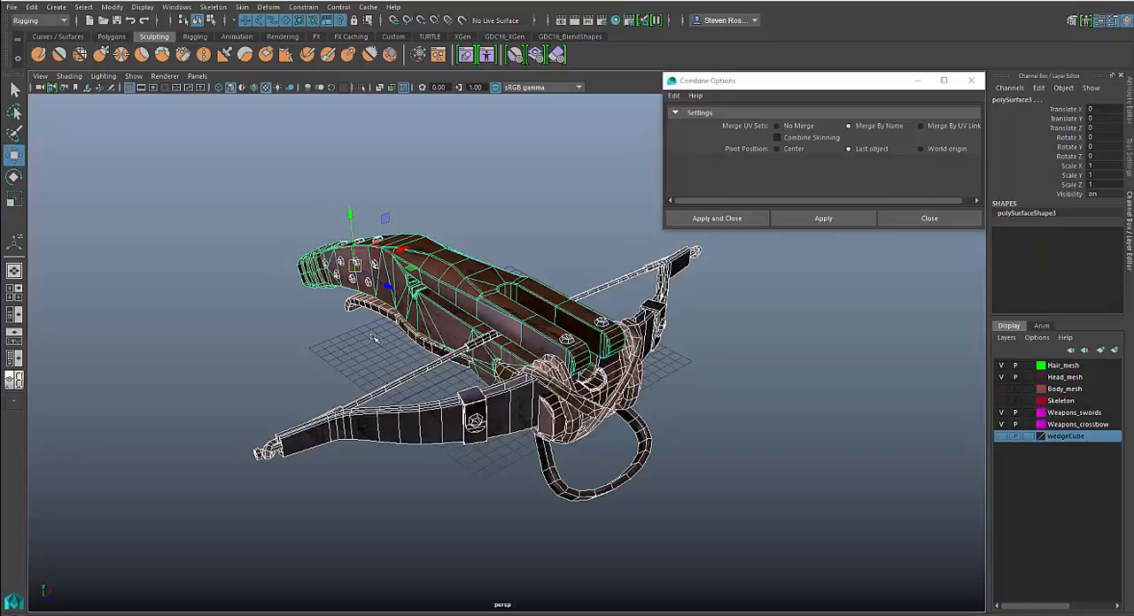
mouse_move(377, 337)
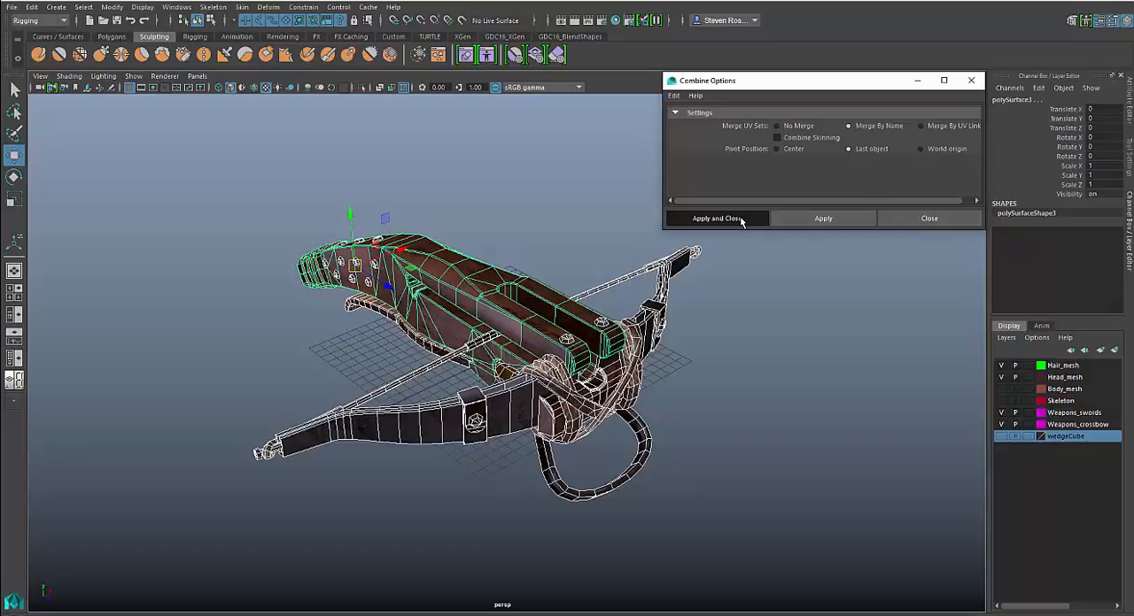
left_click(716, 218)
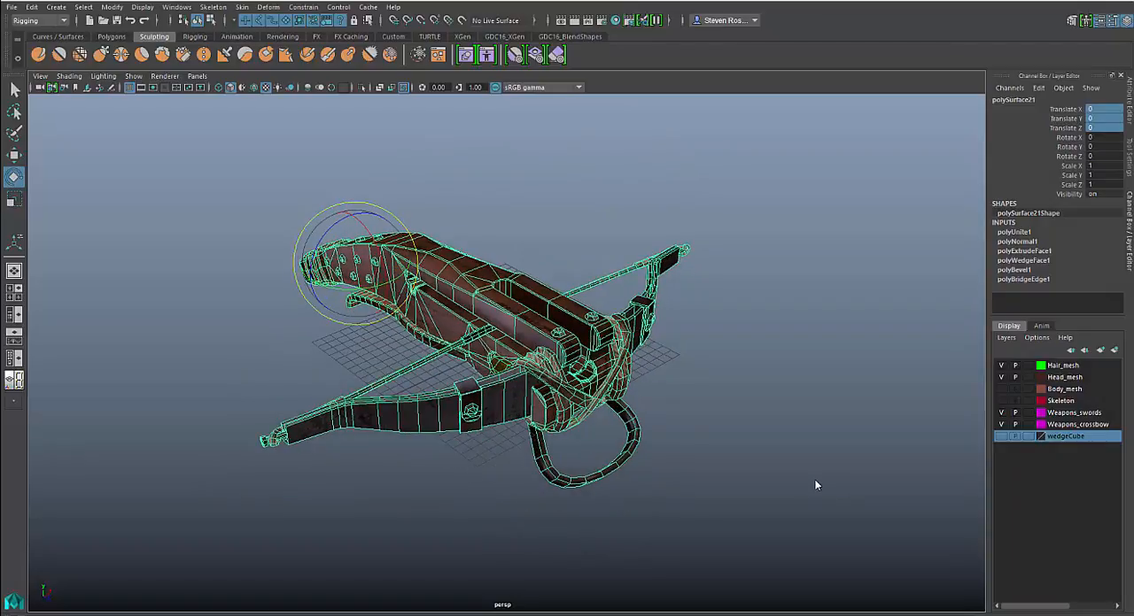
mouse_move(722, 422)
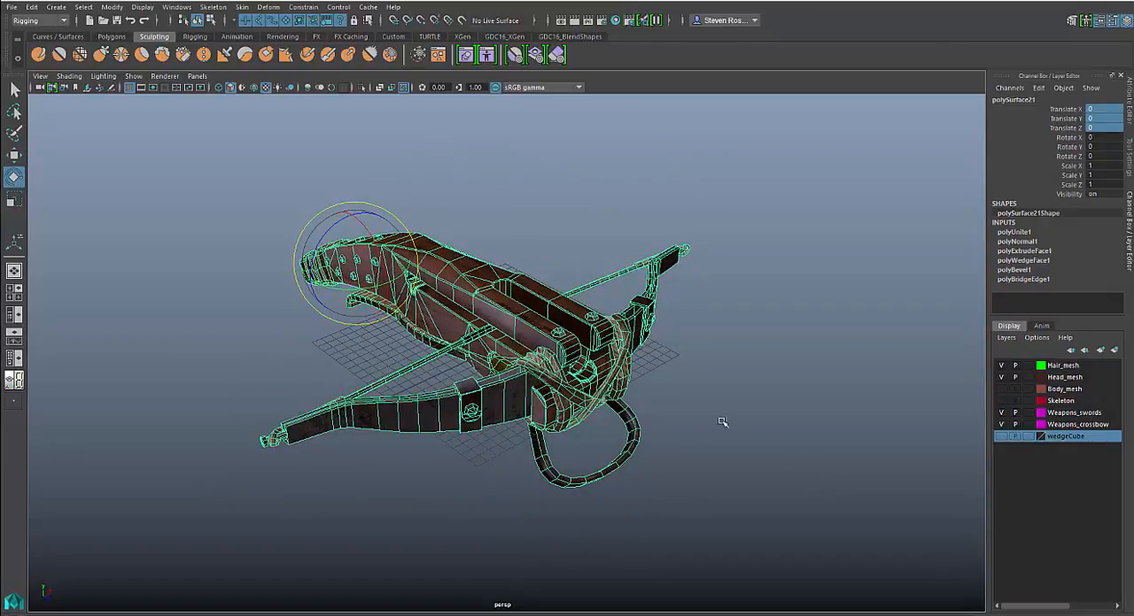
Select the face on the bow's right limb and hide the bow arms.
left_click_drag(722, 422, 693, 434)
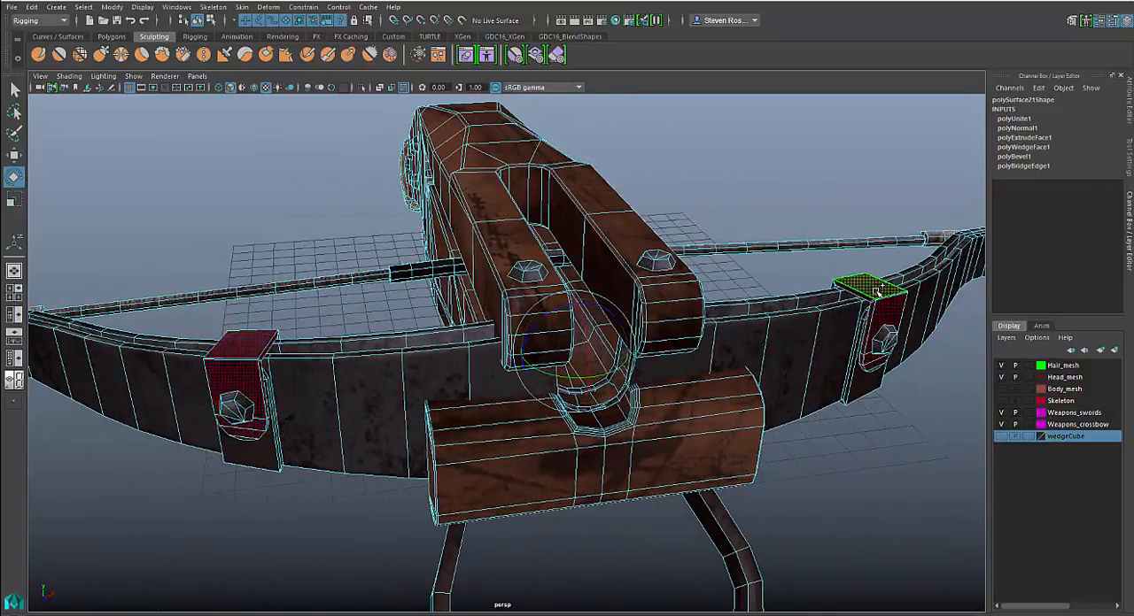
left_click(832, 427)
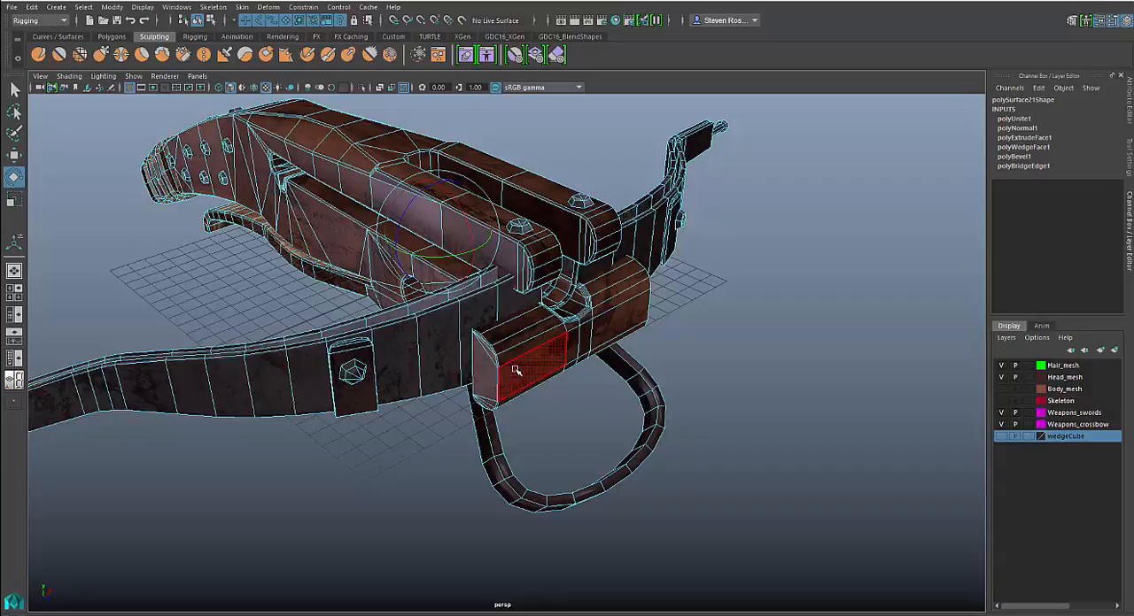
left_click(403, 368)
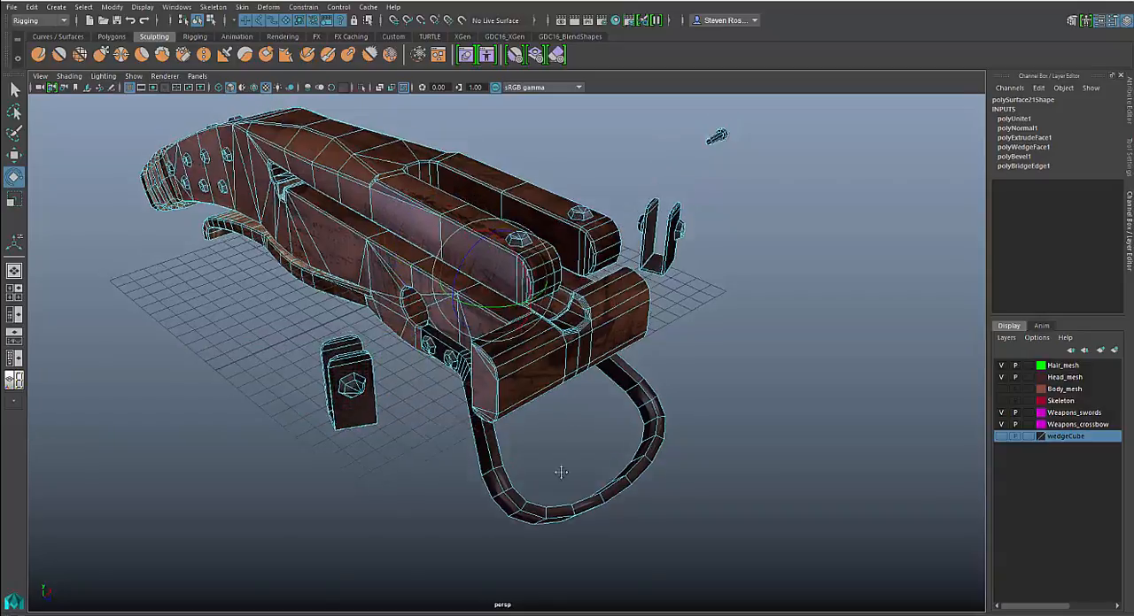
scroll("down", 3)
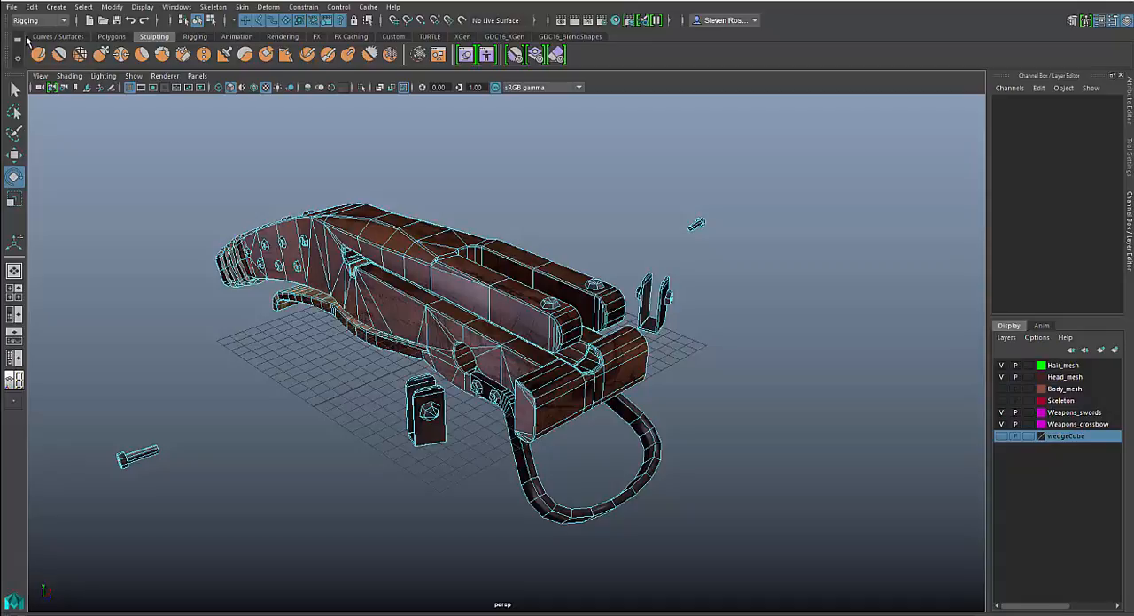
Open the menu with the options for showing hidden geometry.
left_click(142, 7)
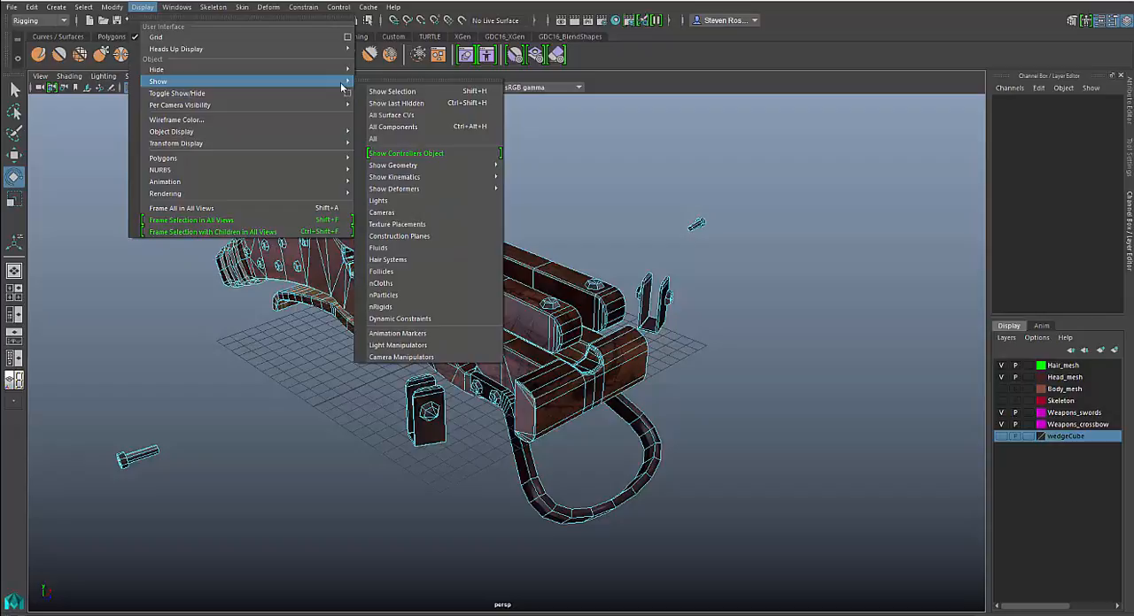
mouse_move(407, 127)
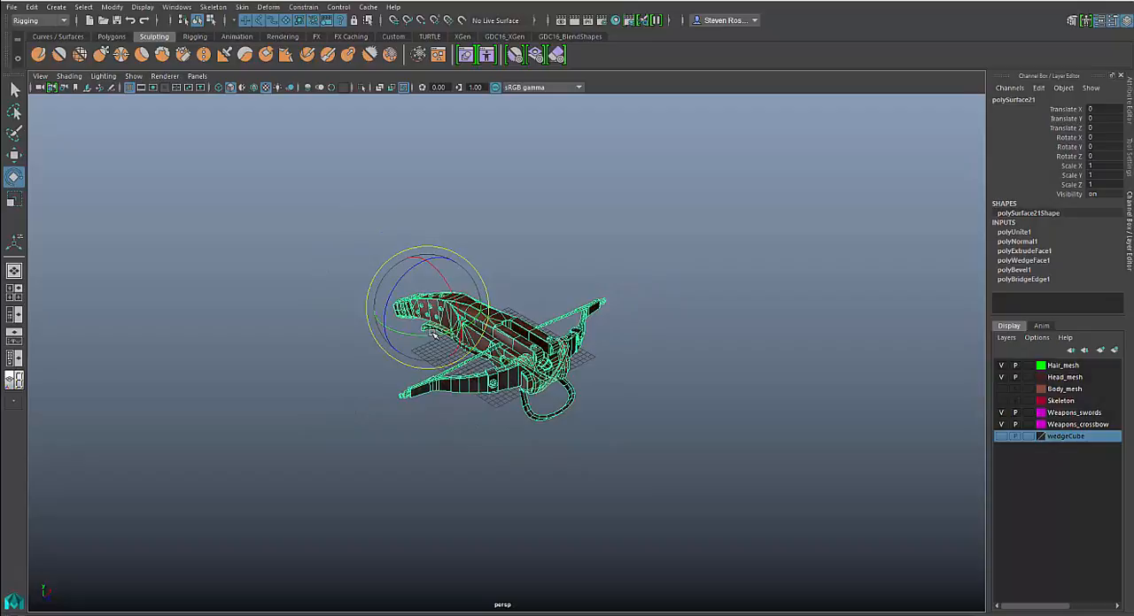
mouse_move(421, 431)
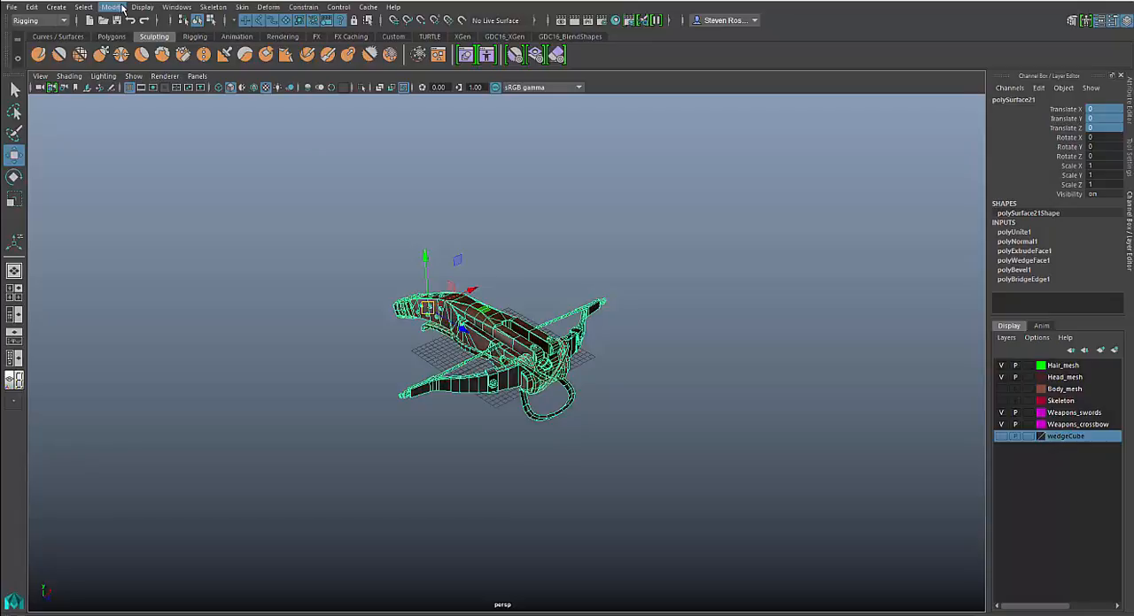
Bake the crossbow's pivot position, then its orientation, from the Bake Pivot options.
left_click(111, 8)
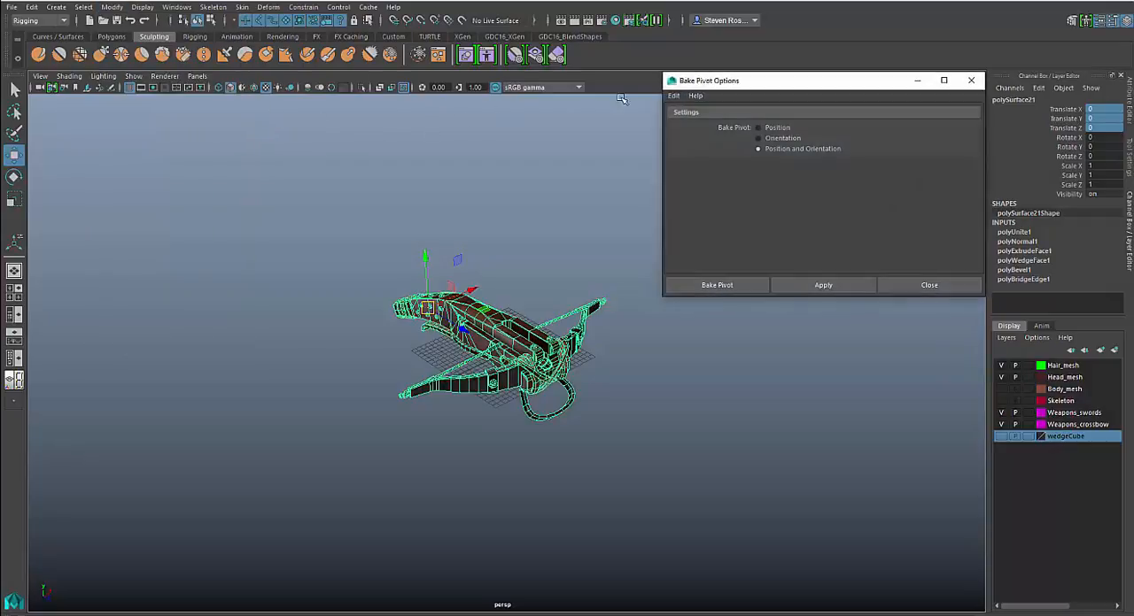
left_click_drag(709, 80, 694, 110)
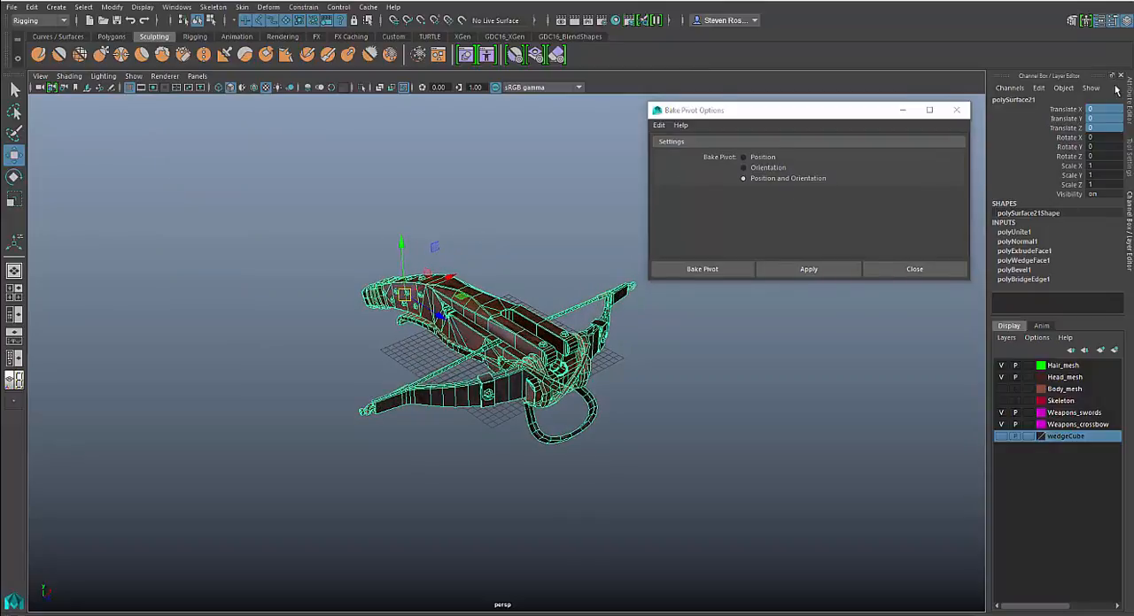
mouse_move(709, 208)
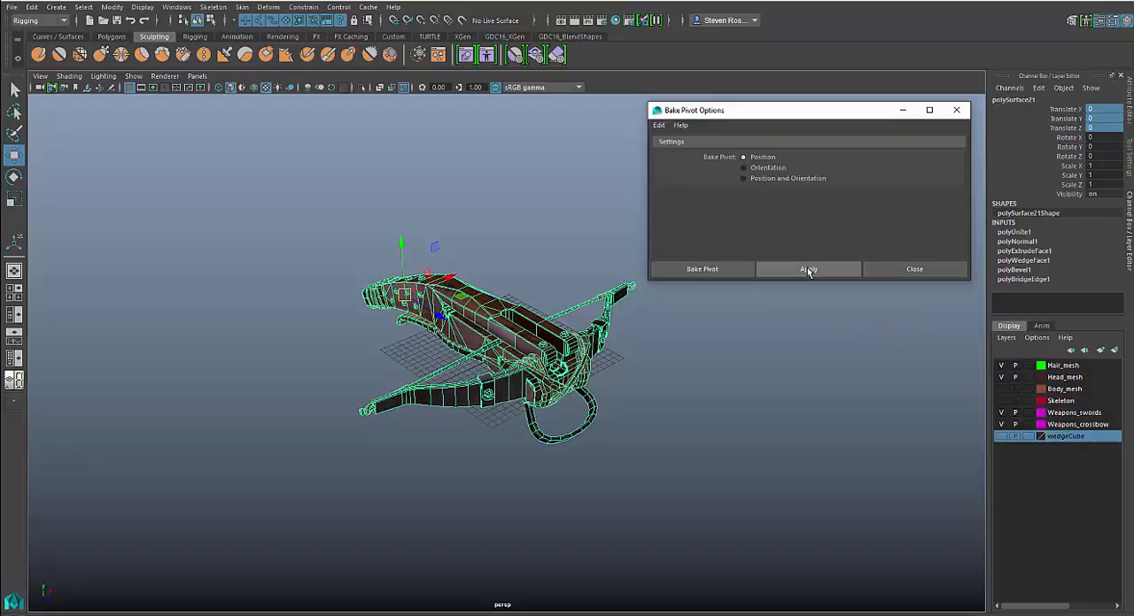
left_click(807, 268)
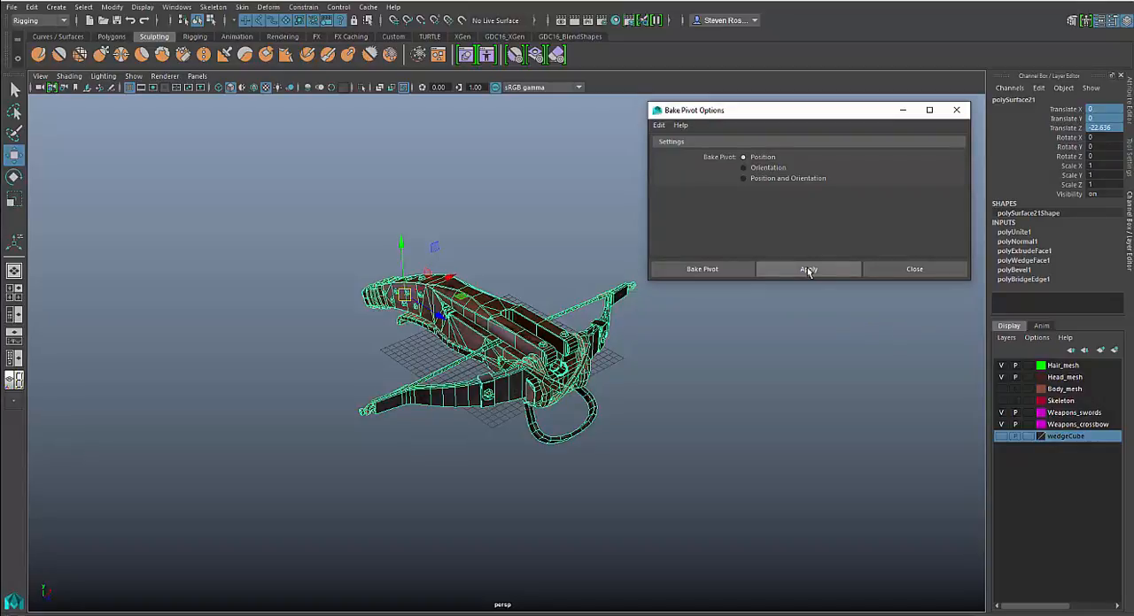
left_click(808, 269)
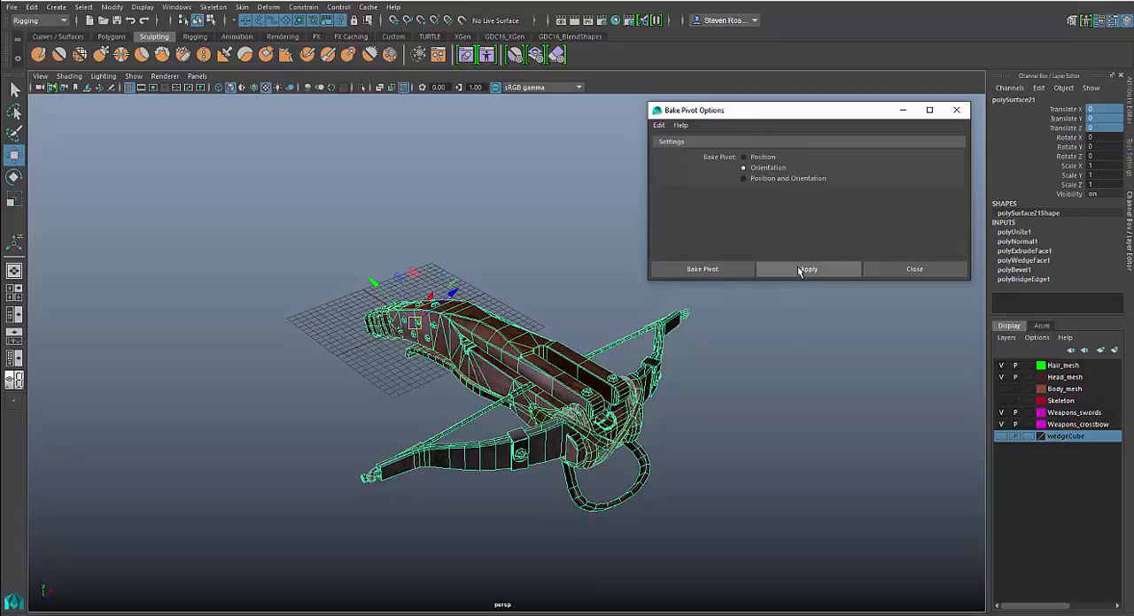
left_click(807, 268)
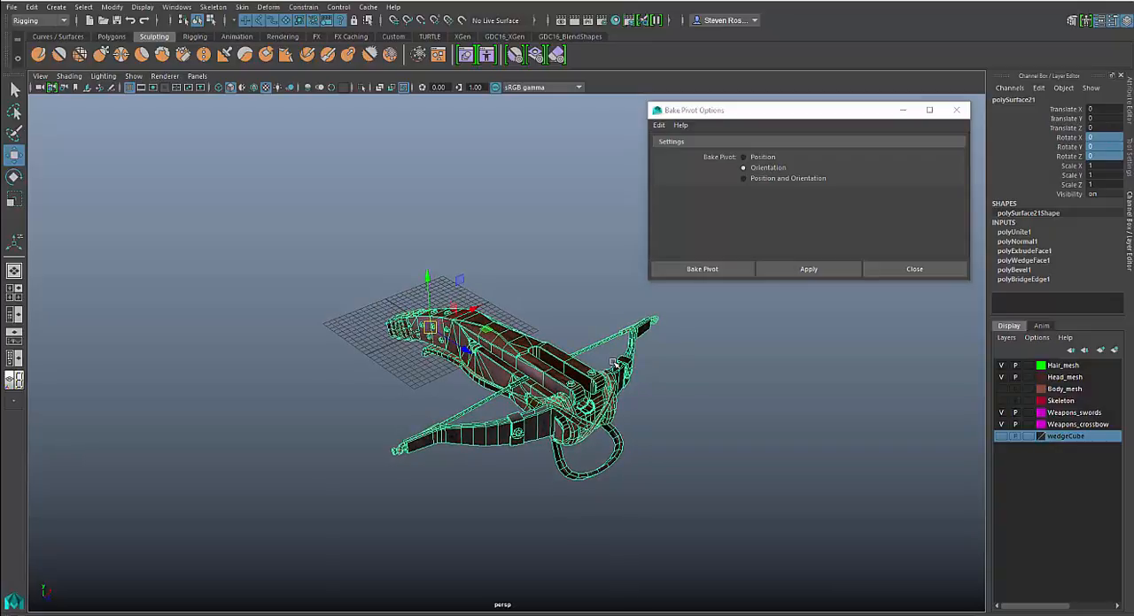
left_click(913, 268)
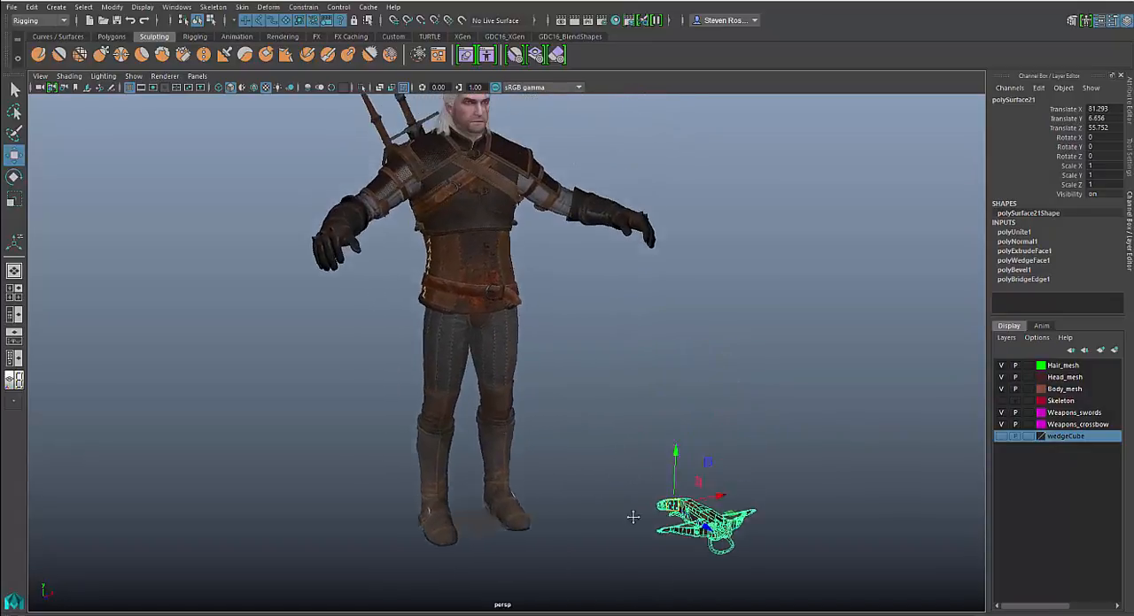
Orbit around Geralt and the crossbow, then pick the hand attach joint.
left_click_drag(632, 517, 591, 504)
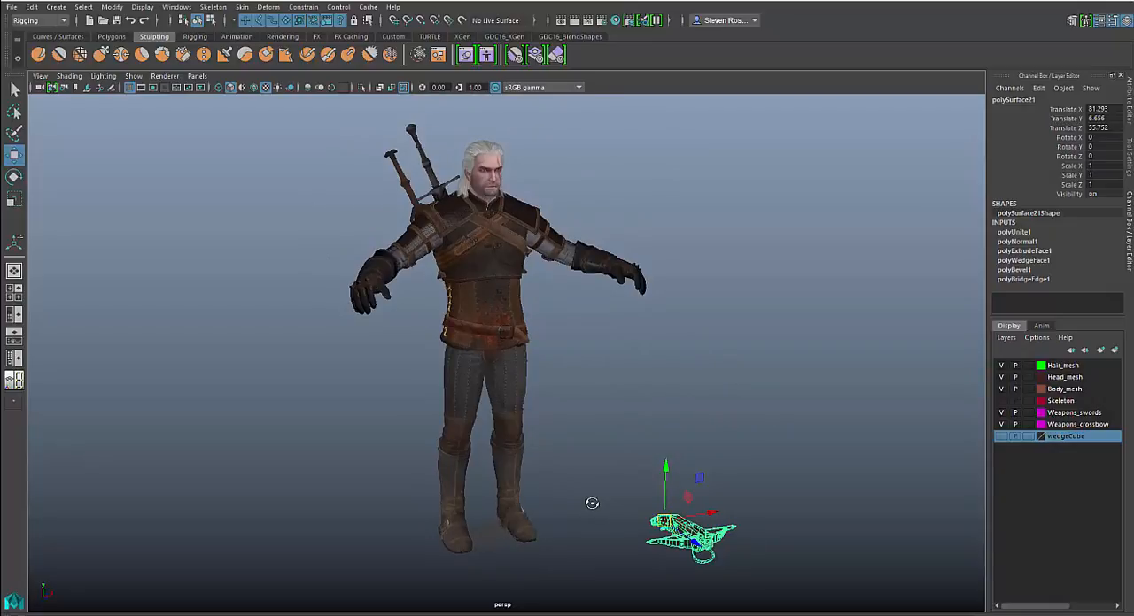
mouse_move(977, 424)
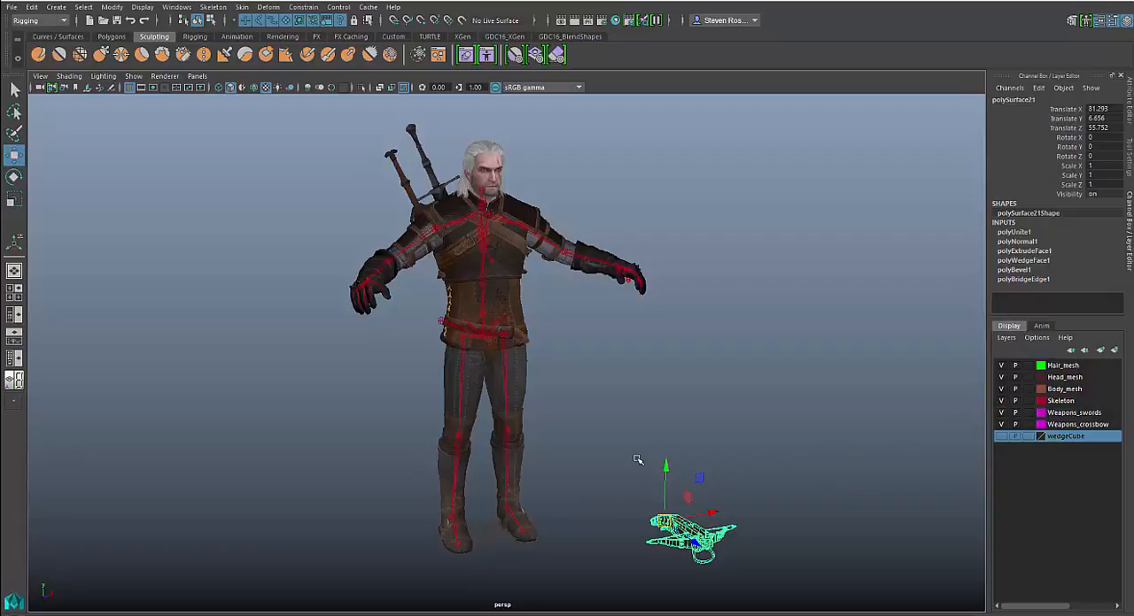
scroll("down", 3)
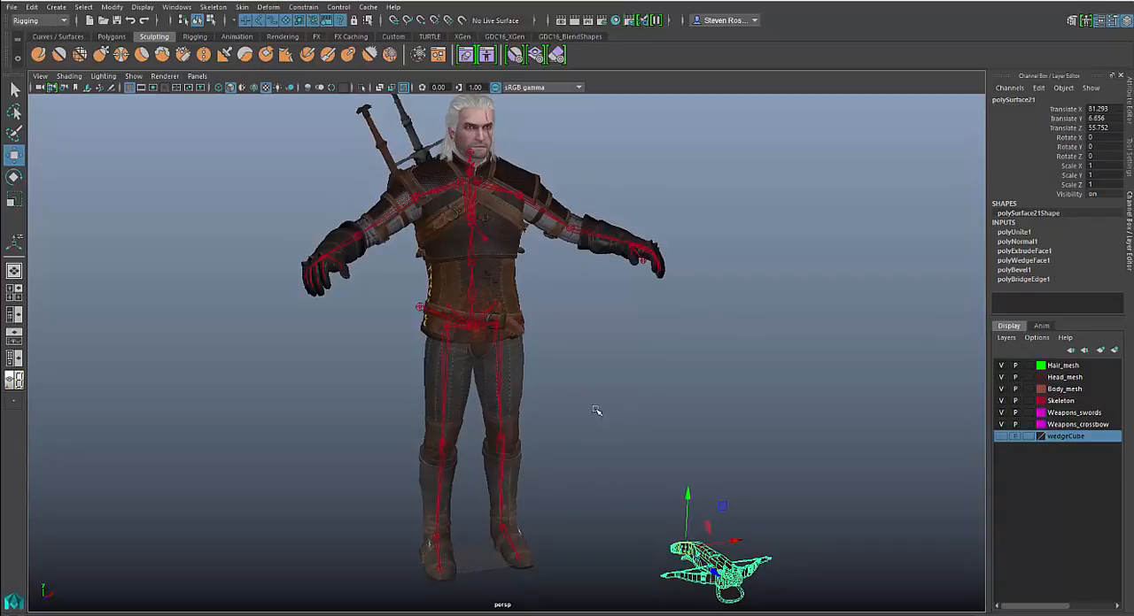
left_click(643, 259)
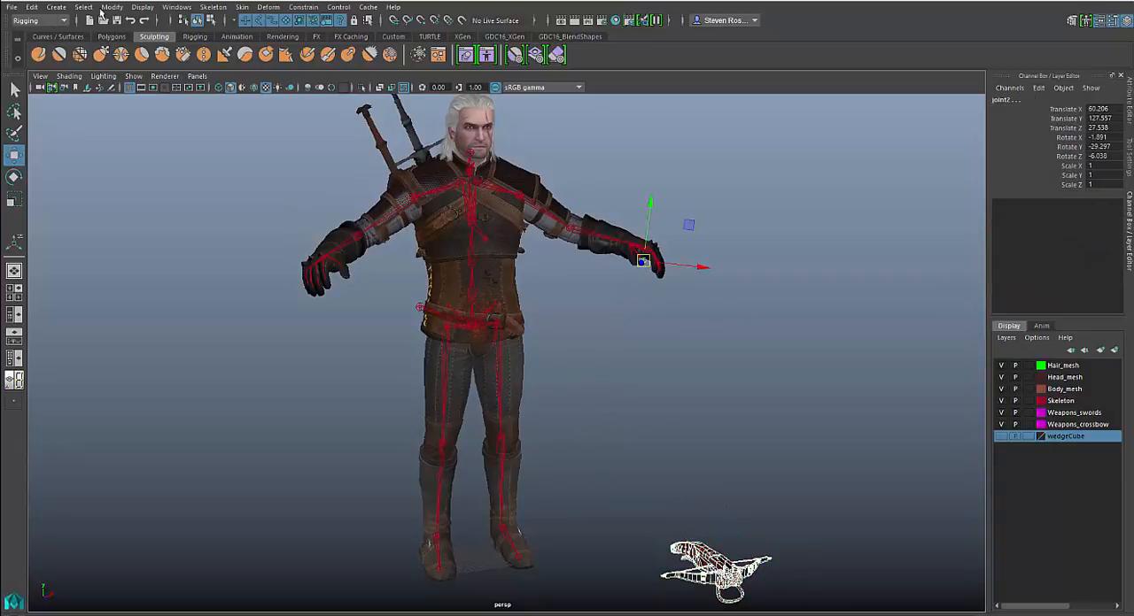
Match the weapon's rotation to the back attach joint via Match Transformations.
left_click(112, 7)
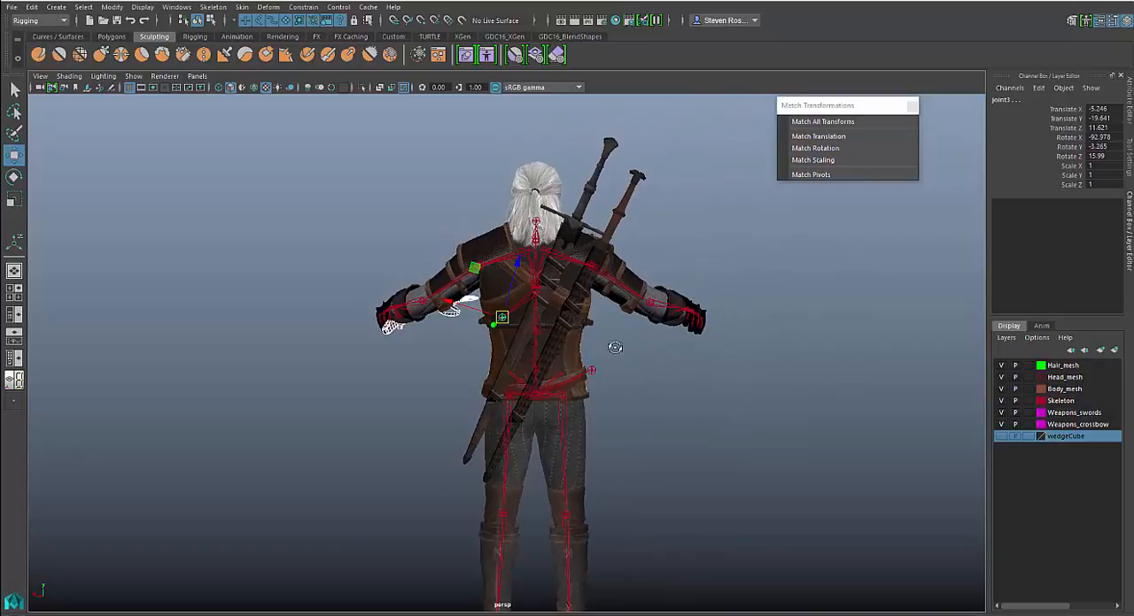
mouse_move(822, 122)
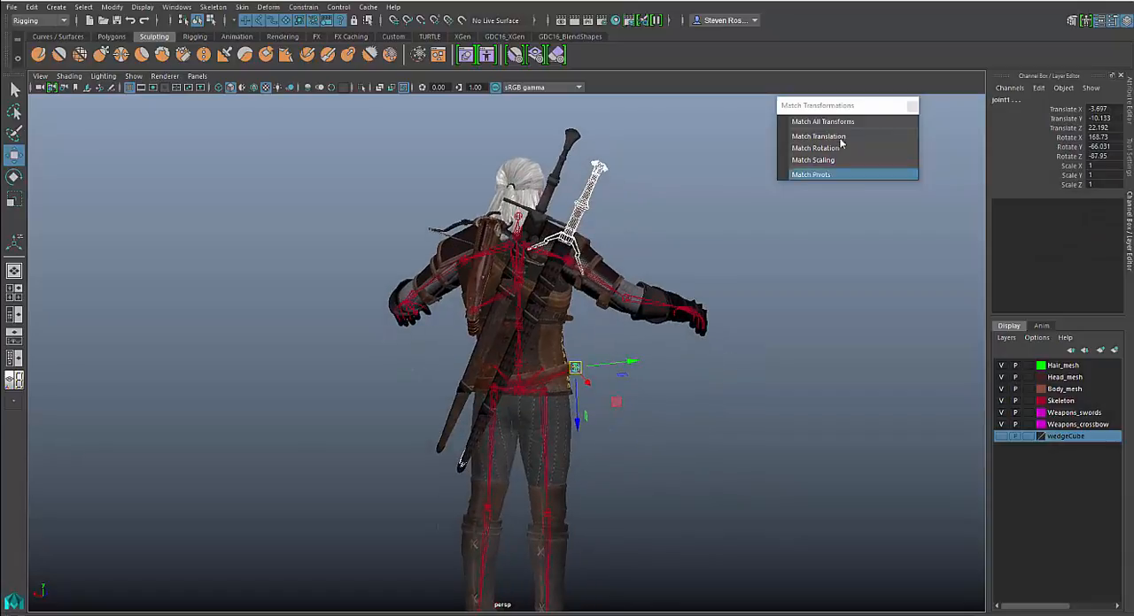
left_click(810, 174)
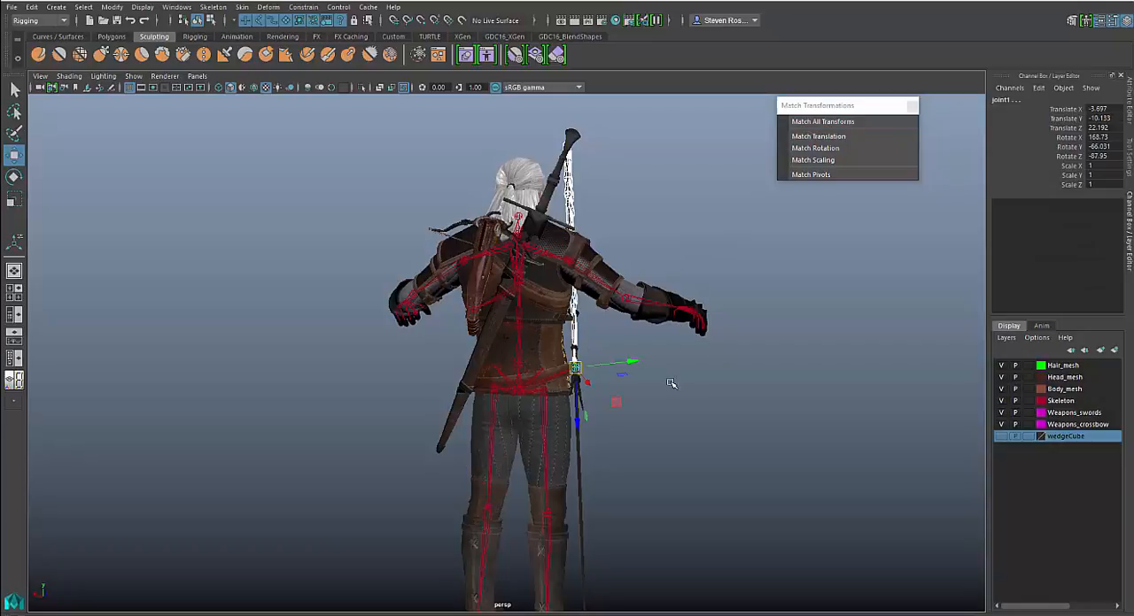
mouse_move(684, 383)
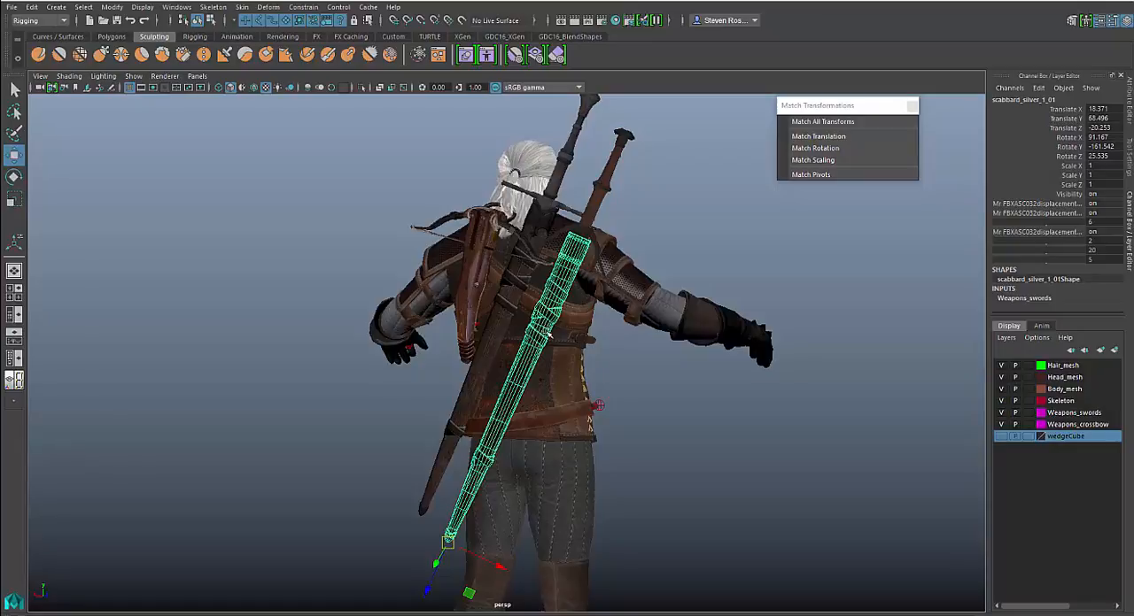
Snap the silver sword to the joint, clear the selection, and close Match Transformations.
left_click(809, 175)
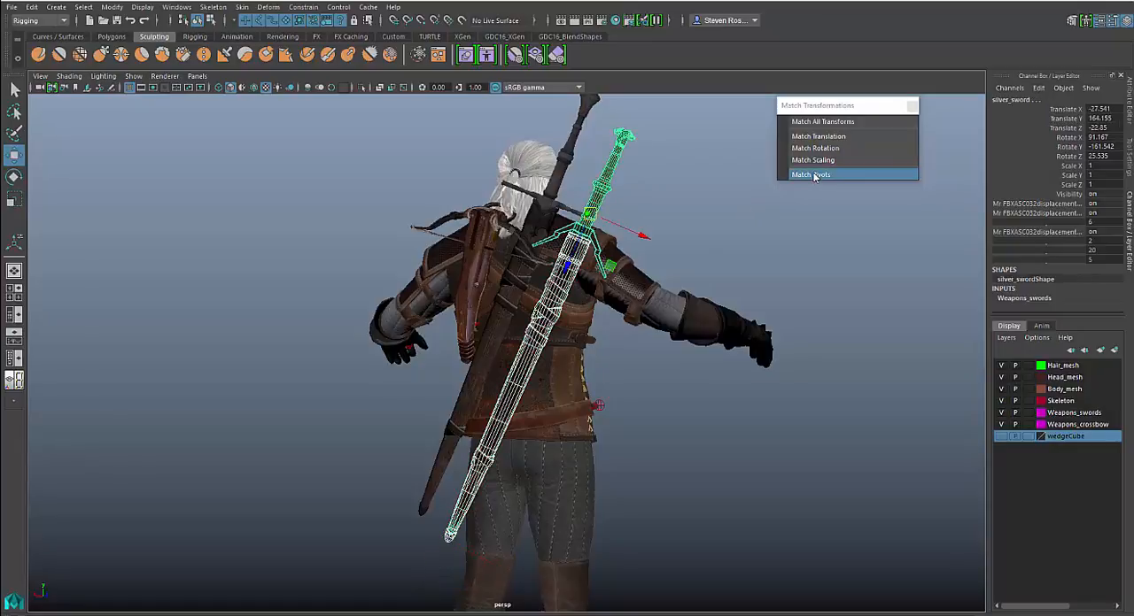
left_click(809, 175)
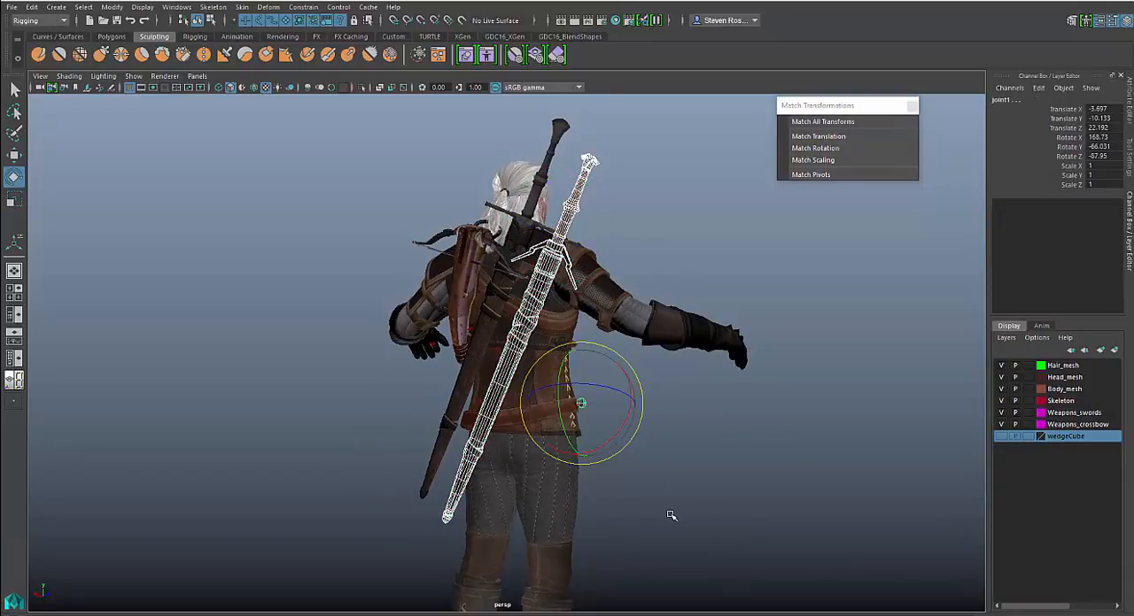
left_click(822, 122)
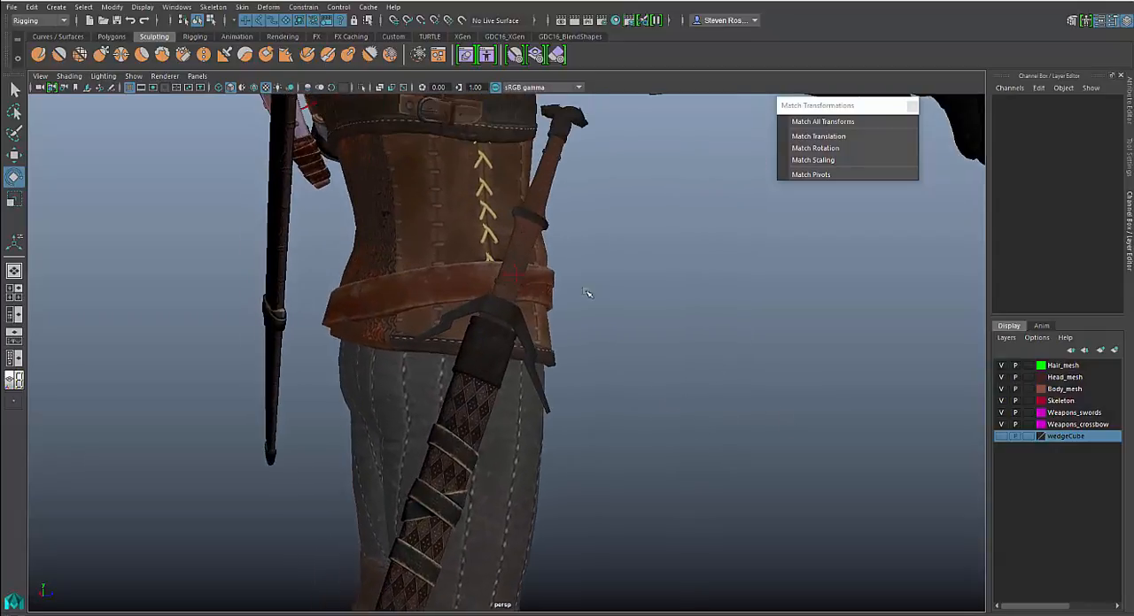
left_click_drag(588, 292, 706, 458)
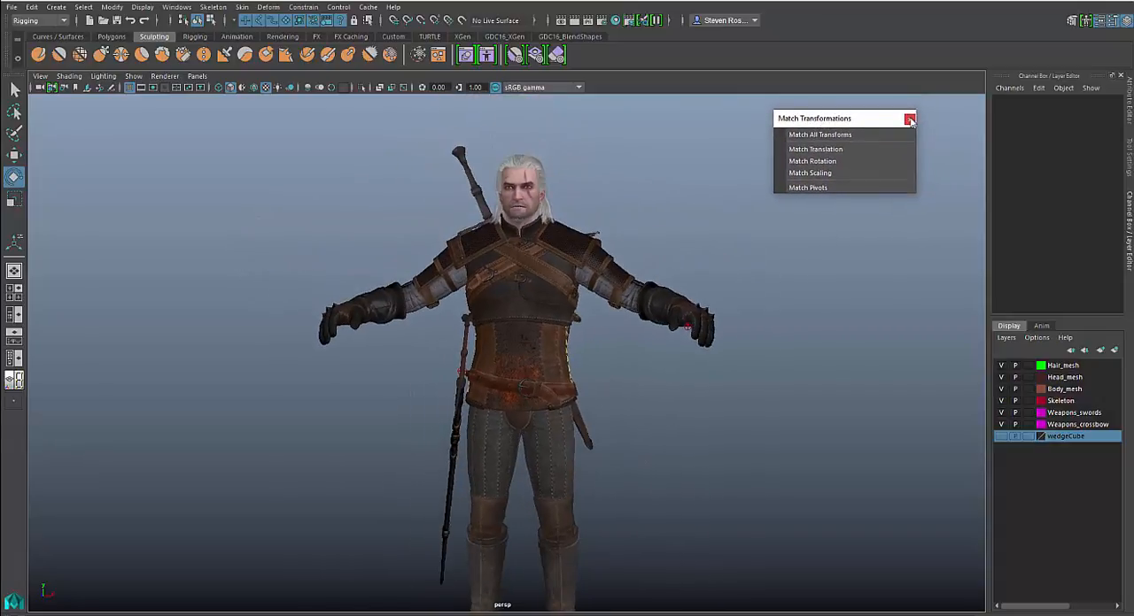
left_click(908, 118)
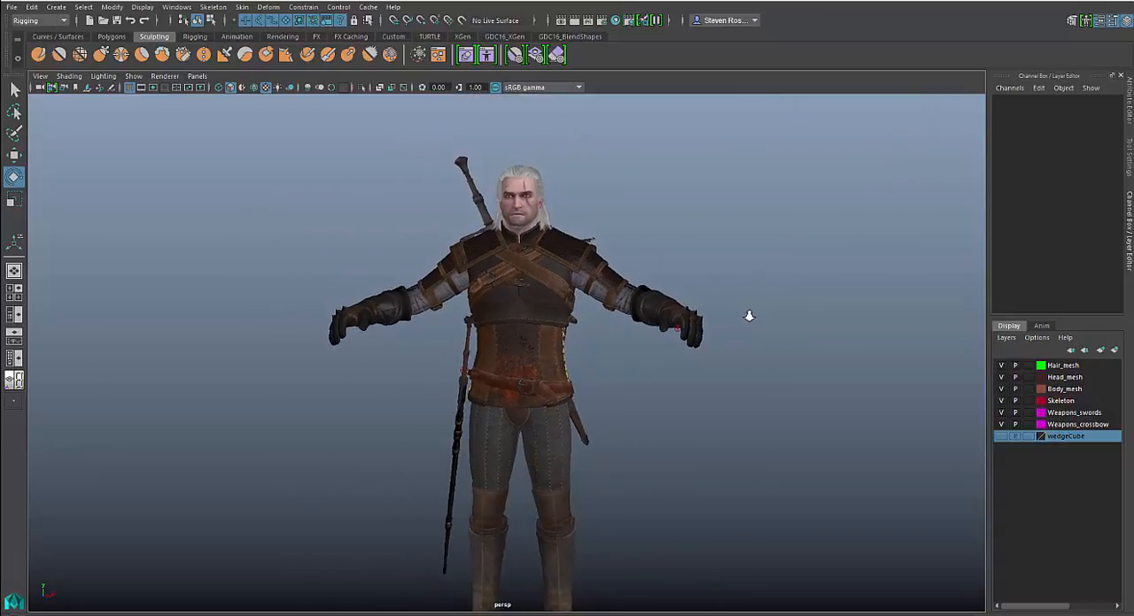